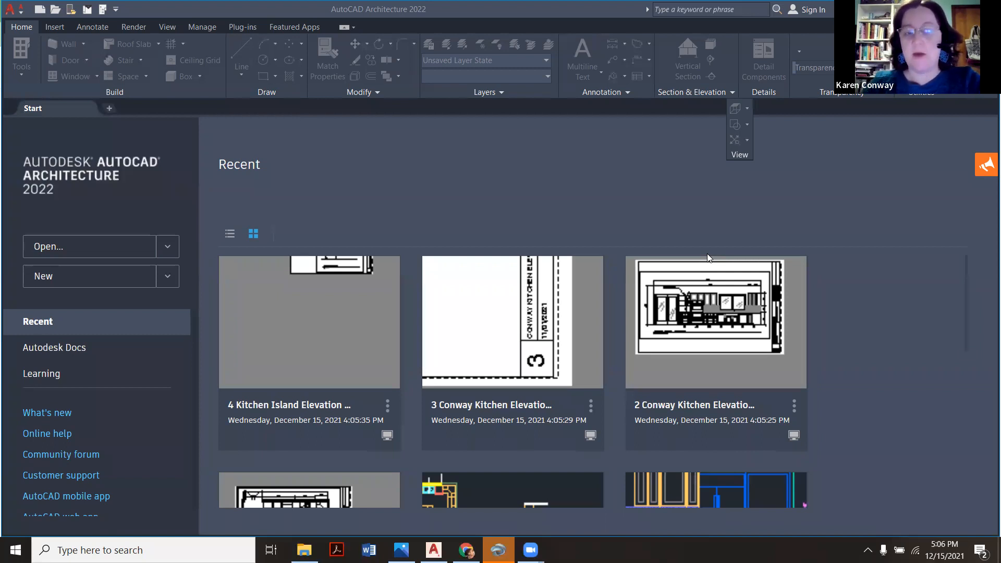
pyautogui.moveTo(532, 190)
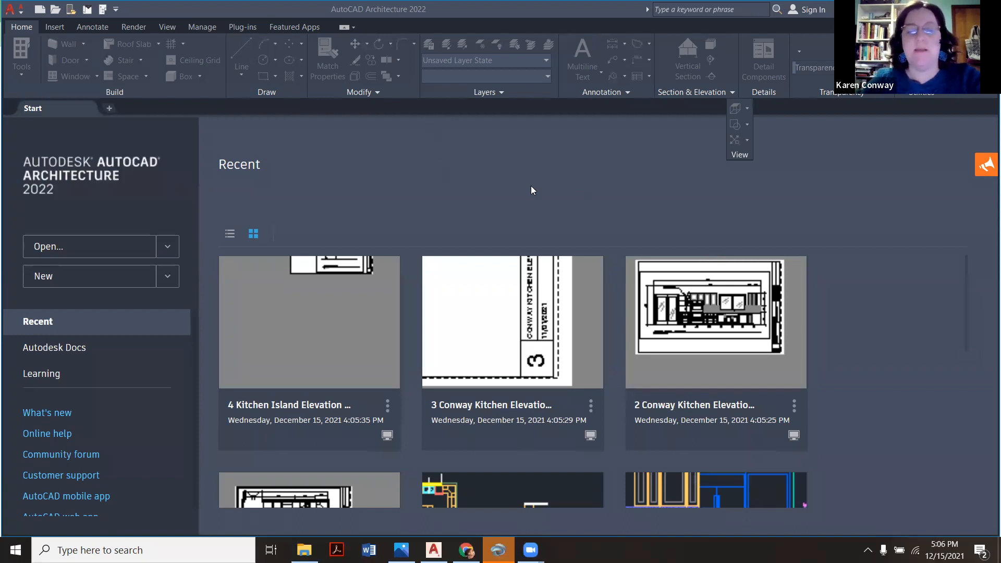
pyautogui.moveTo(580, 208)
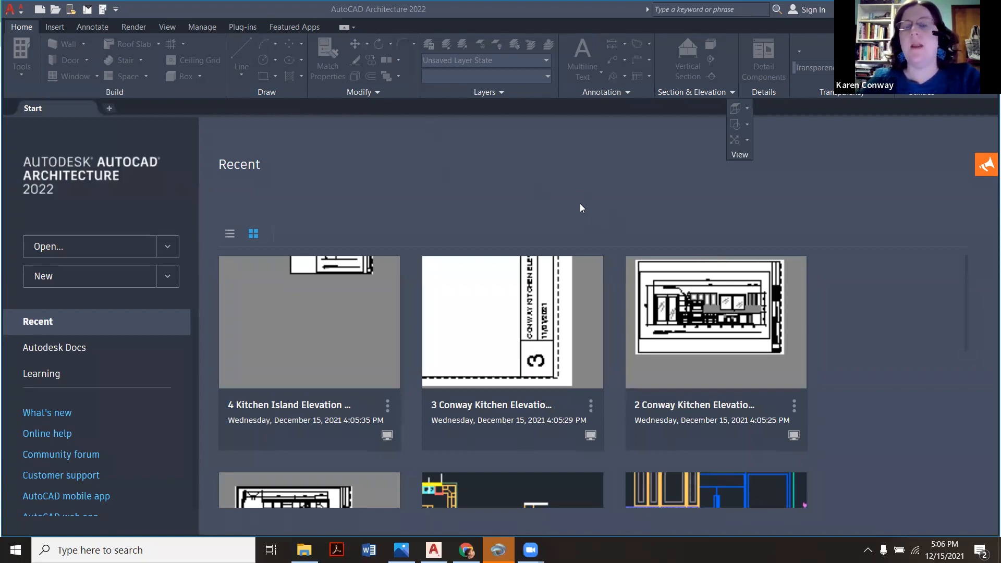
pyautogui.moveTo(485, 202)
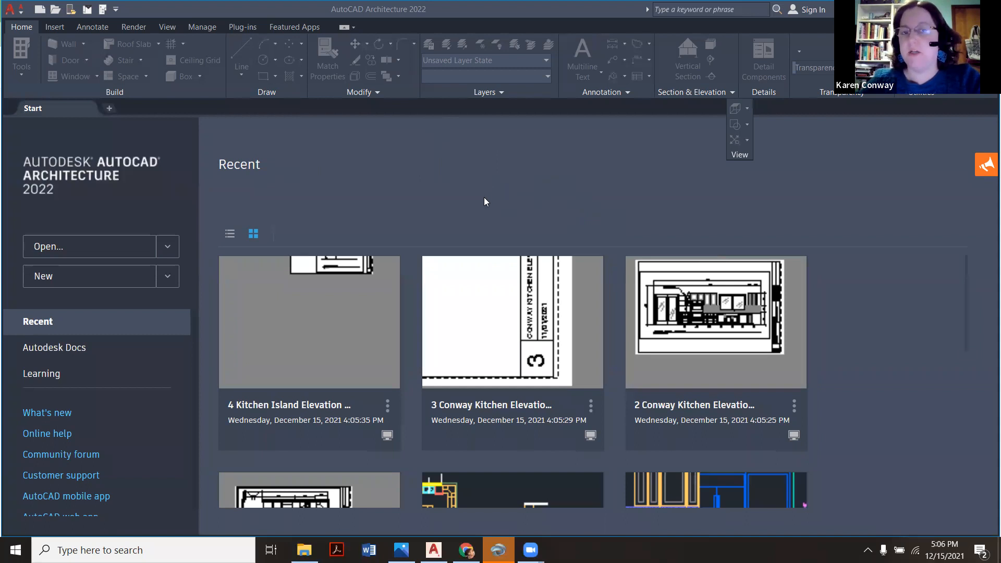
pyautogui.moveTo(458, 198)
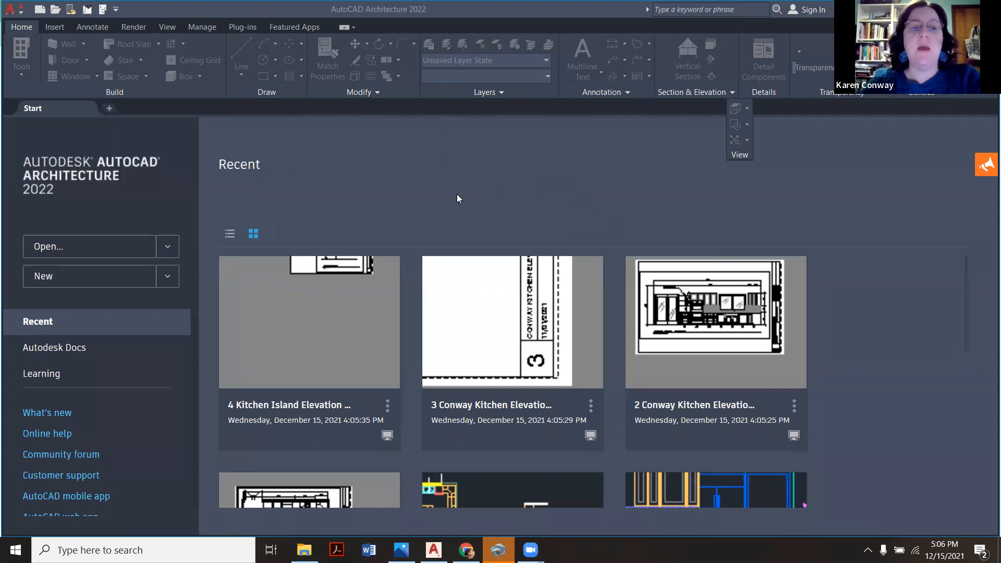
pyautogui.moveTo(321, 200)
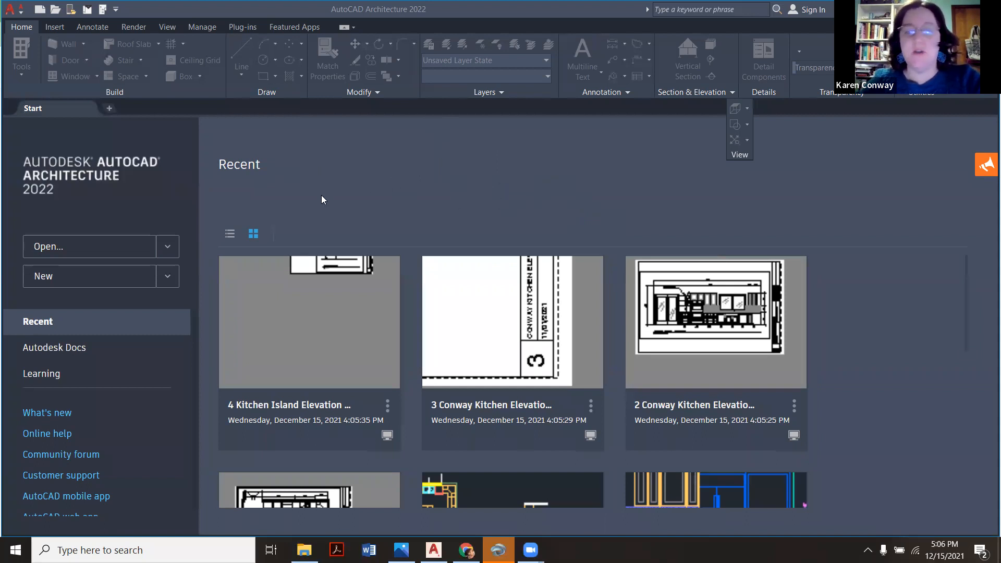
pyautogui.moveTo(438, 276)
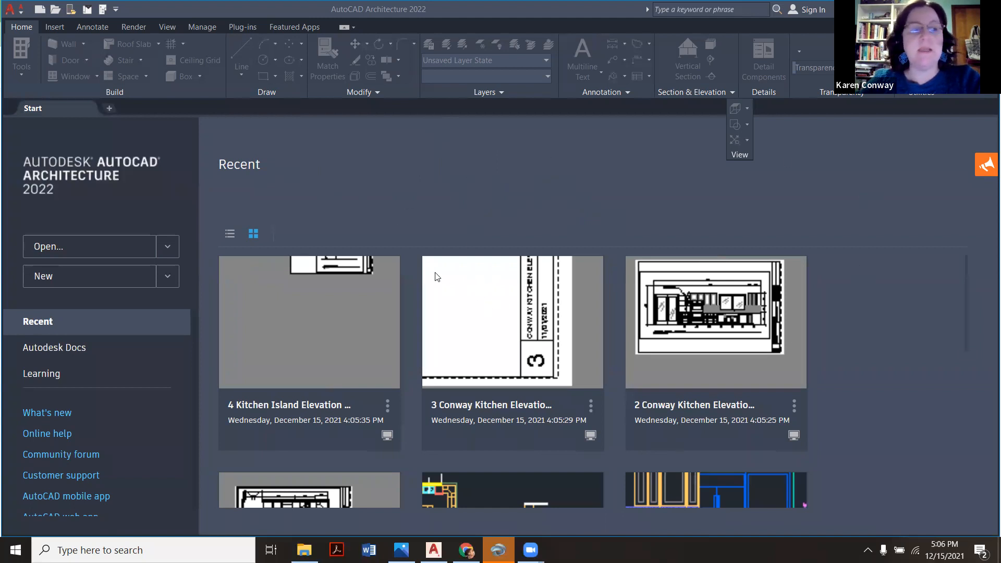
pyautogui.moveTo(393, 196)
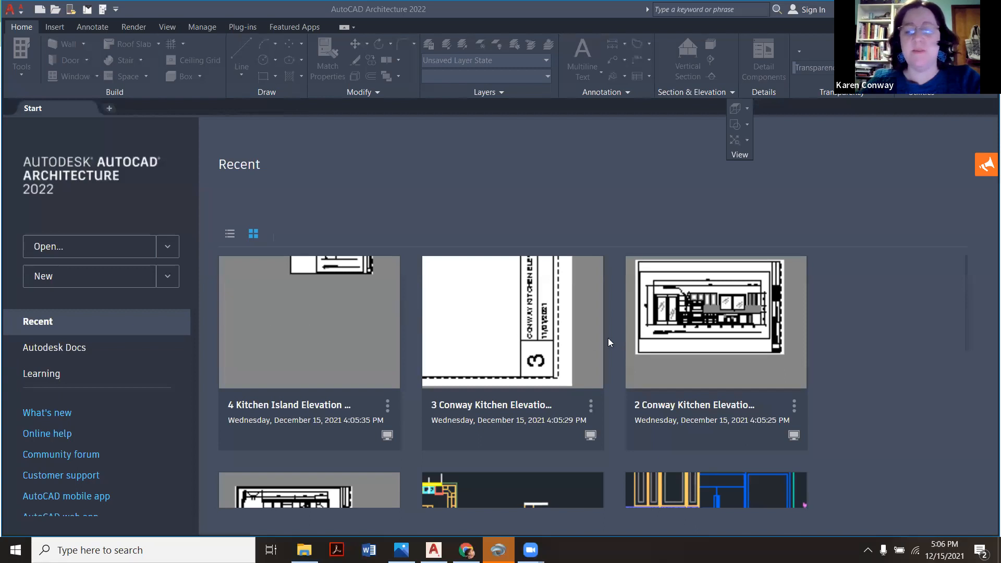
pyautogui.moveTo(435, 342)
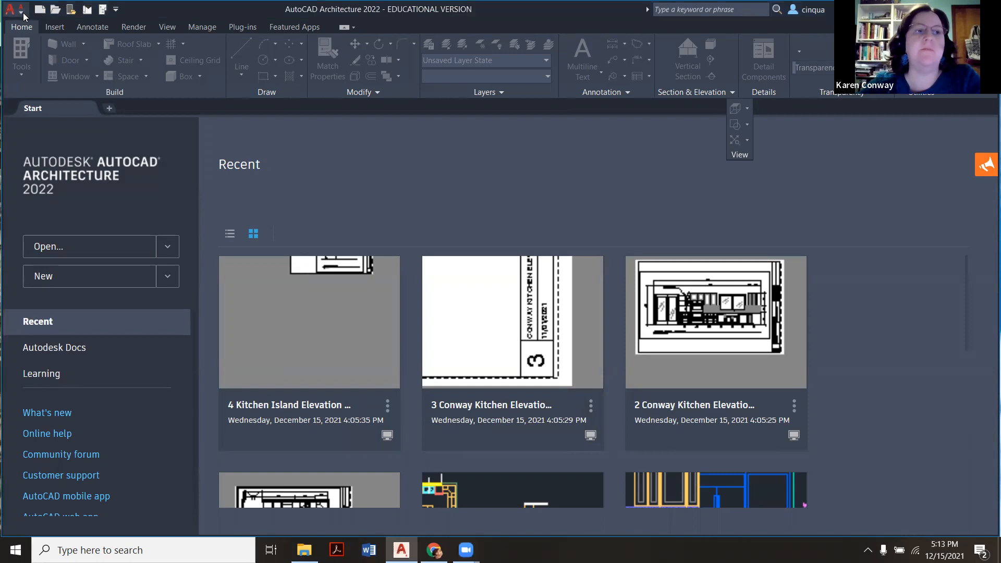
# Open the Project Browser and enter the Sample Project folder.
pyautogui.click(14, 9)
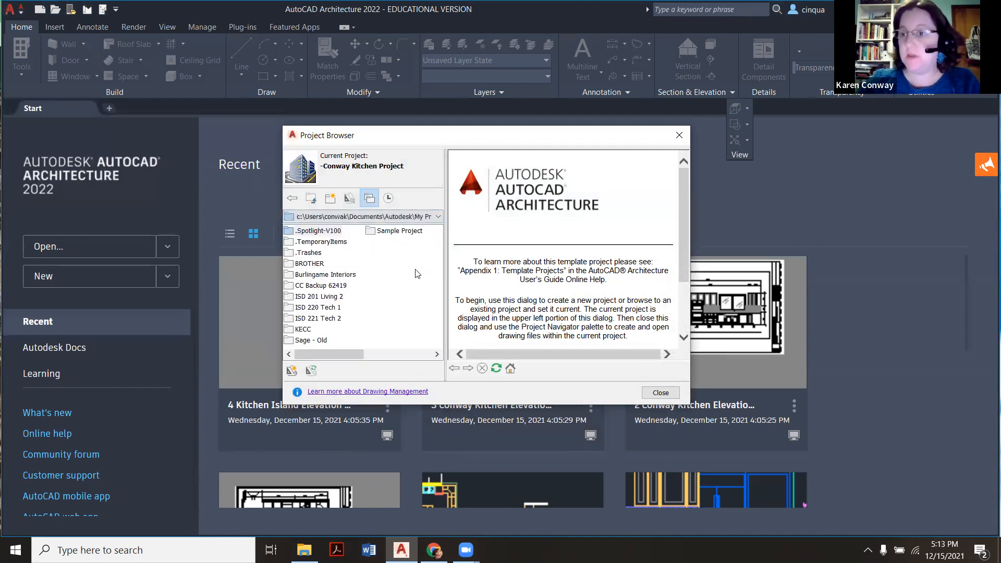
pyautogui.moveTo(396, 273)
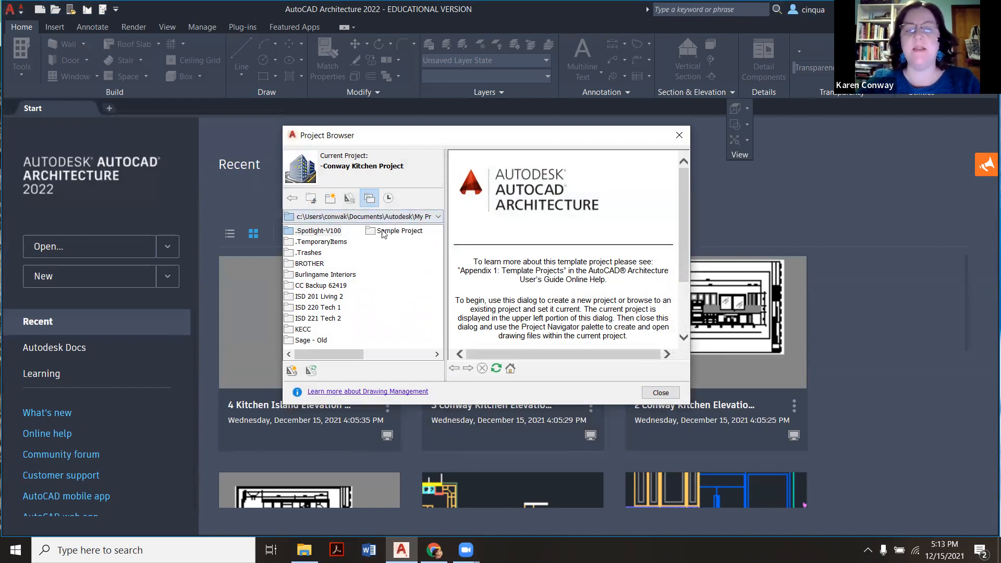
pyautogui.click(437, 216)
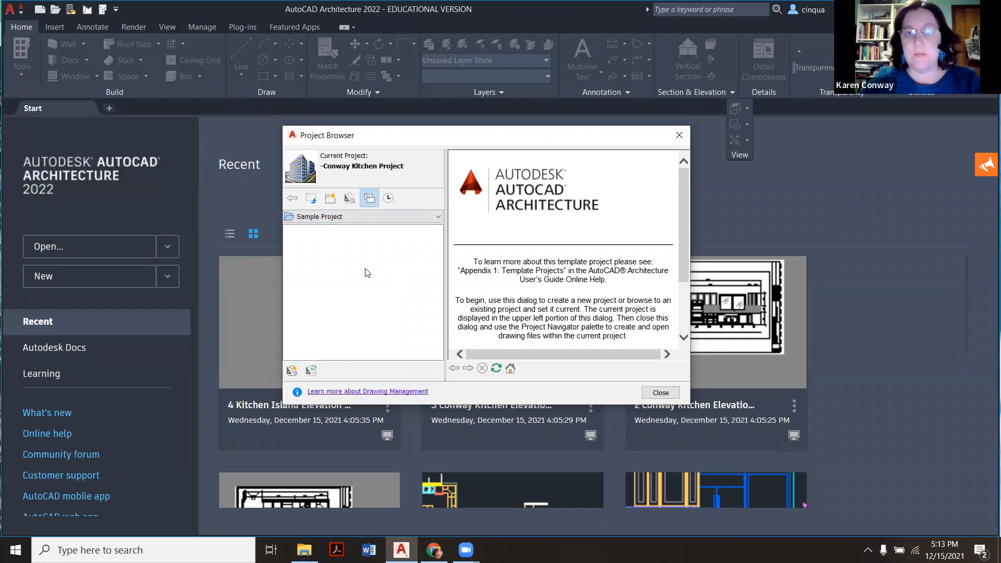
pyautogui.moveTo(376, 287)
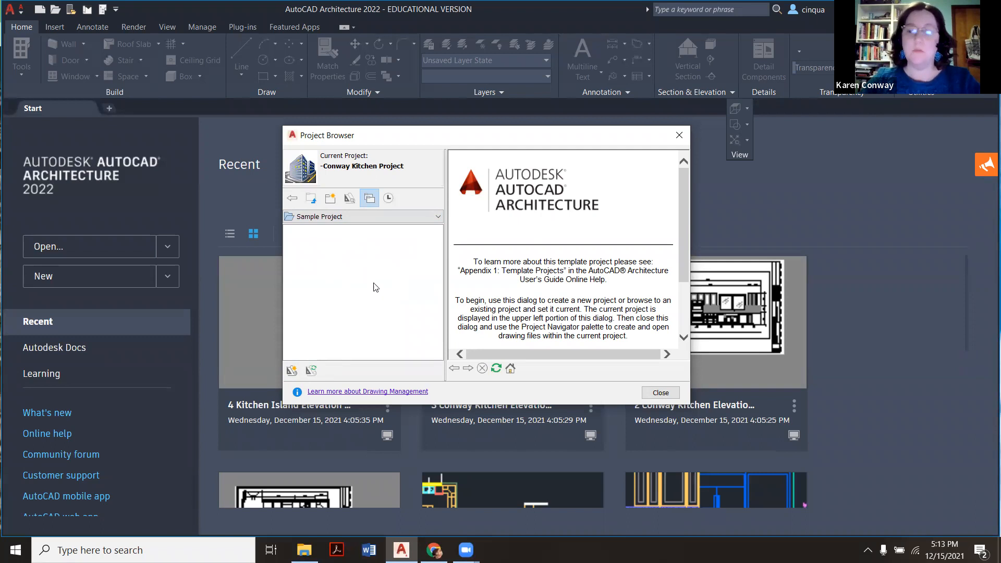
pyautogui.moveTo(293, 387)
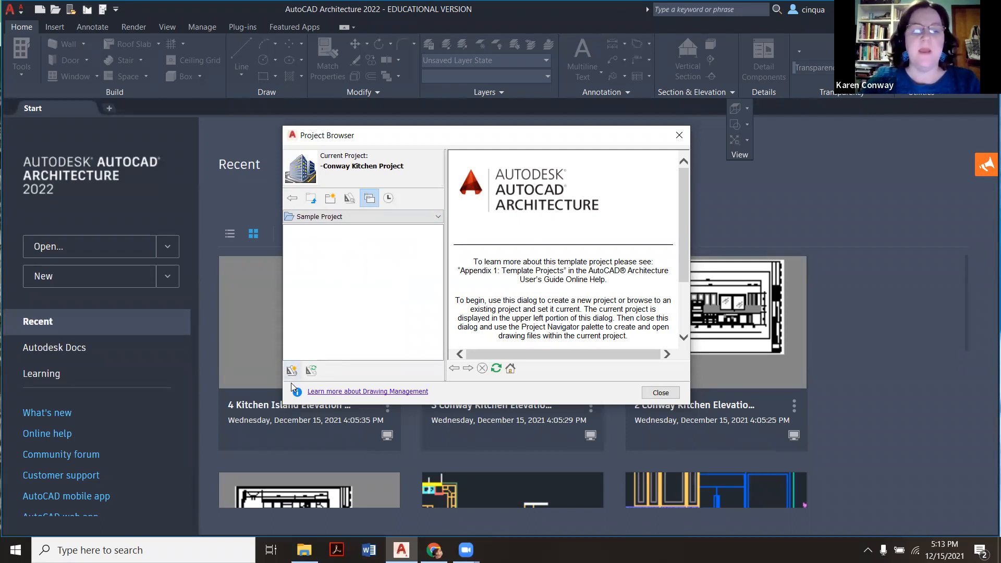
pyautogui.moveTo(291, 370)
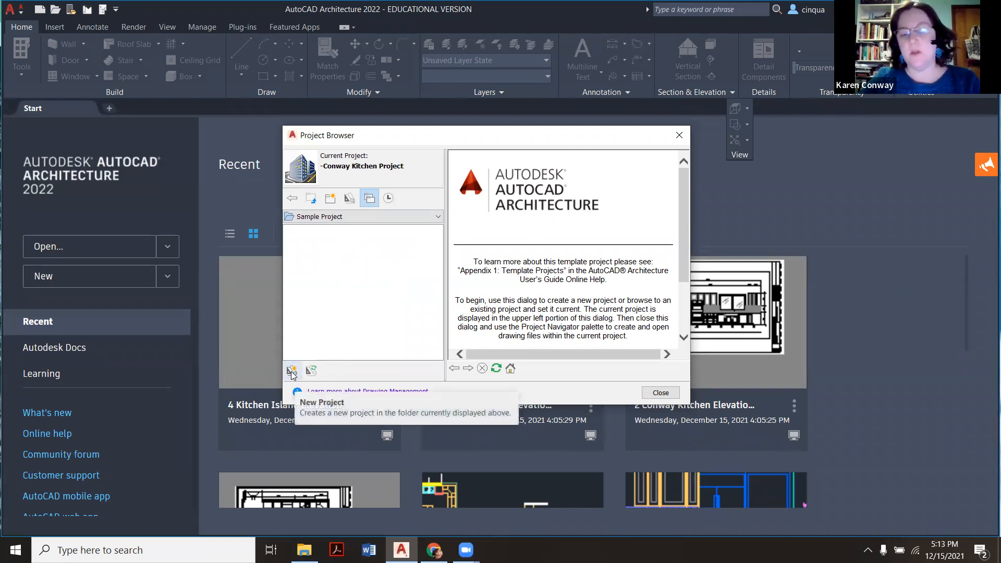
# Start a new project named Conway Test Project from the Commercial Imperial template.
pyautogui.click(292, 371)
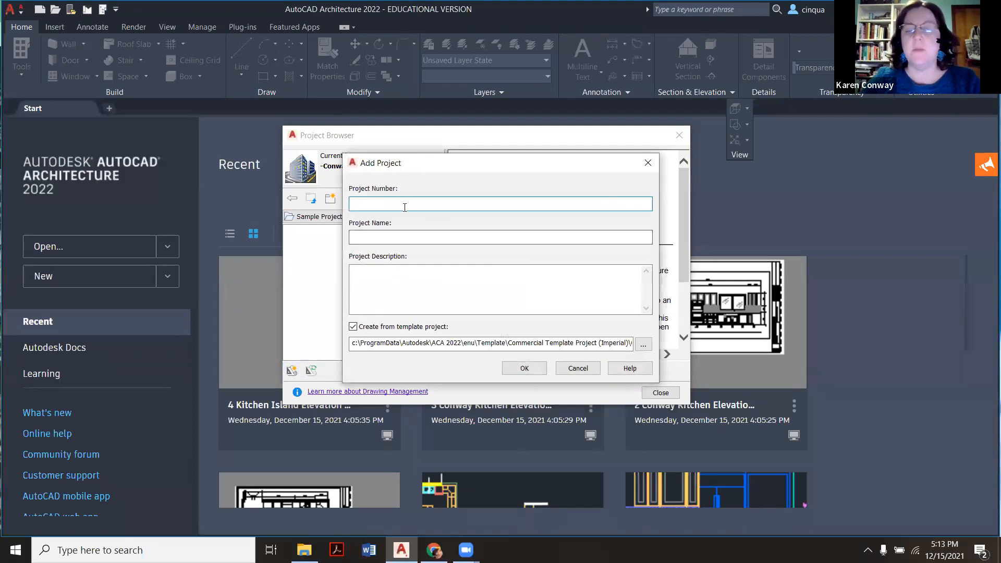
pyautogui.moveTo(404, 205)
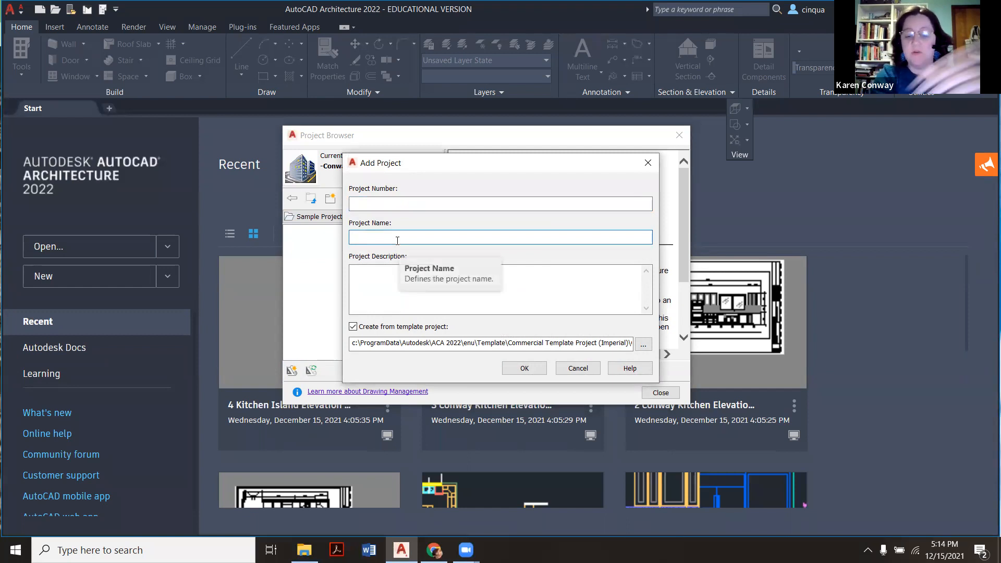
pyautogui.write('c')
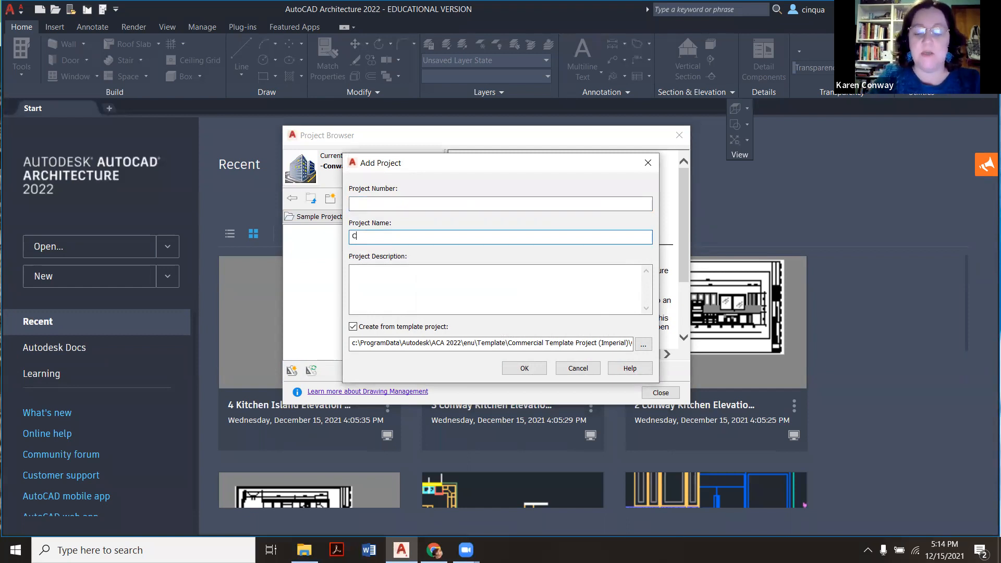
pyautogui.write('onway Test Project')
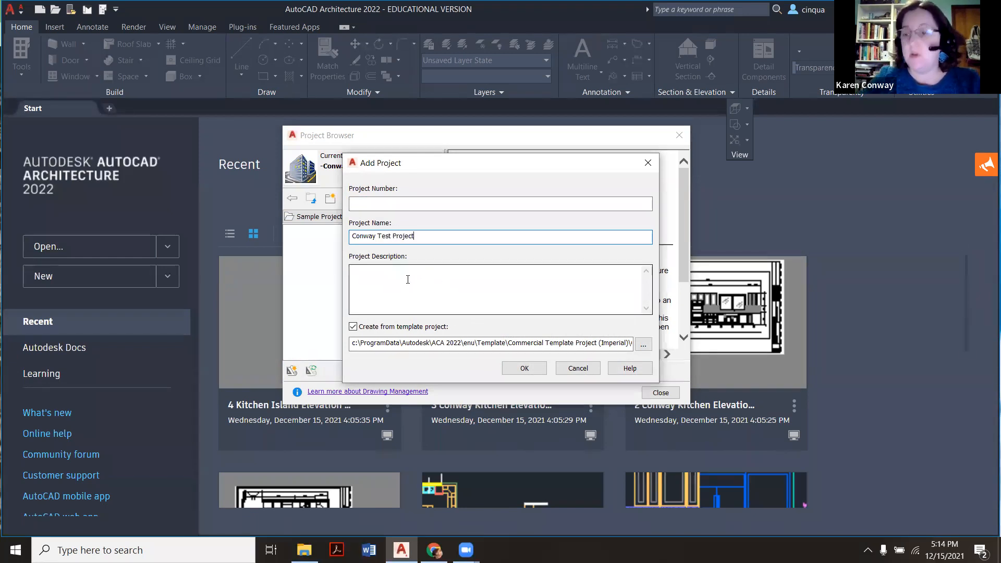
pyautogui.moveTo(407, 287)
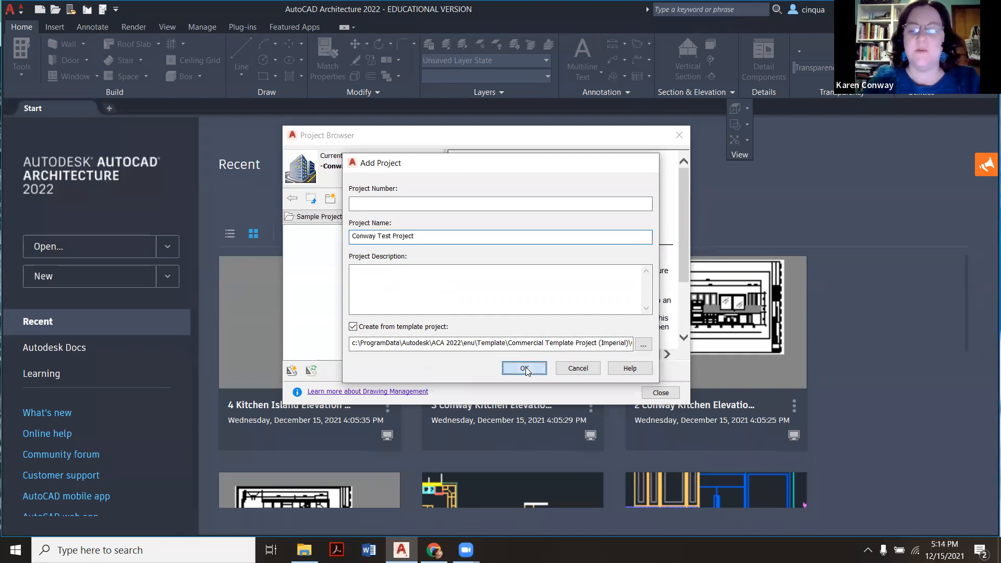
# Confirm the Add Project dialog to create Conway Test Project.
pyautogui.click(525, 367)
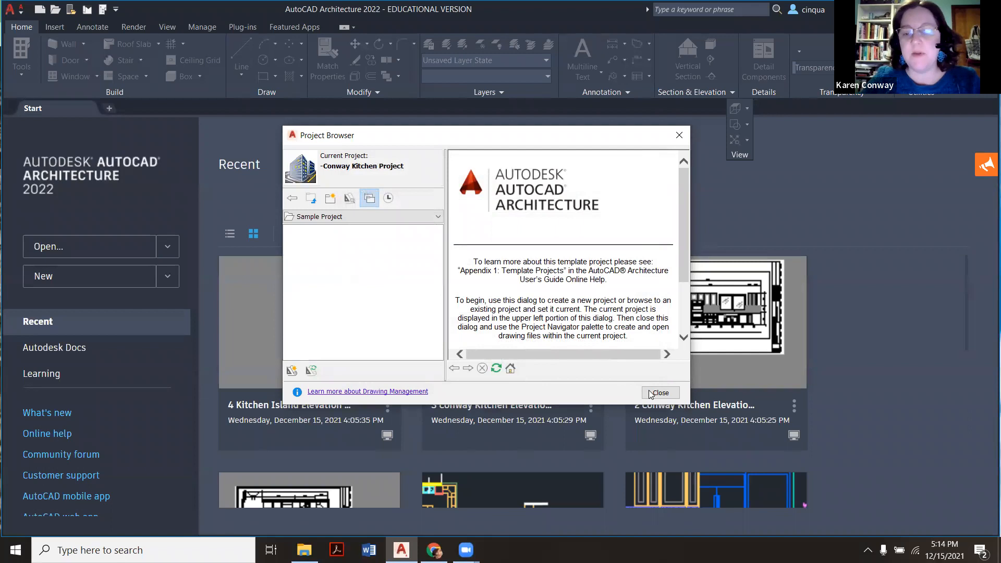
pyautogui.moveTo(682, 138)
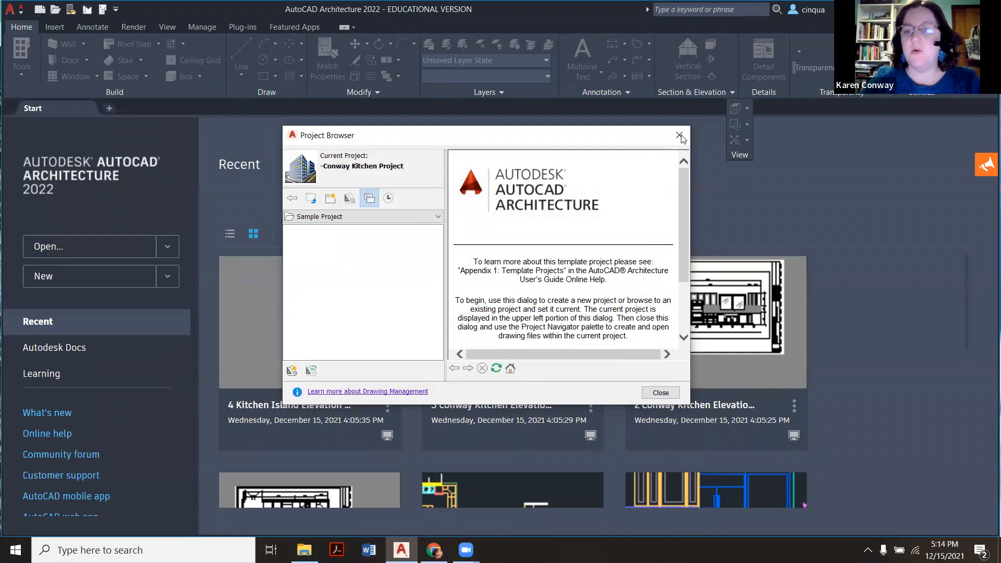
pyautogui.moveTo(798, 211)
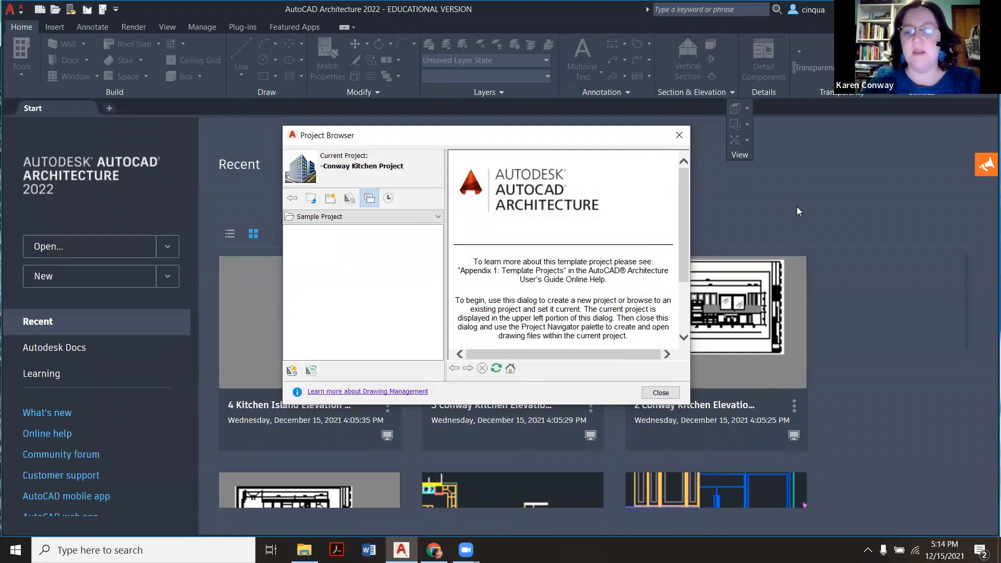
pyautogui.moveTo(746, 208)
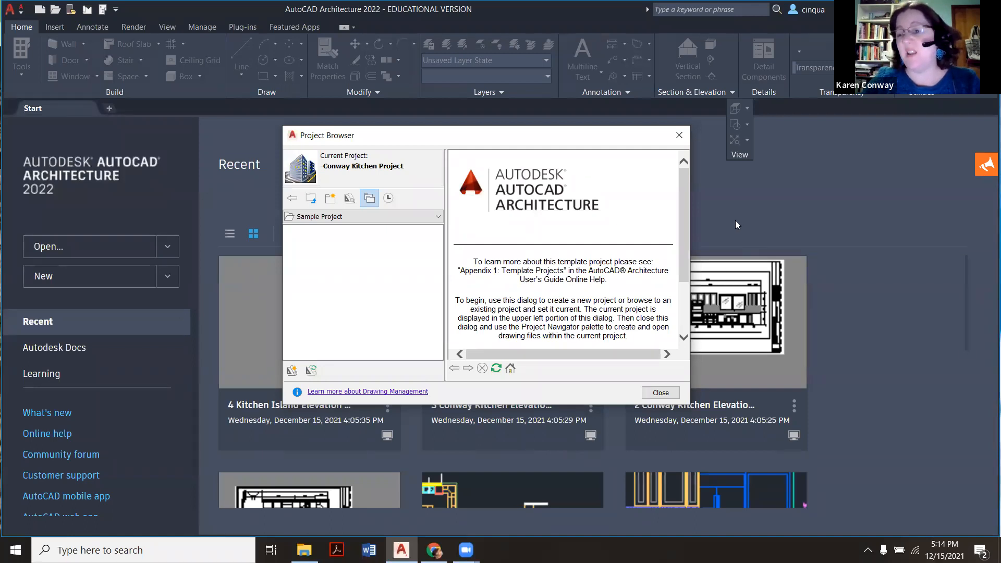
pyautogui.moveTo(599, 312)
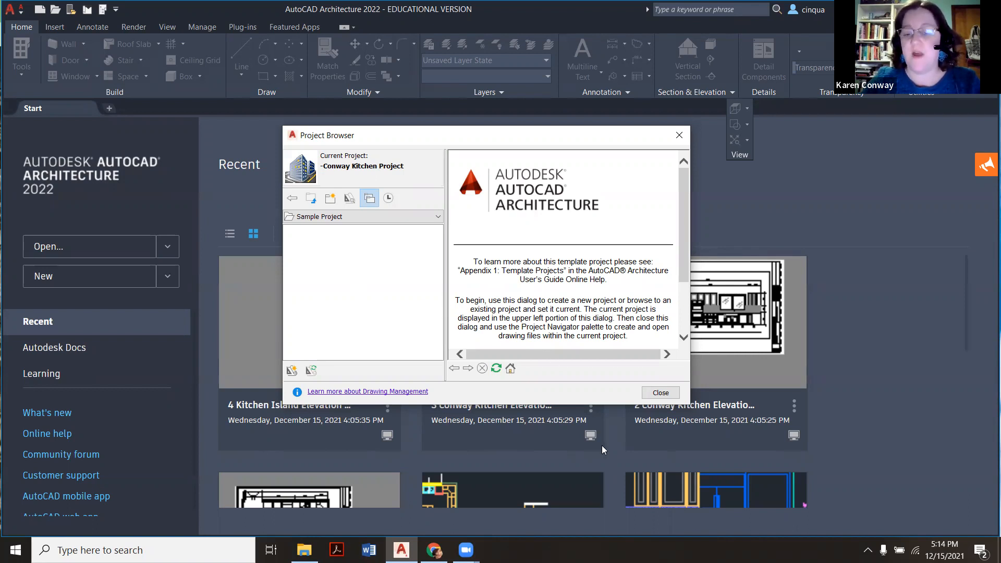
pyautogui.moveTo(689, 281)
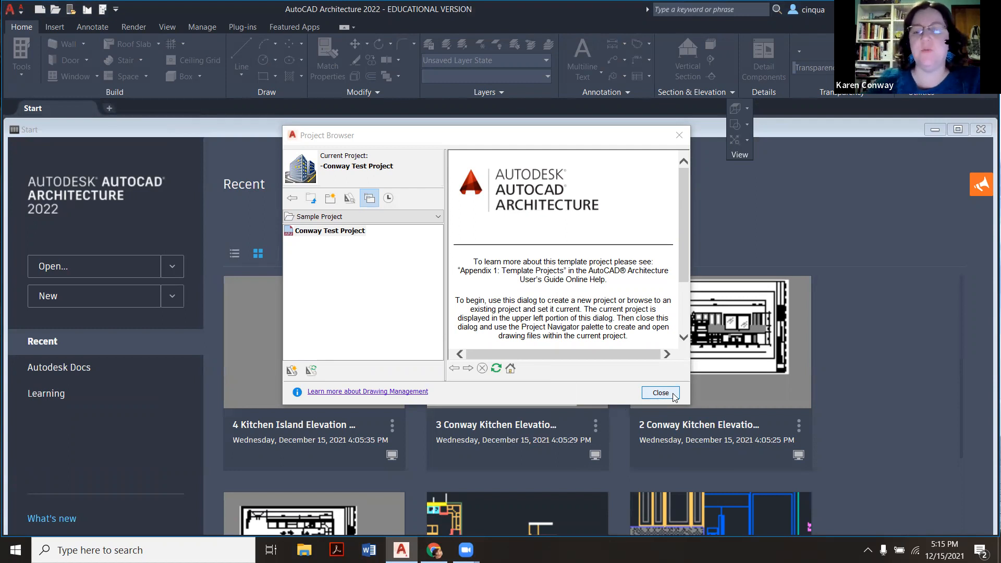
# Close the Project Browser to return to the Project Navigator.
pyautogui.click(660, 393)
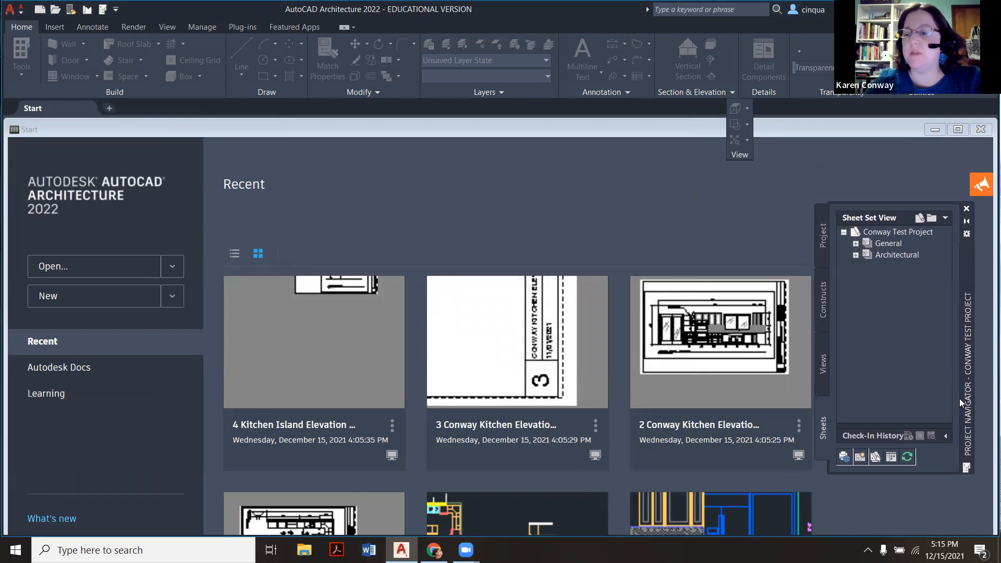
pyautogui.moveTo(949, 386)
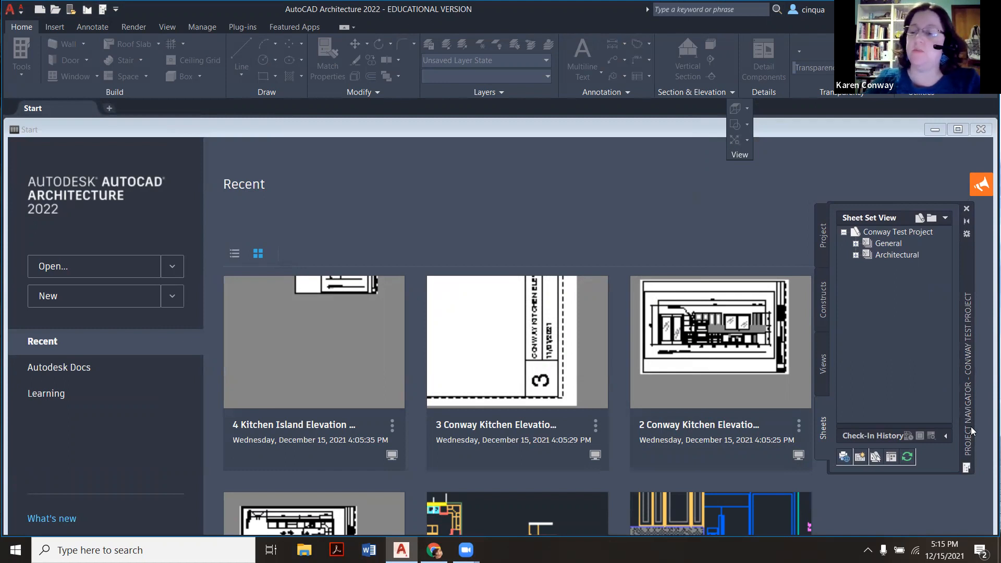
pyautogui.moveTo(981, 330)
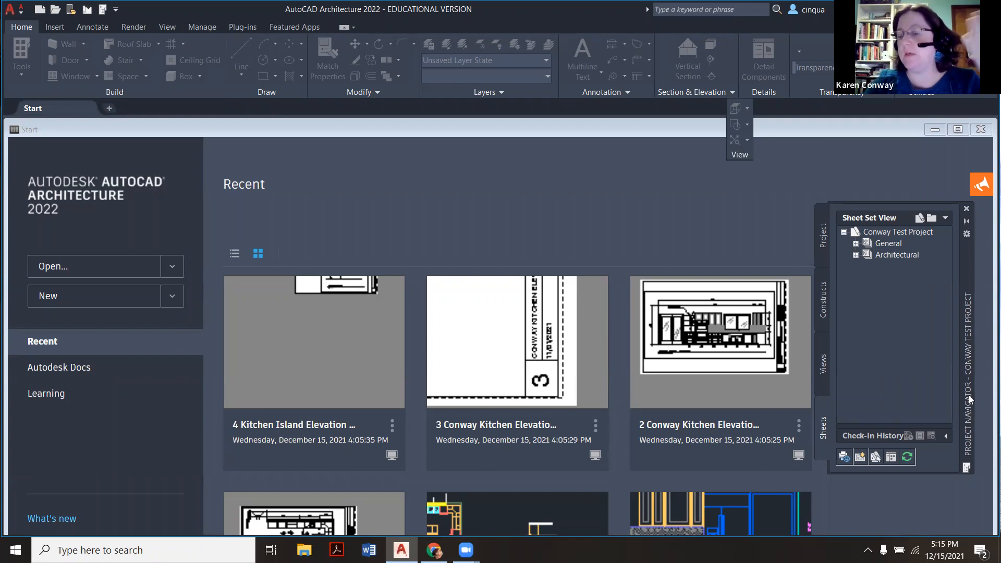
pyautogui.moveTo(978, 318)
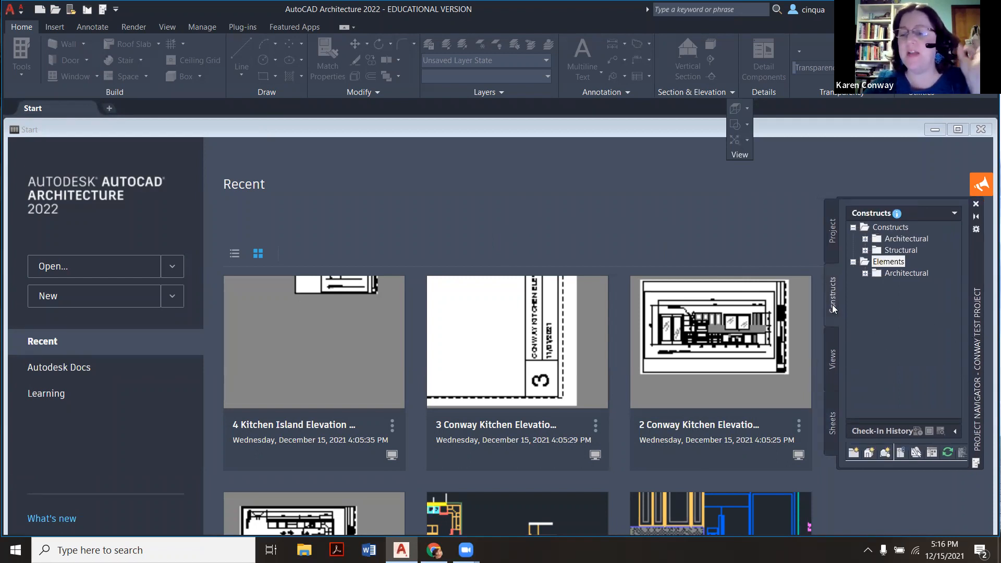
pyautogui.moveTo(843, 287)
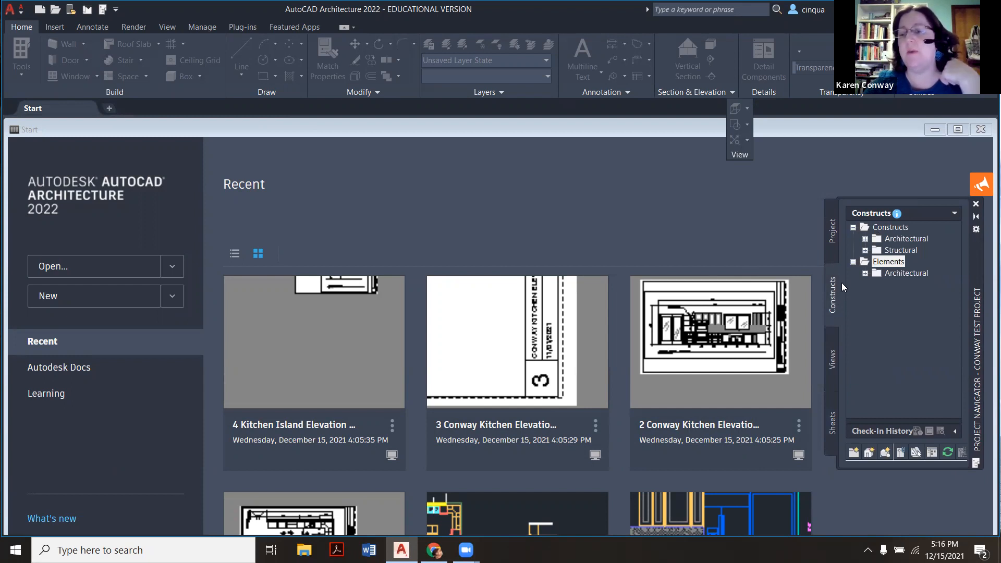
# Select the top-level Constructs category in the Project Navigator's Constructs tree.
pyautogui.click(890, 226)
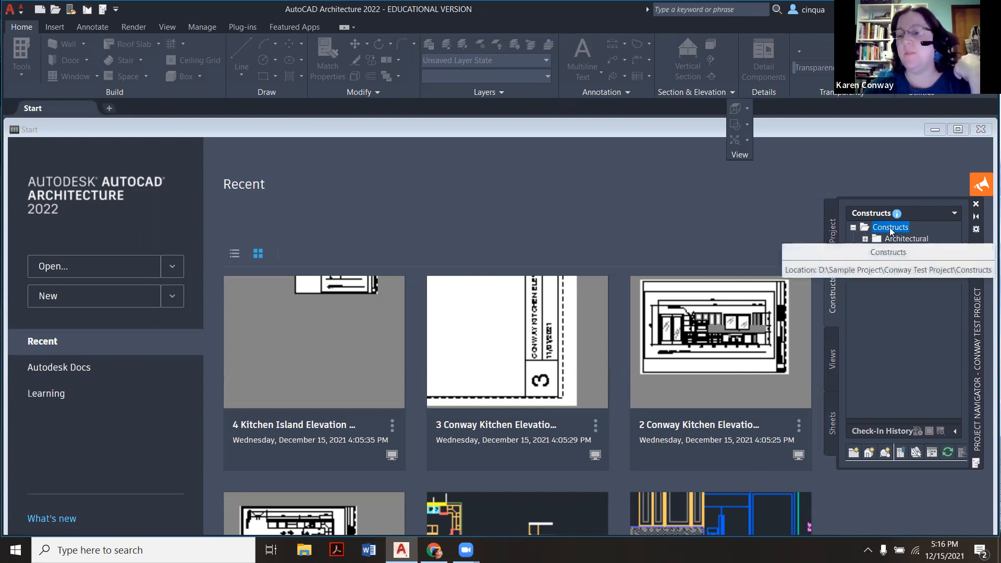
pyautogui.click(865, 226)
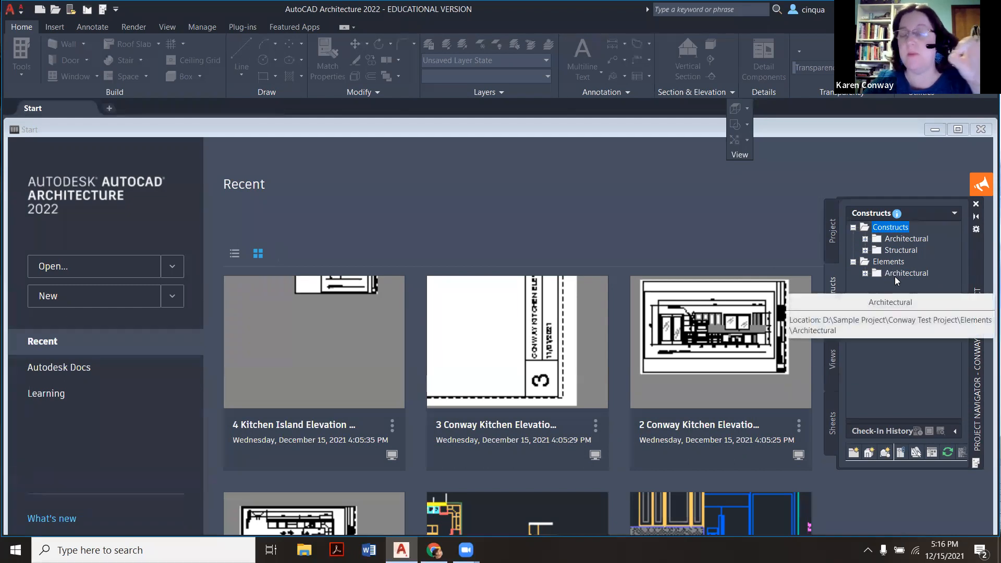
pyautogui.moveTo(893, 318)
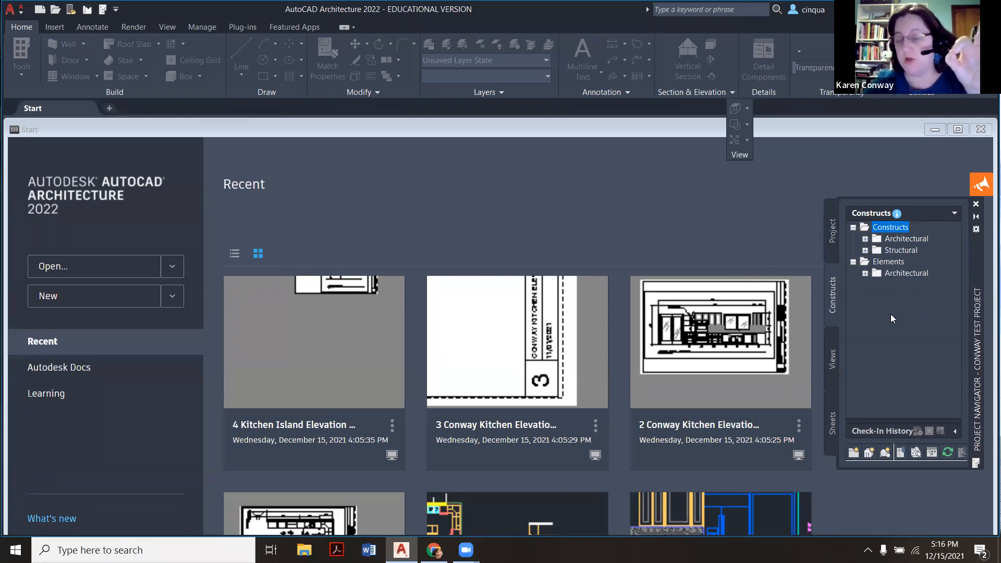
pyautogui.moveTo(896, 278)
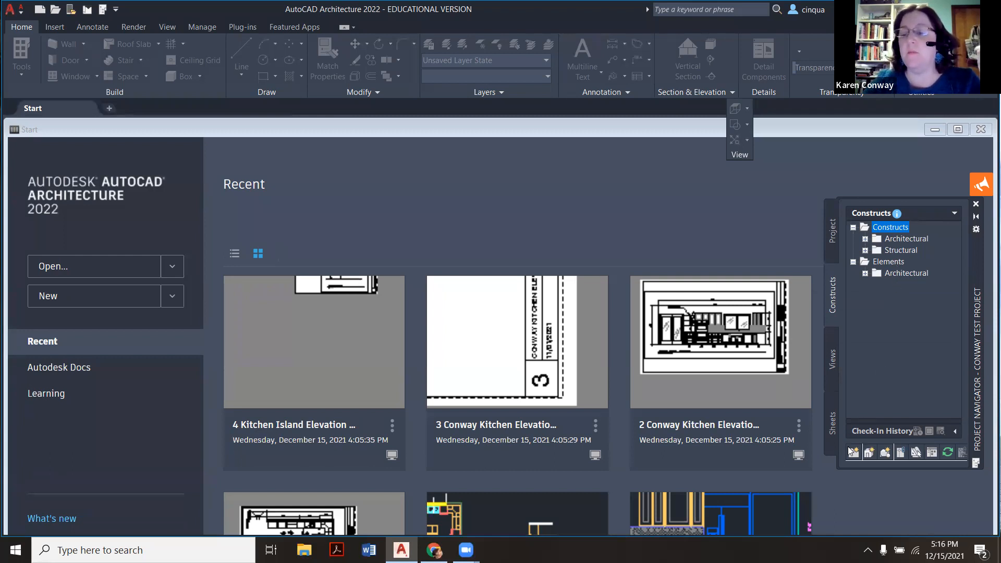
pyautogui.moveTo(870, 452)
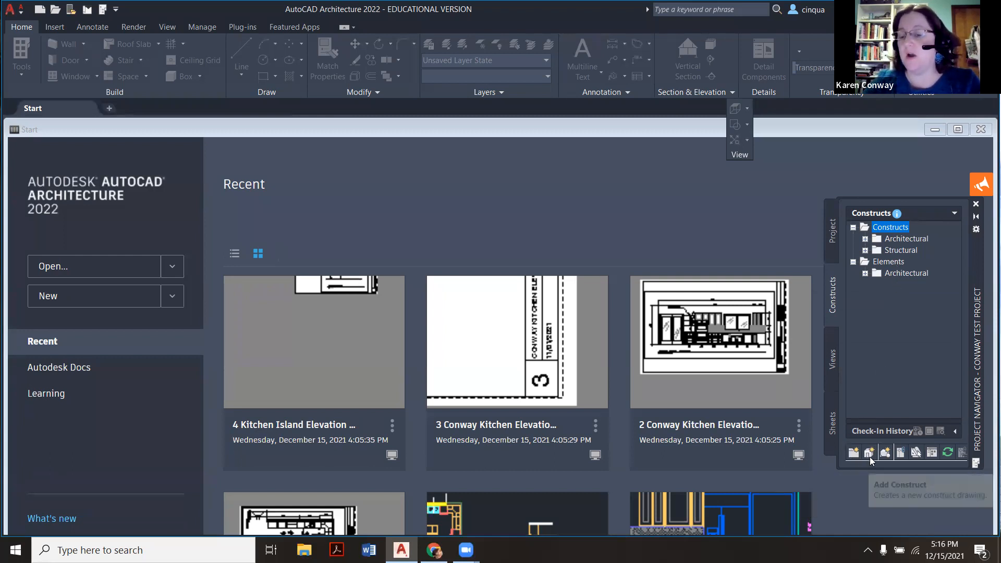
pyautogui.moveTo(870, 452)
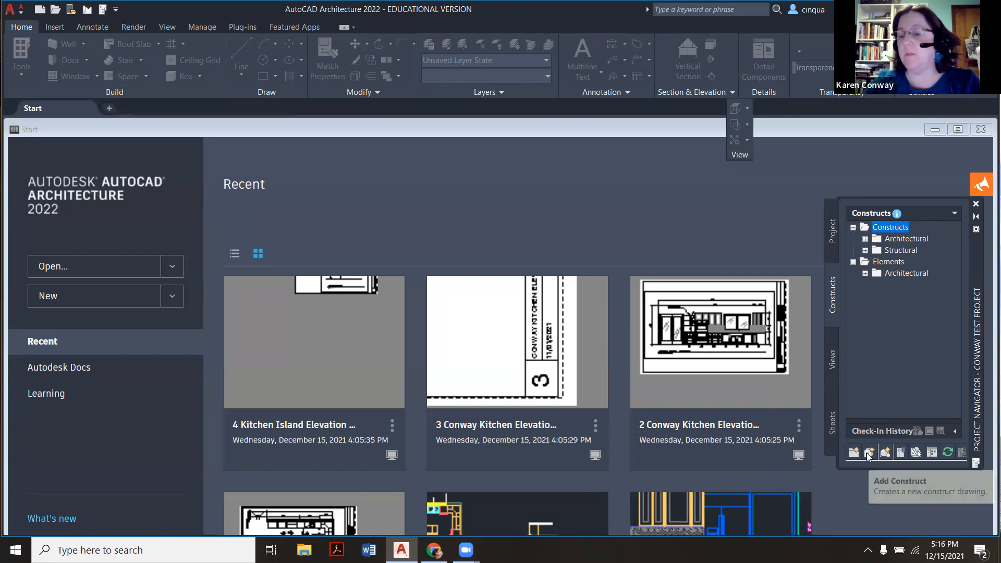
# Add a construct named Base House Floor Plan assigned to the First Floor level.
pyautogui.click(853, 452)
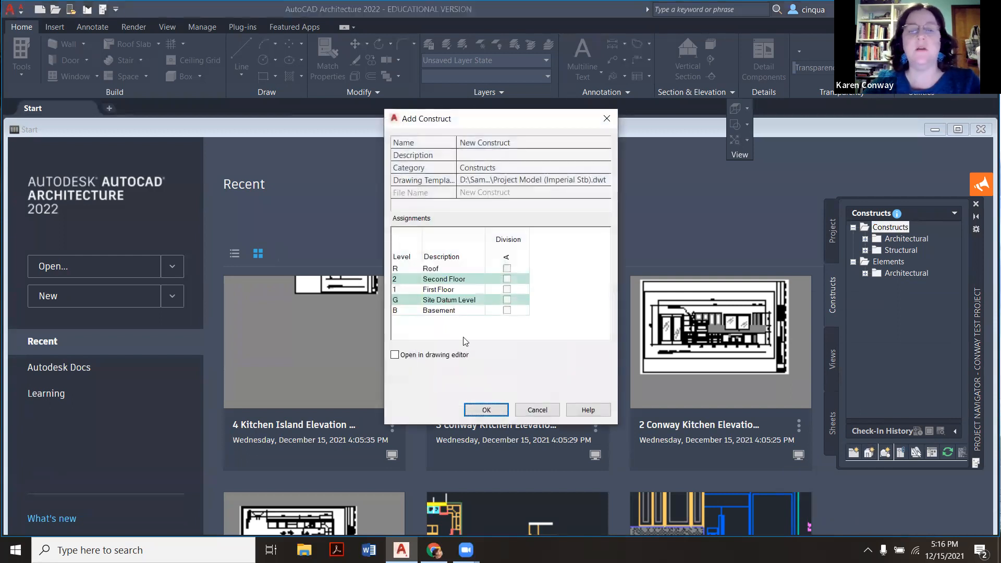
pyautogui.click(532, 142)
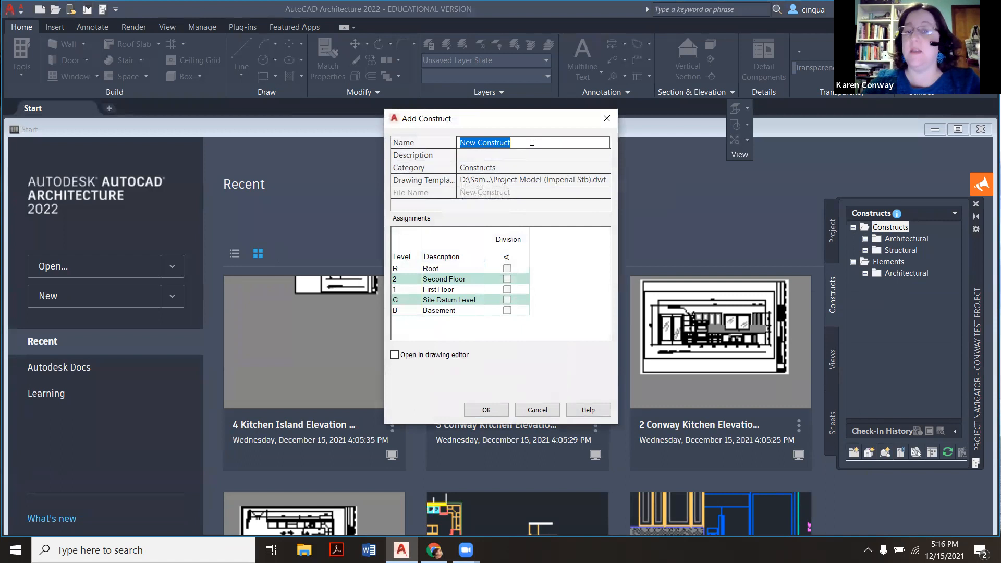
pyautogui.write('Base House Floor P')
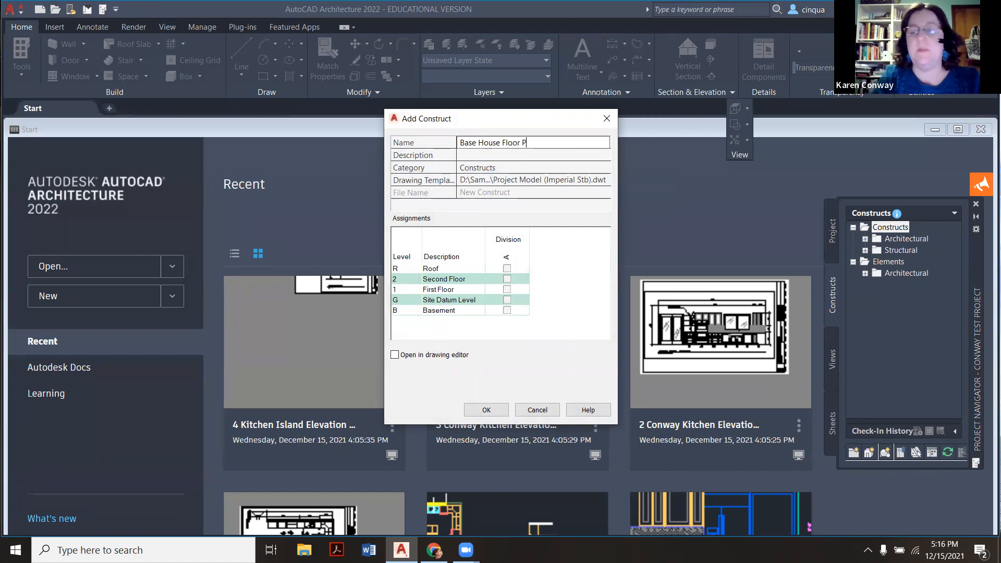
pyautogui.write('lan')
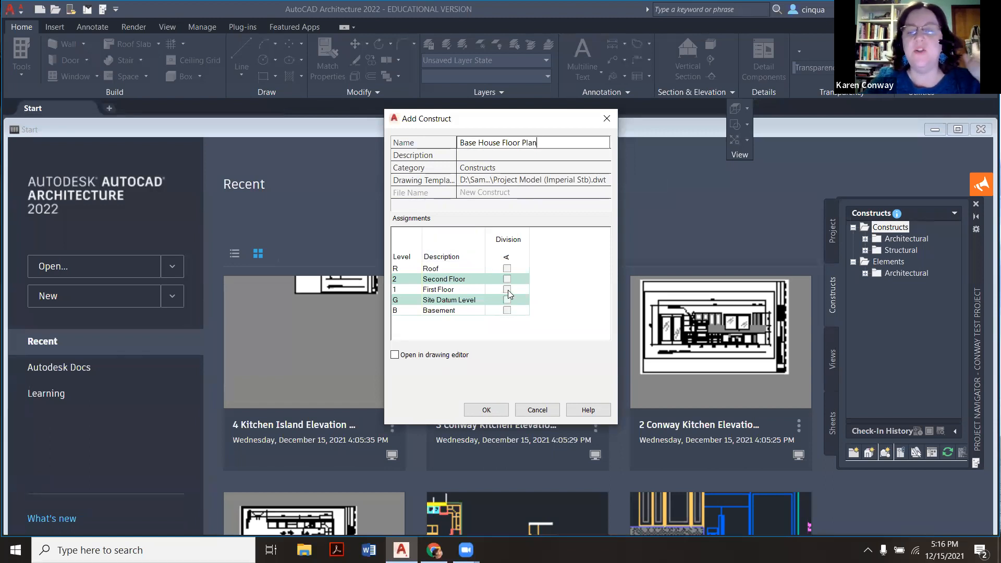
pyautogui.click(506, 289)
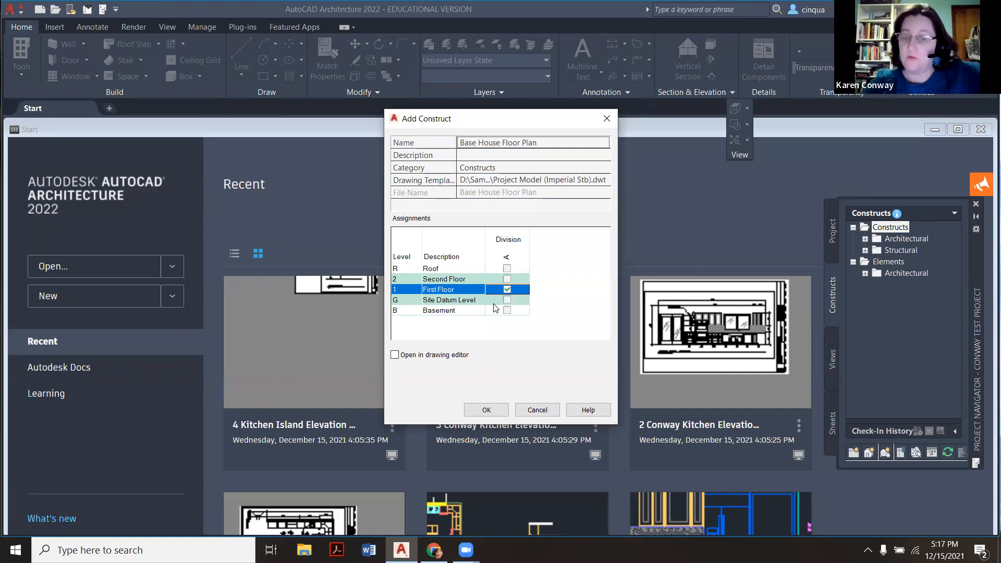
pyautogui.moveTo(511, 285)
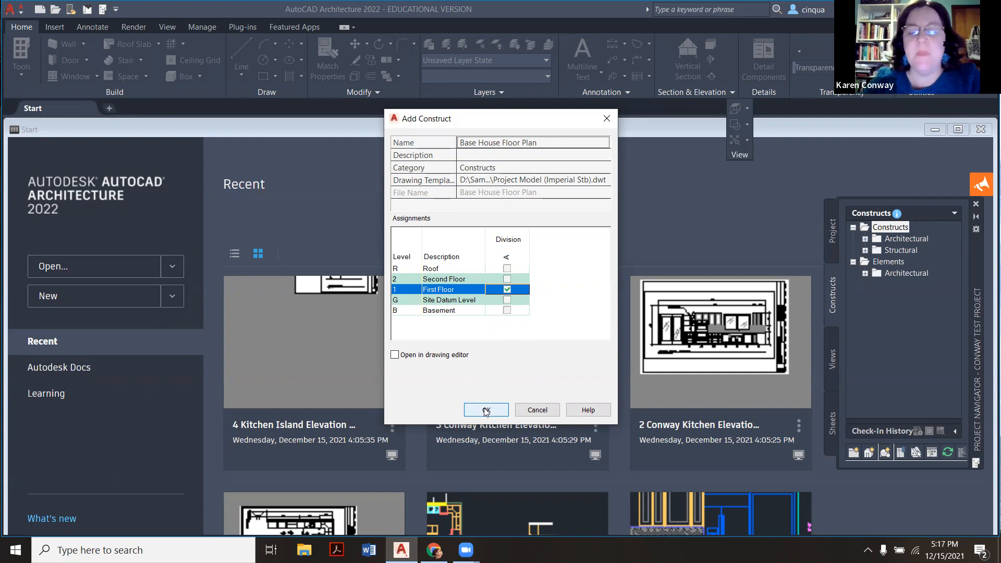
# Confirm the Add Construct dialog to create Base House Floor Plan.
pyautogui.click(485, 410)
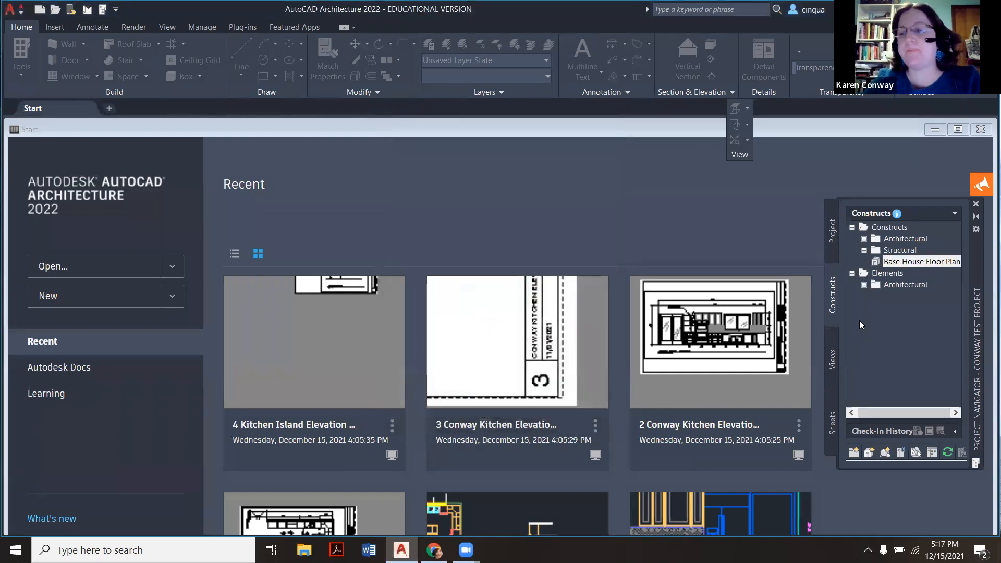
pyautogui.moveTo(911, 274)
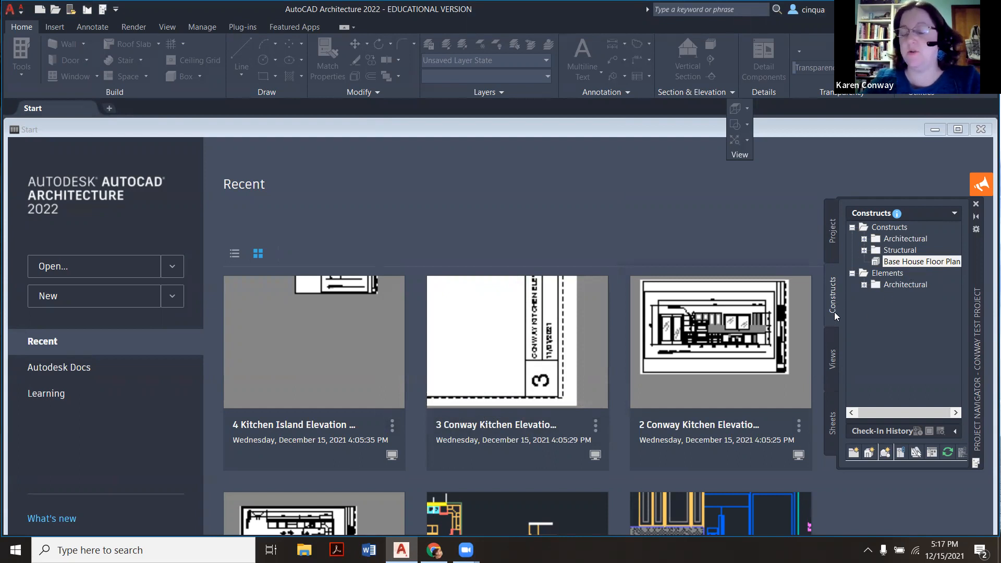
pyautogui.moveTo(835, 337)
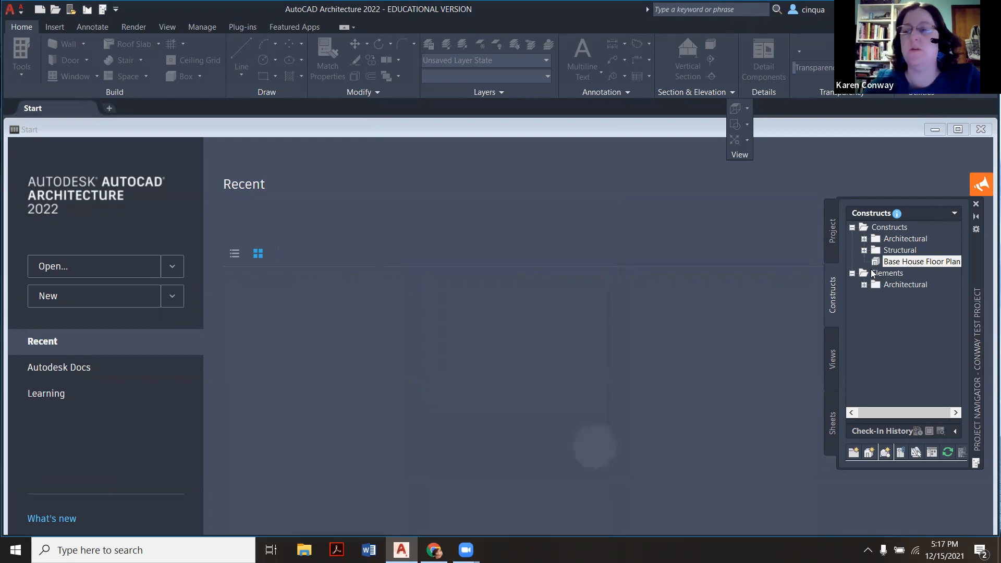
# Open the Base House Floor Plan construct from the Constructs tree.
pyautogui.doubleClick(921, 261)
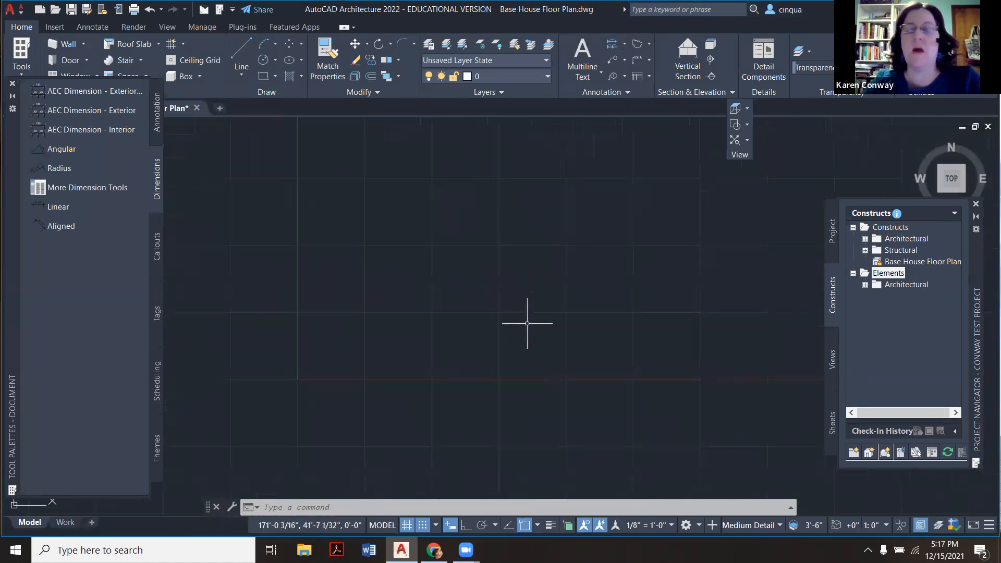
pyautogui.moveTo(428, 302)
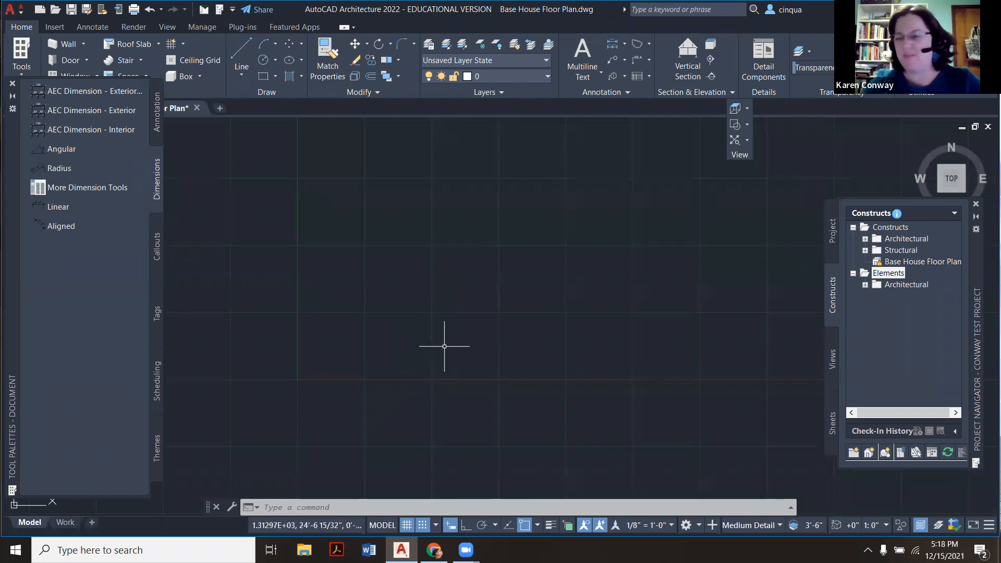
pyautogui.moveTo(460, 449)
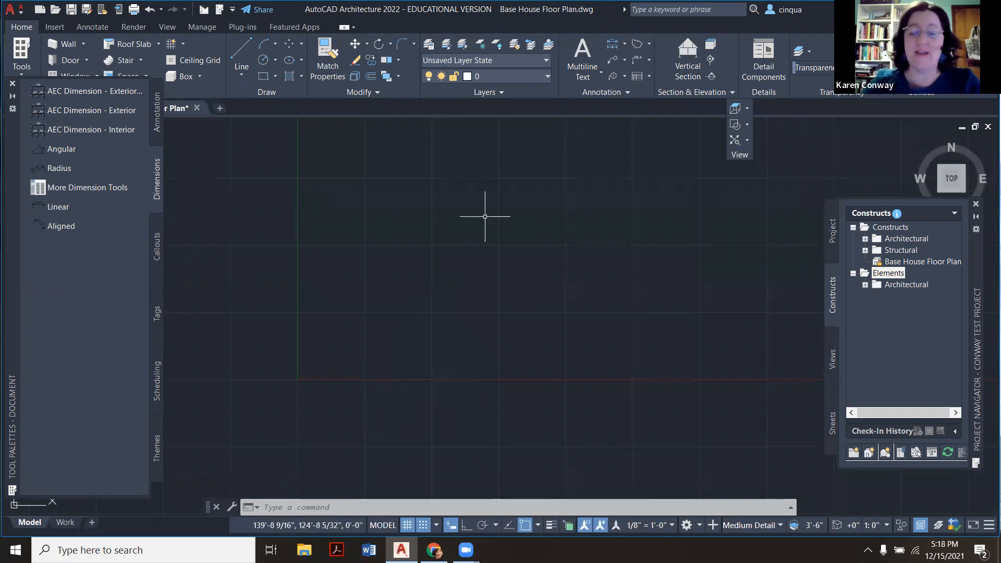
pyautogui.moveTo(584, 446)
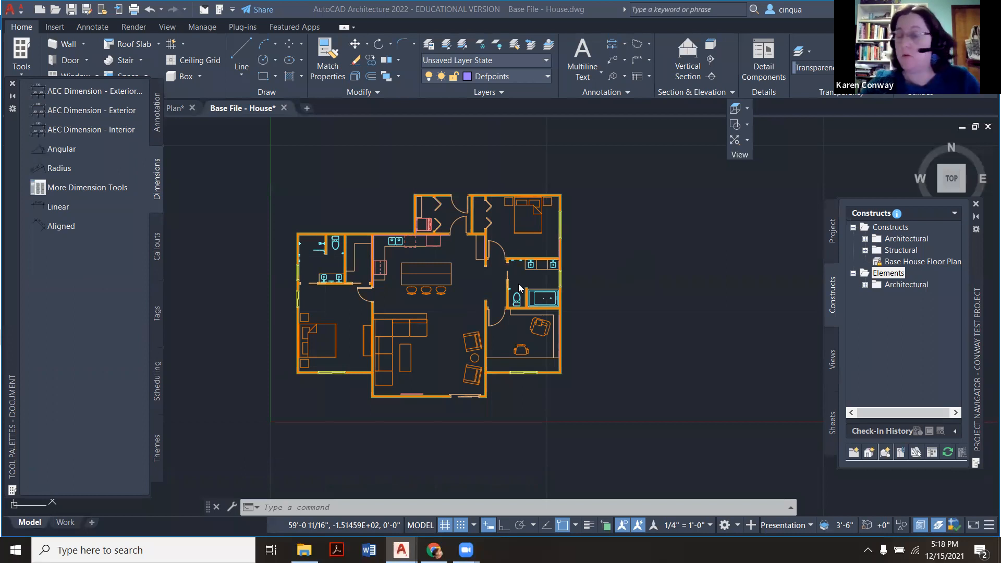
pyautogui.moveTo(471, 292)
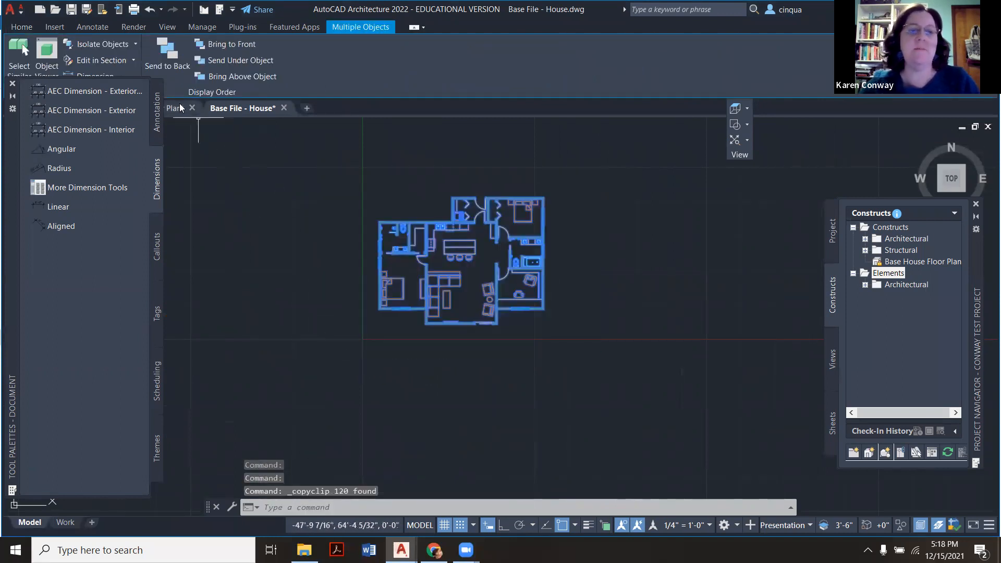
# Paste the house plan into Base House Floor Plan, then close both drawings, saving Base File - House.
pyautogui.click(185, 107)
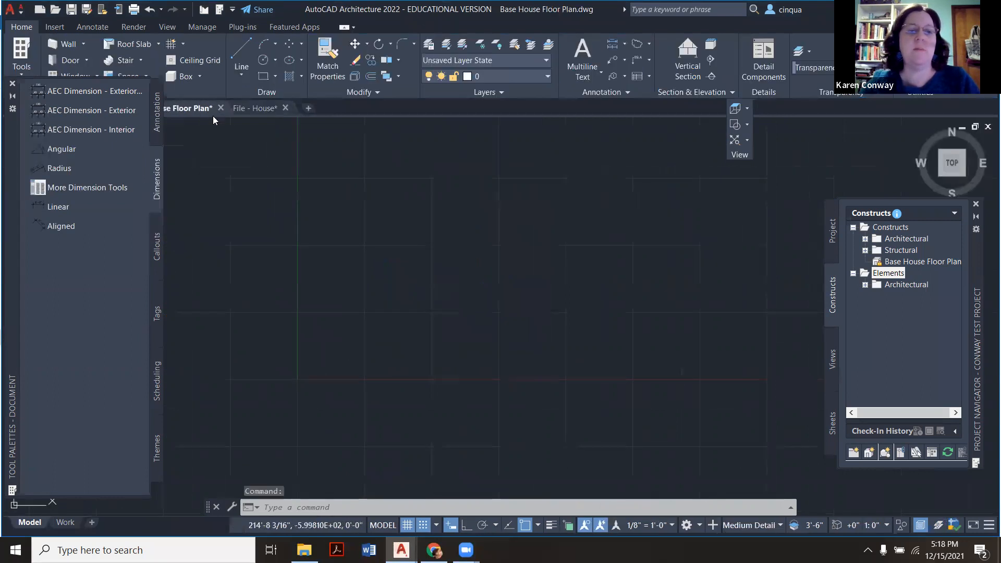
pyautogui.click(284, 108)
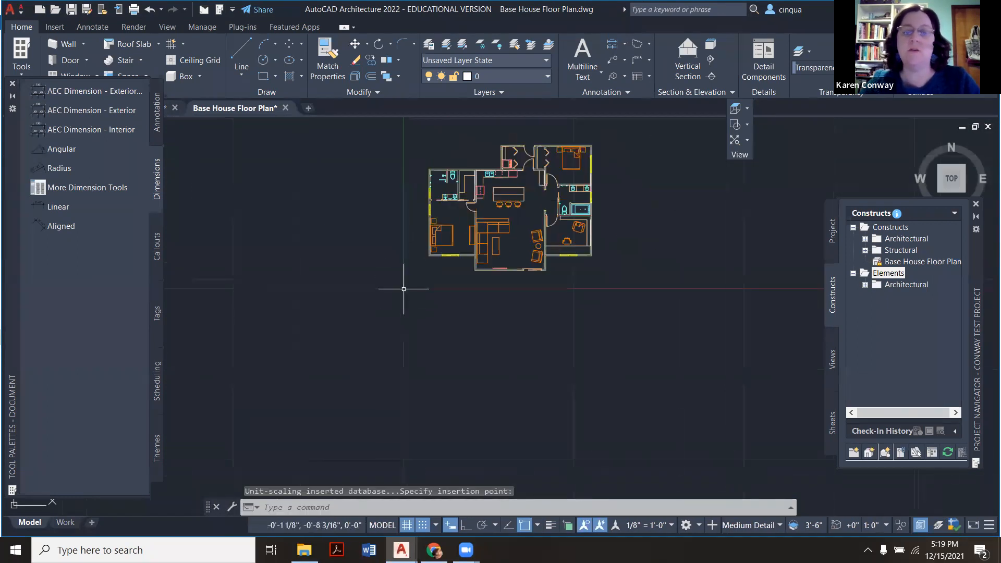
pyautogui.moveTo(288, 233)
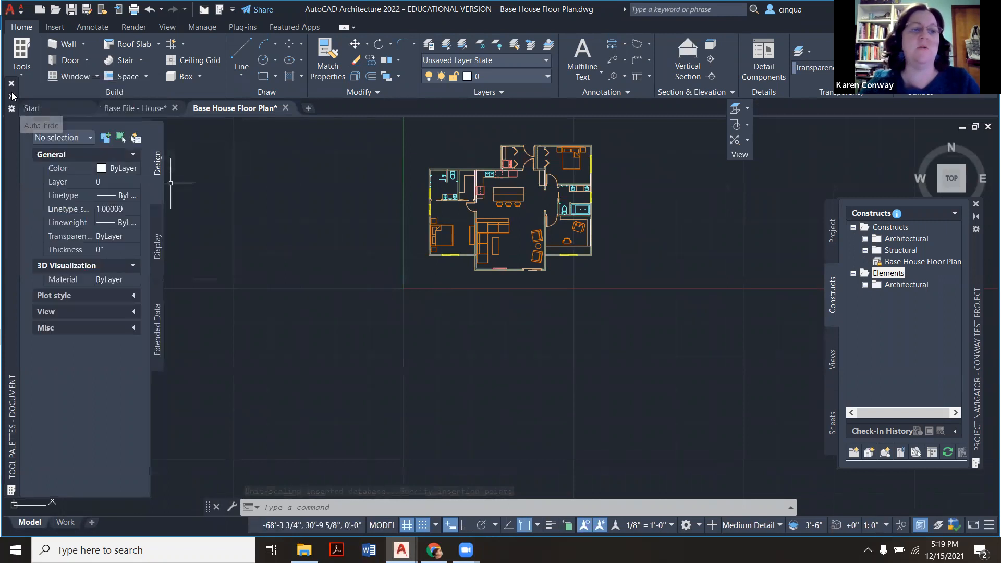
pyautogui.click(134, 108)
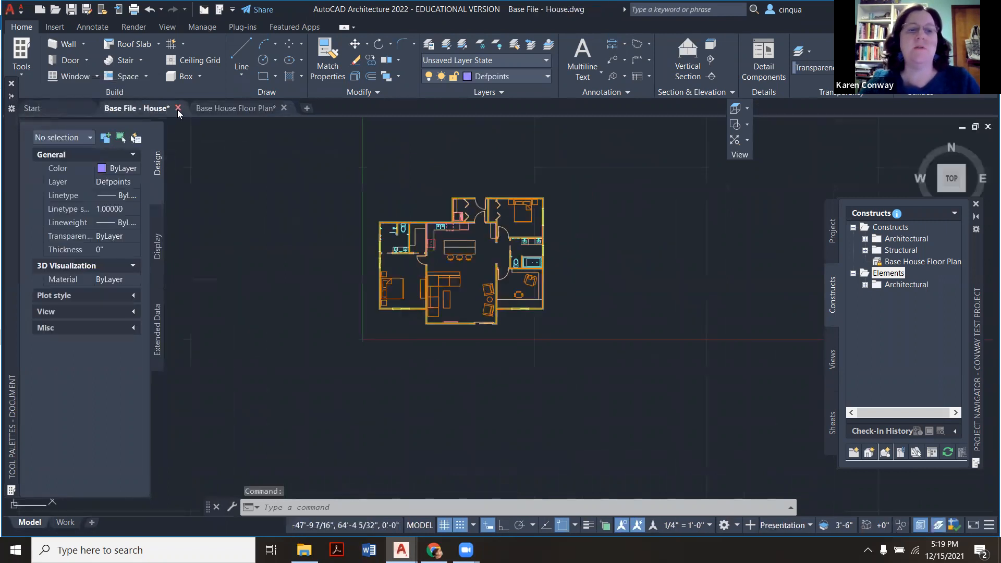
pyautogui.click(179, 108)
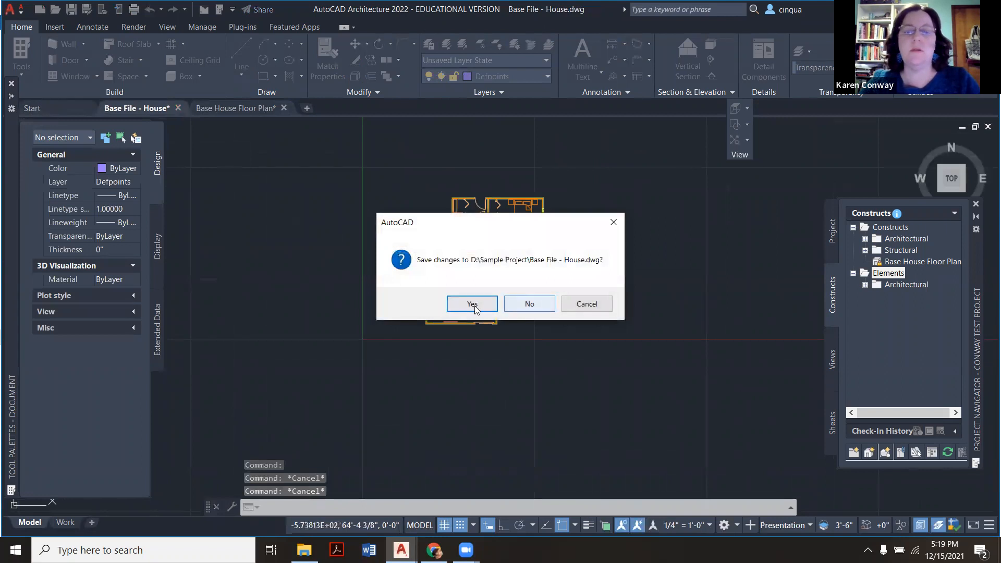
pyautogui.click(472, 304)
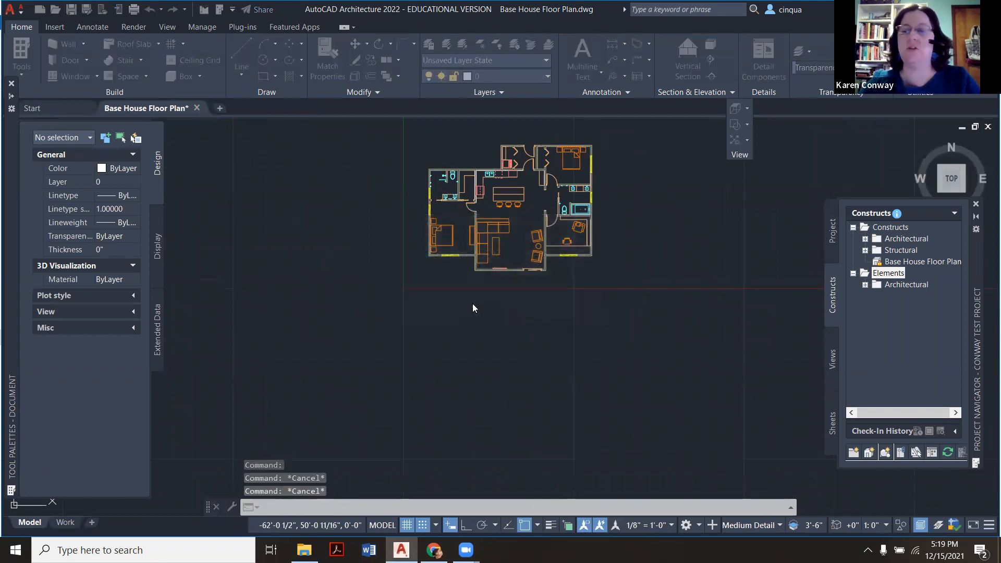
pyautogui.moveTo(621, 256)
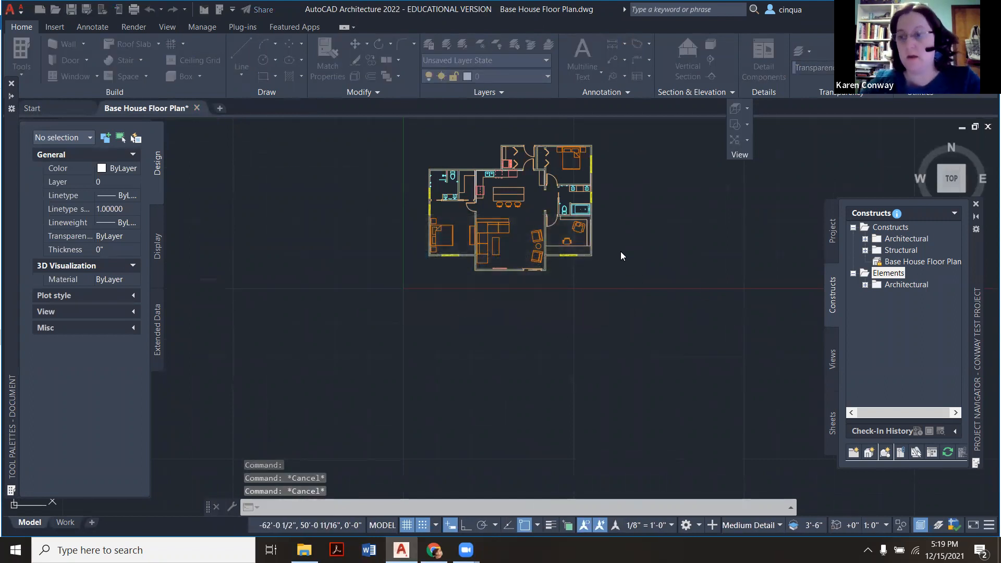
pyautogui.click(32, 107)
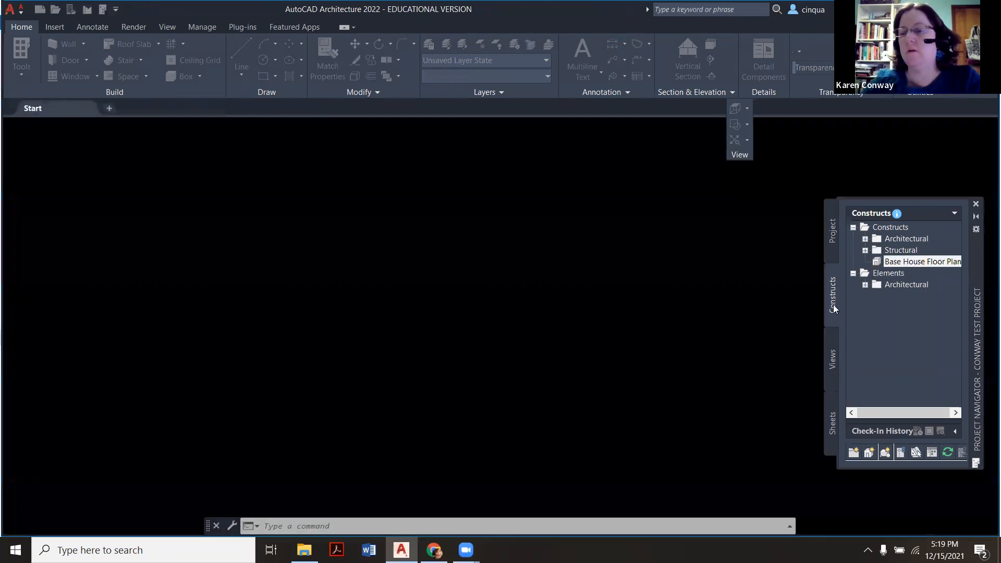
pyautogui.doubleClick(921, 261)
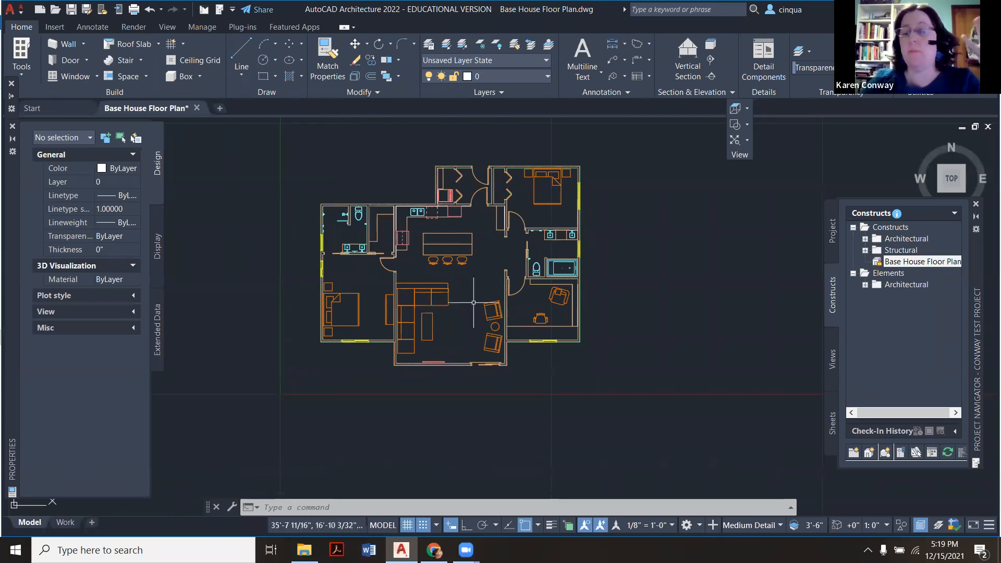
pyautogui.moveTo(523, 250)
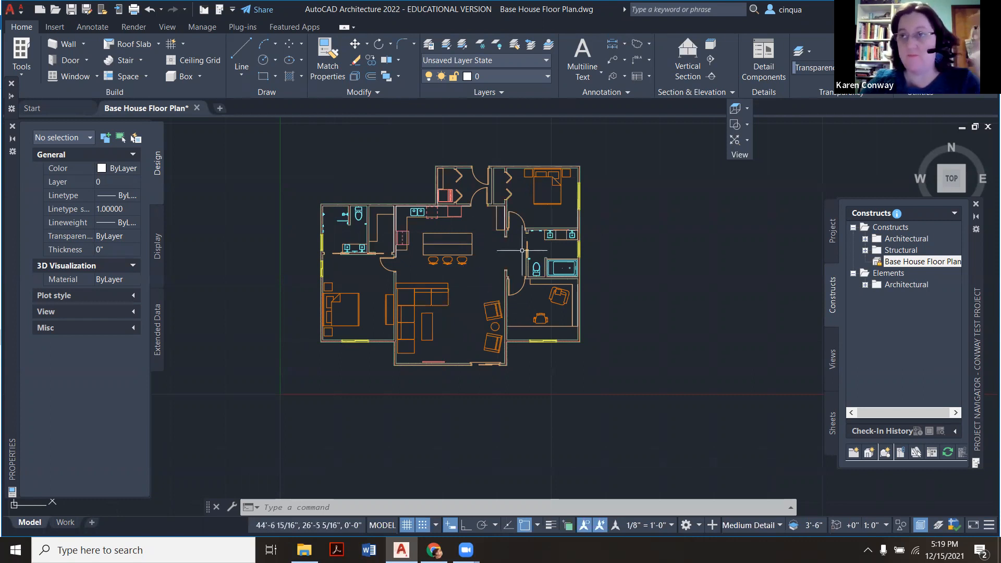
pyautogui.moveTo(489, 234)
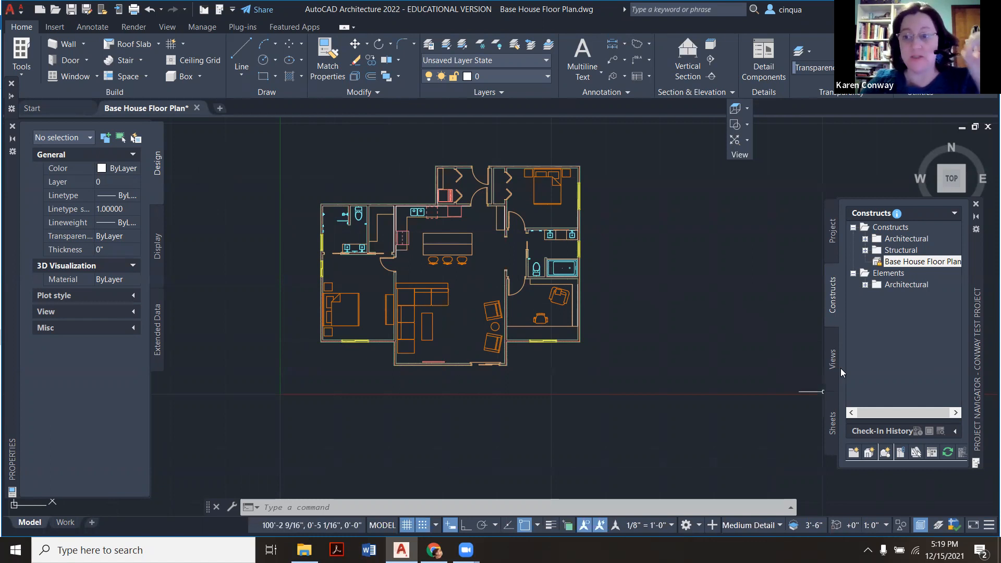
pyautogui.moveTo(833, 372)
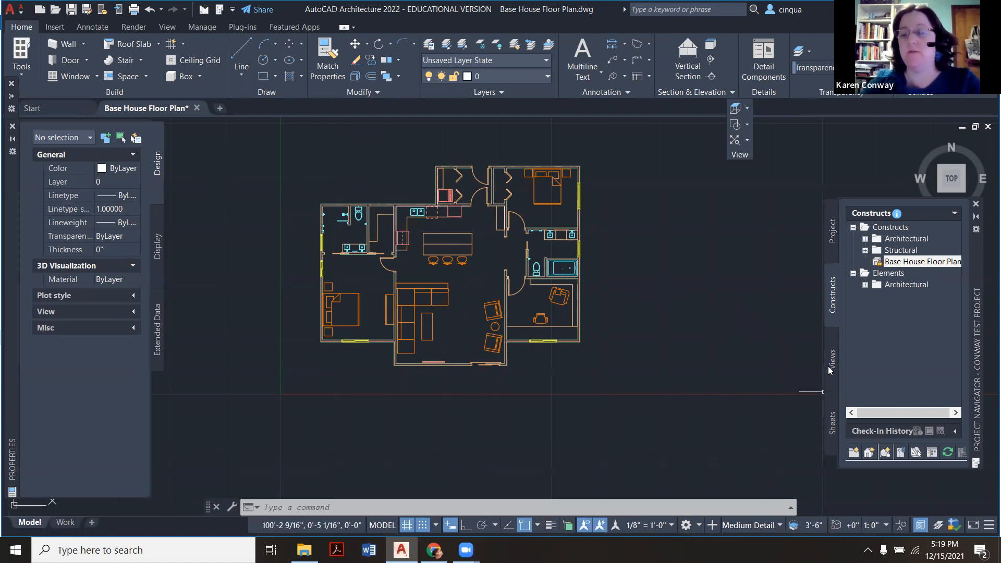
# Add a general view named Floor Plan with Dimensions.
pyautogui.click(831, 356)
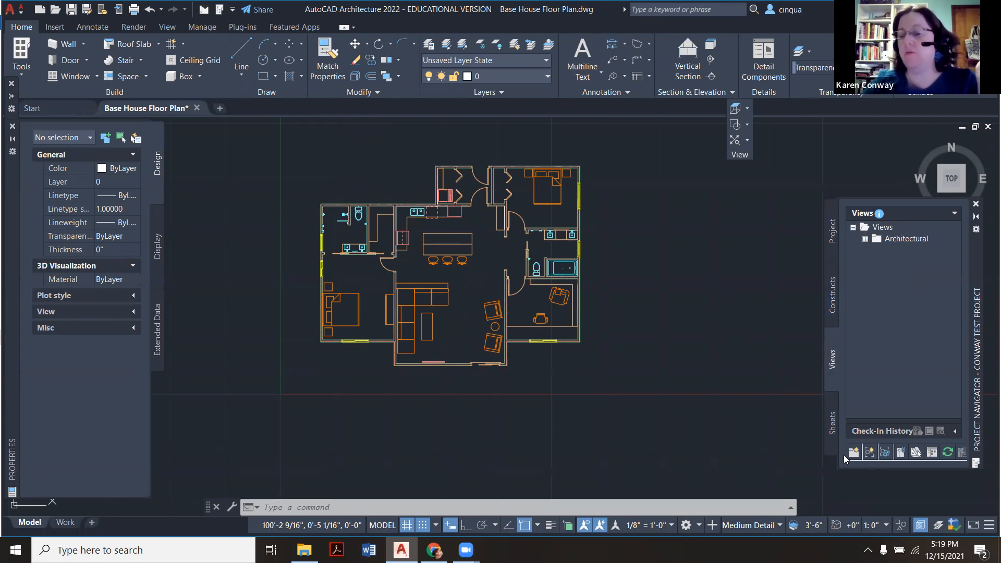
pyautogui.click(853, 451)
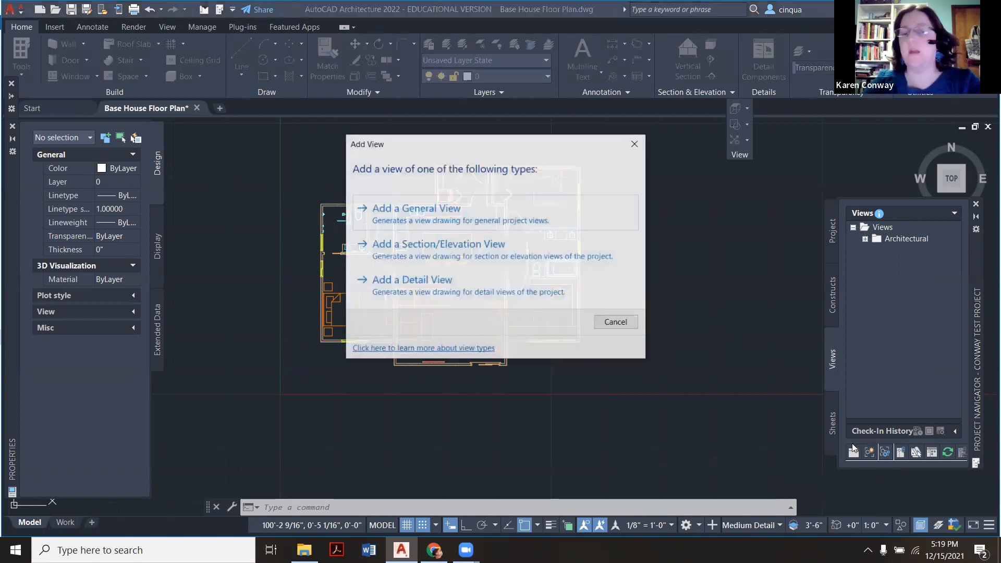
pyautogui.click(615, 321)
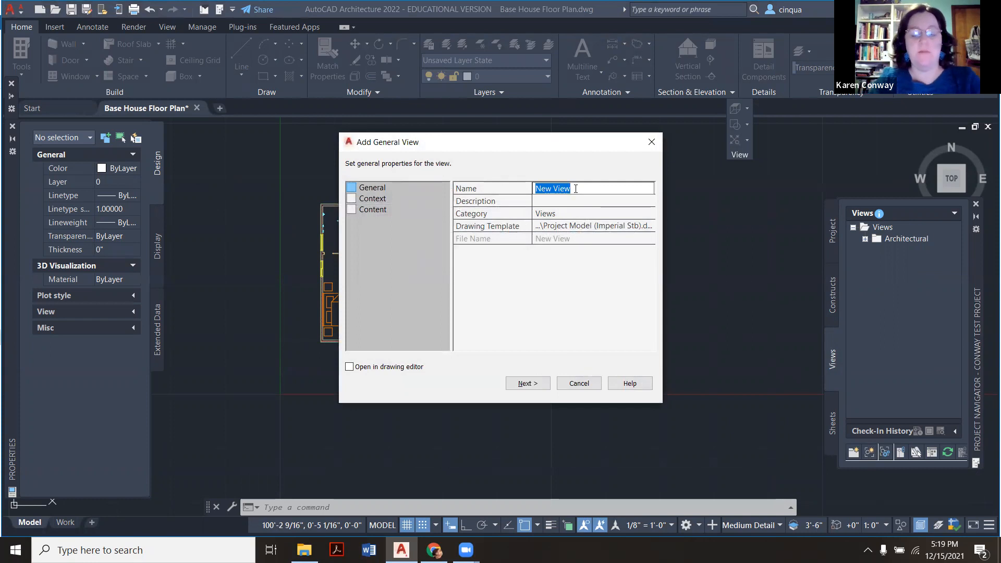
pyautogui.write('Floor Plan with Dimensions')
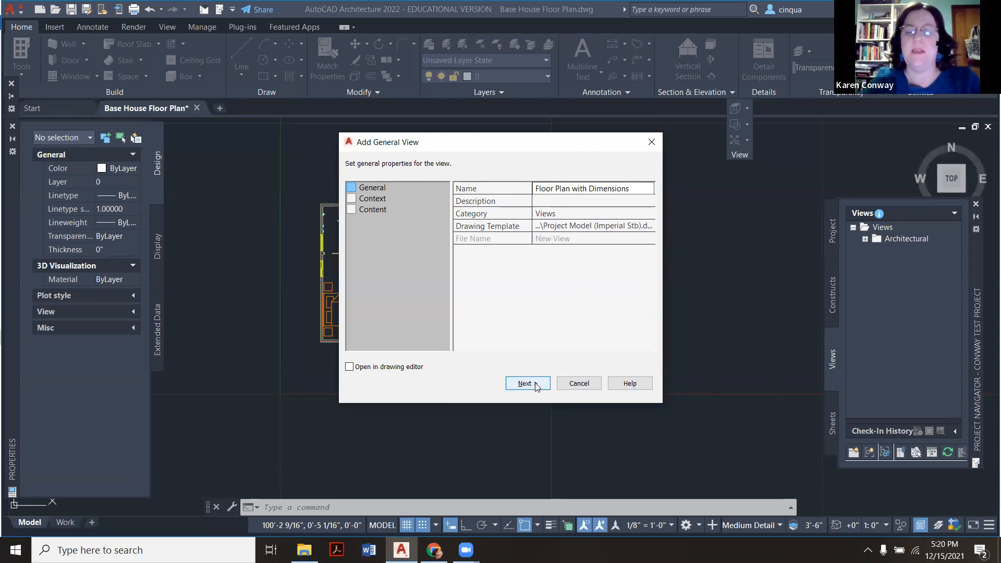
pyautogui.click(524, 383)
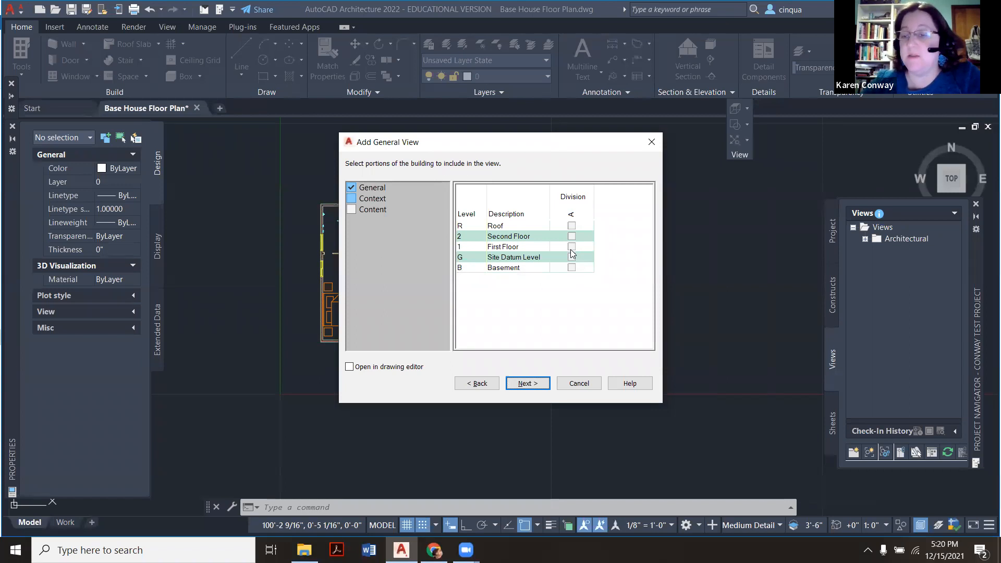
# Assign the view to First Floor with only Base House Floor Plan included.
pyautogui.click(571, 246)
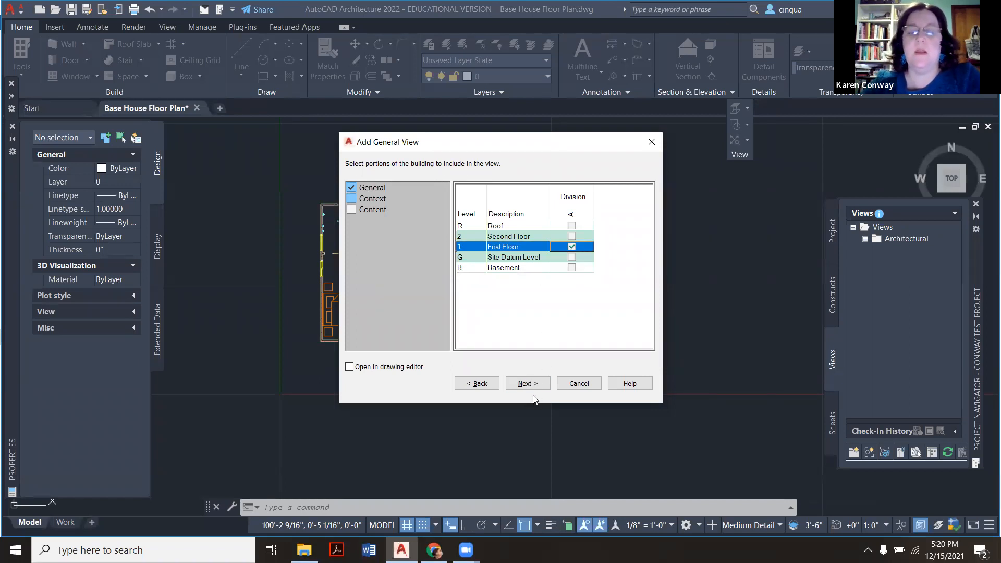
pyautogui.click(527, 383)
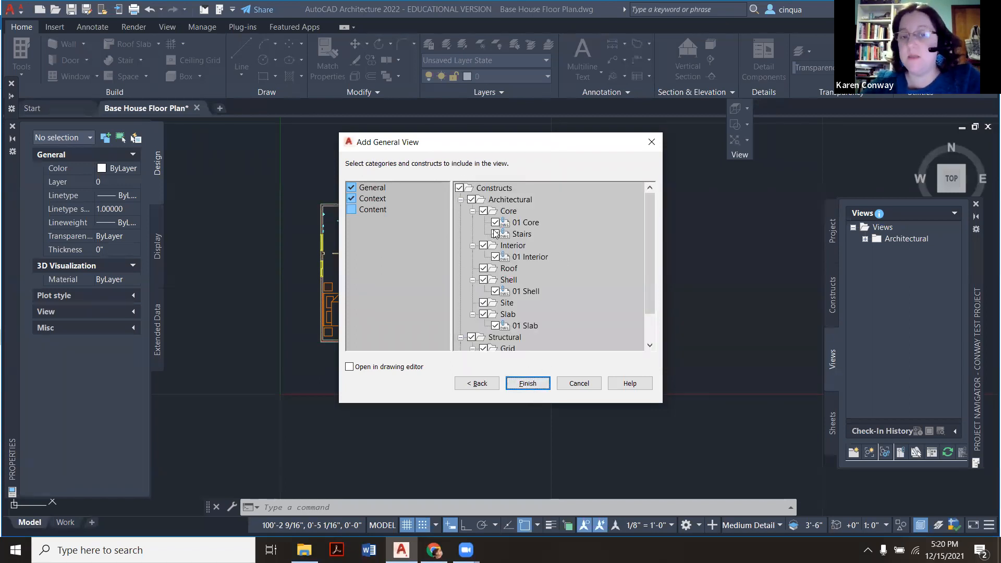
pyautogui.click(494, 187)
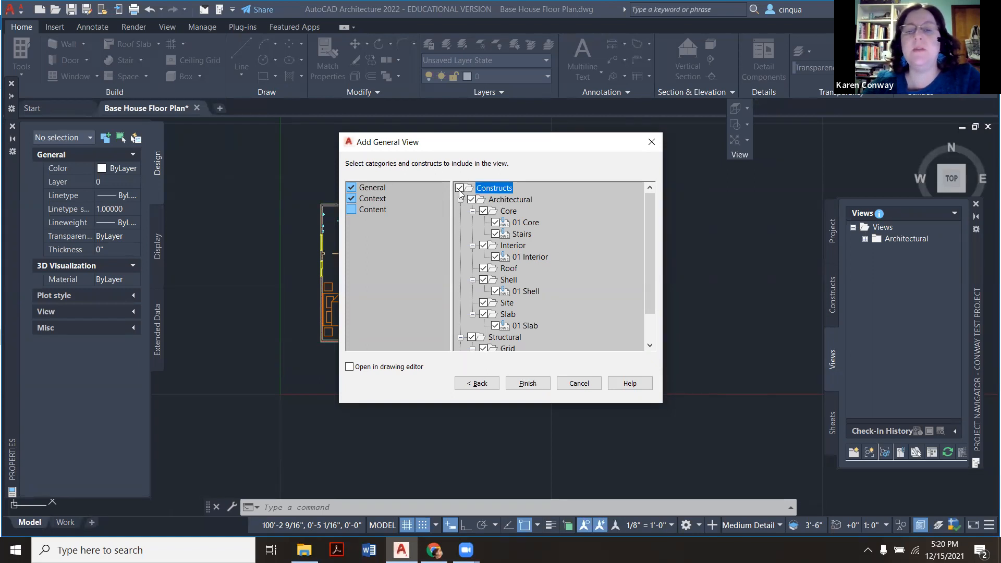
pyautogui.click(461, 187)
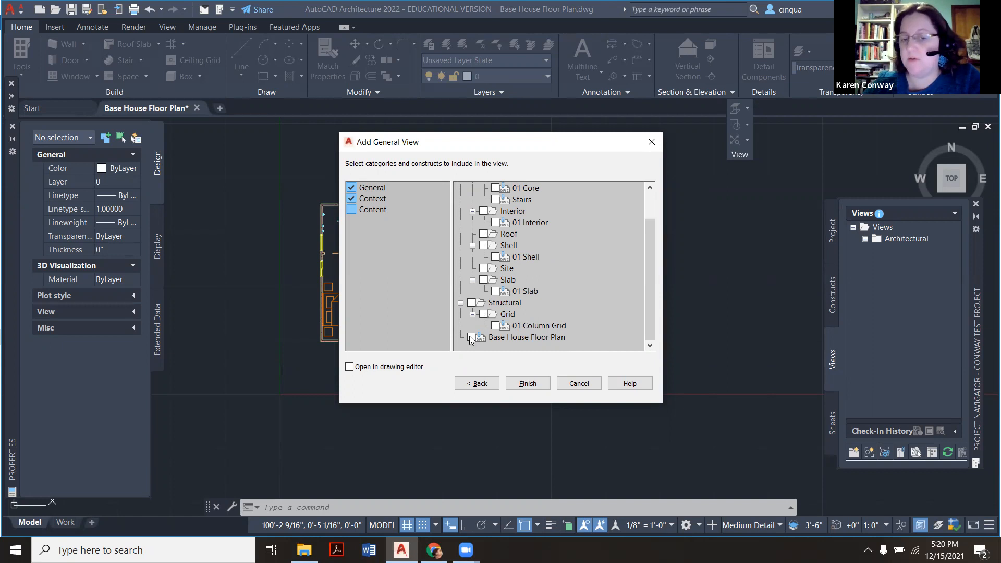
pyautogui.click(471, 337)
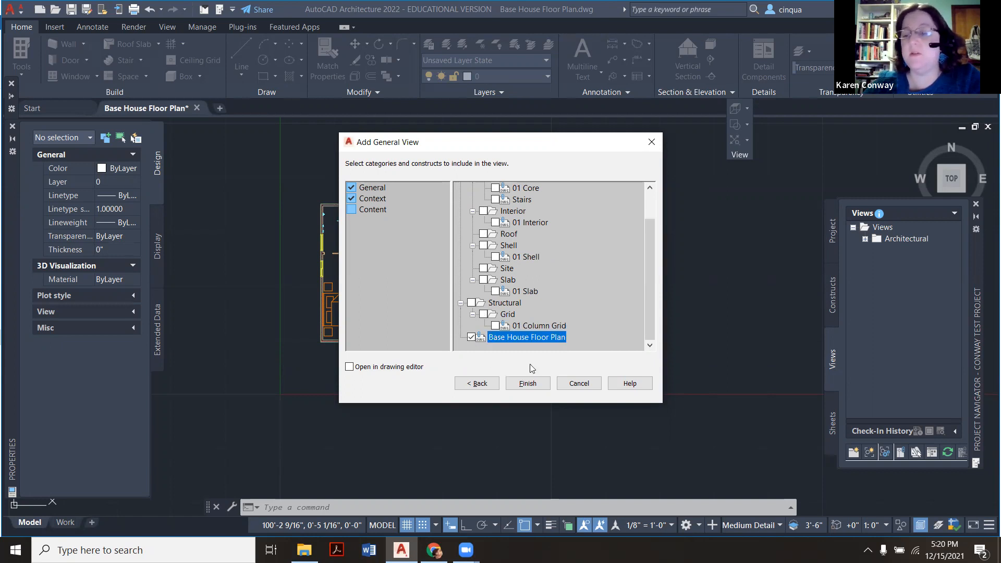
pyautogui.click(526, 384)
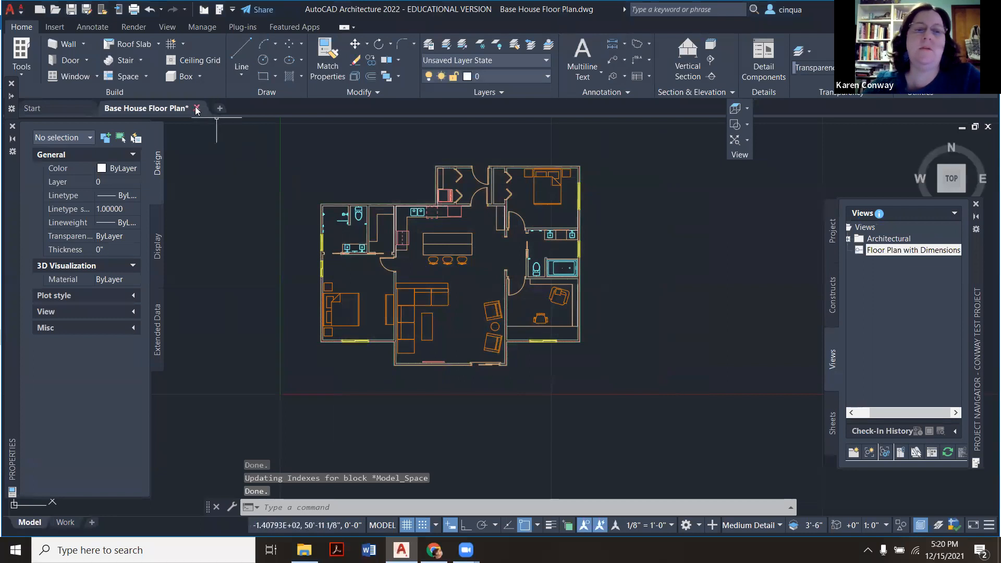
# Keep Base House open and open the Floor Plan with Dimensions view showing the xref plan.
pyautogui.click(197, 108)
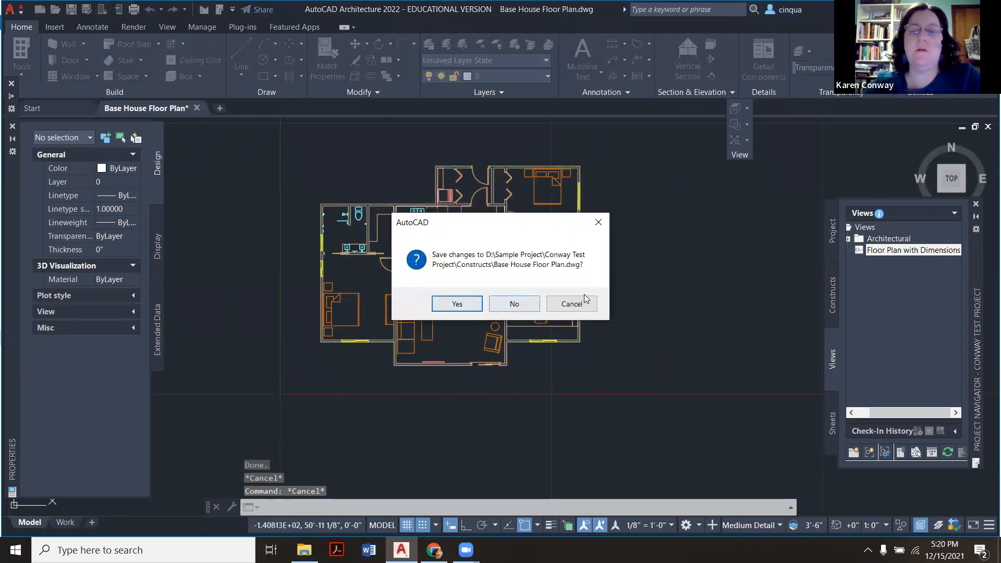
pyautogui.click(514, 304)
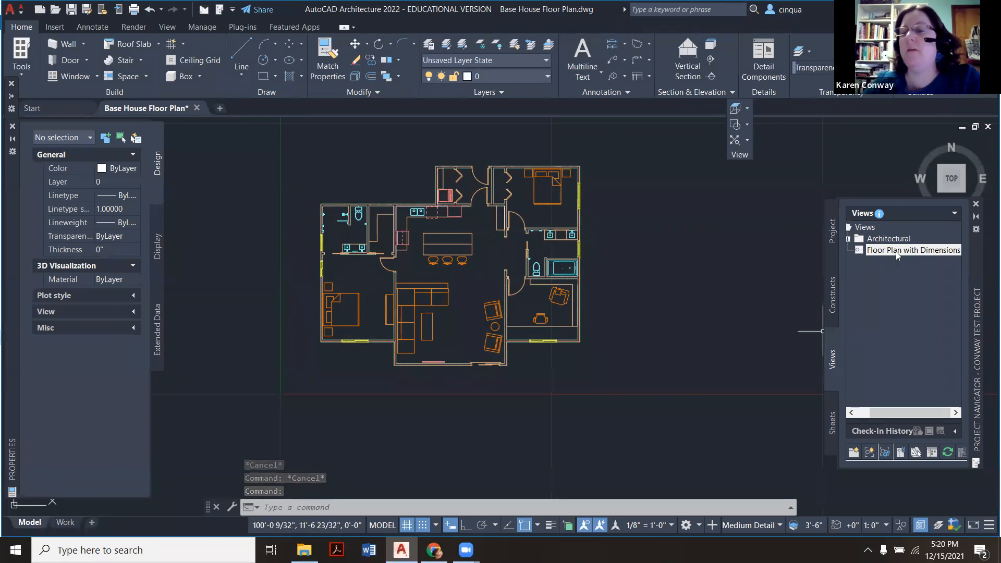
pyautogui.doubleClick(912, 250)
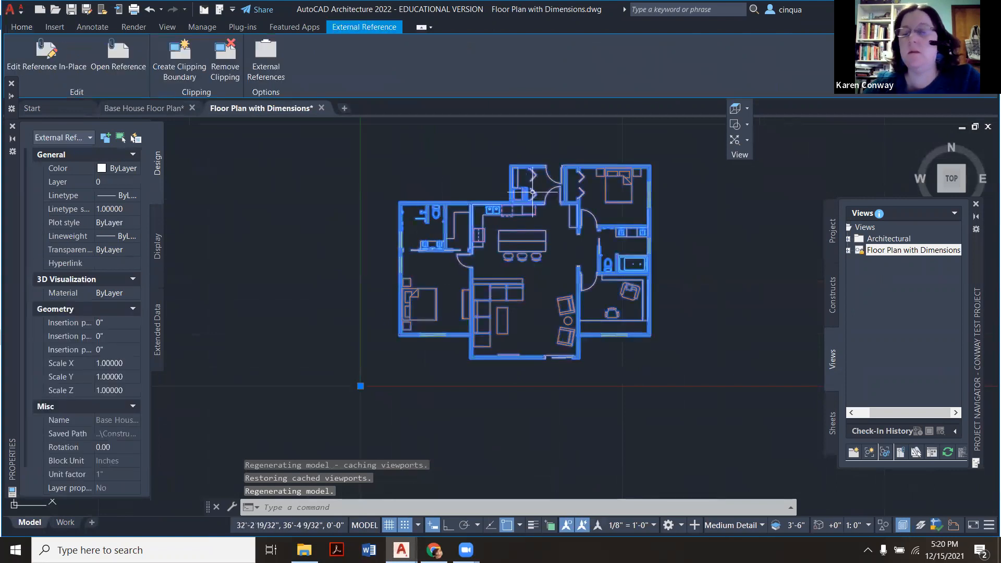
pyautogui.scroll(-3)
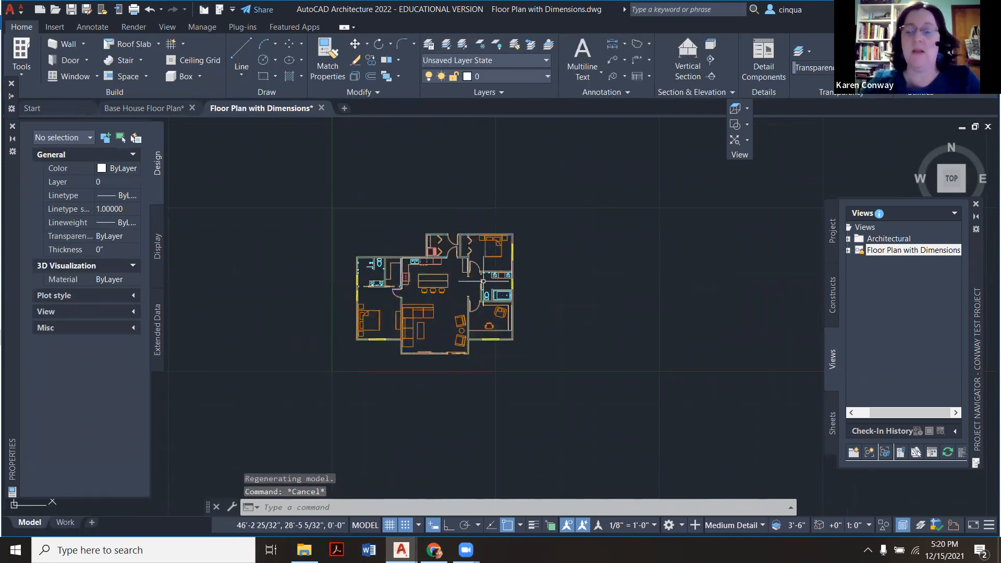
pyautogui.moveTo(491, 358)
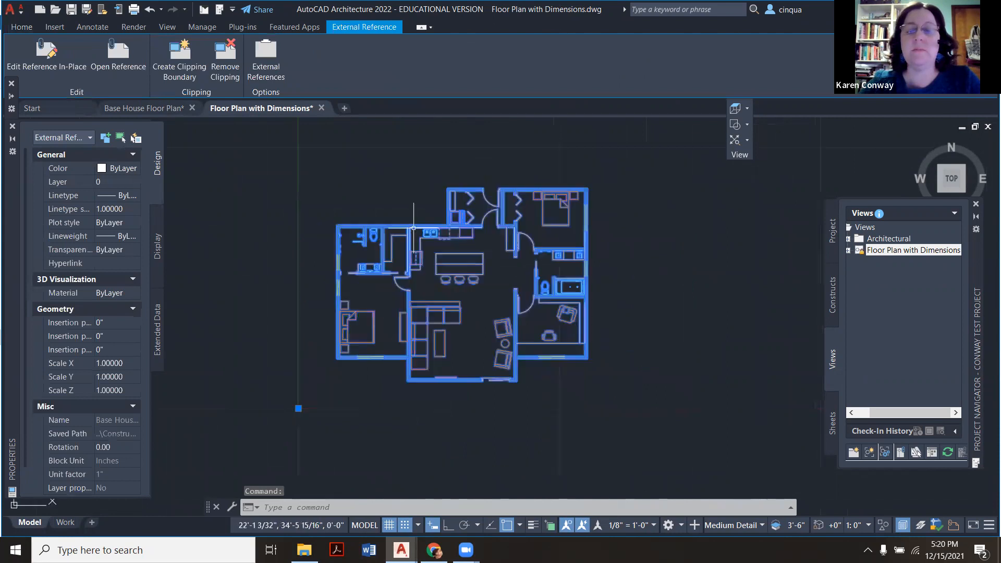
pyautogui.moveTo(482, 259)
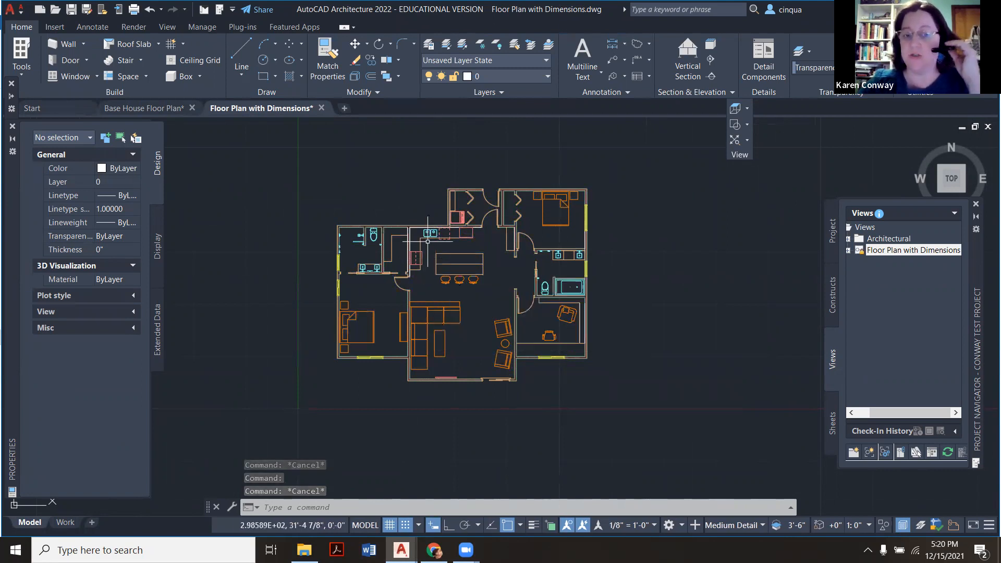
pyautogui.moveTo(507, 295)
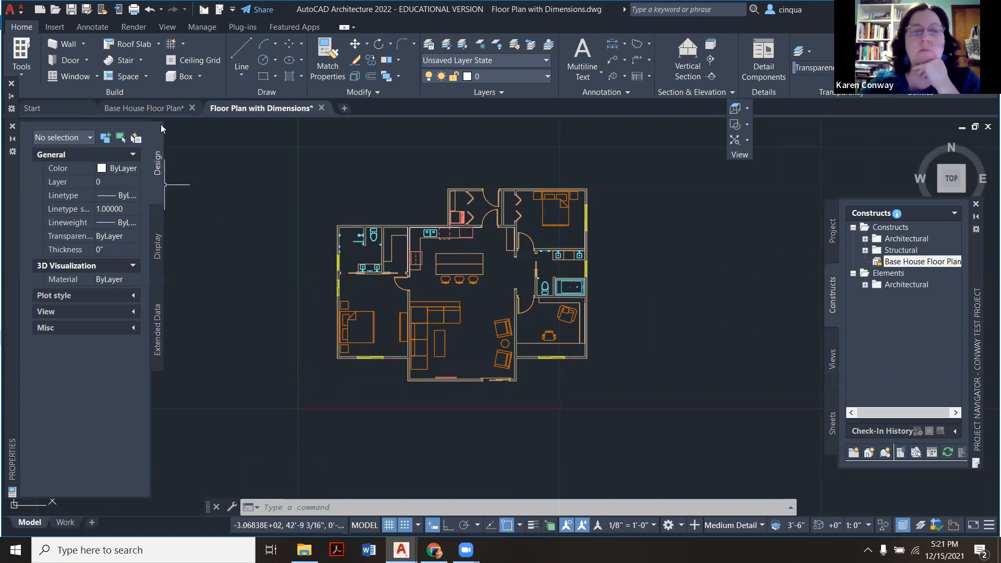
# Save the Base House Floor Plan edits and return to the Floor Plan with Dimensions tab.
pyautogui.click(145, 108)
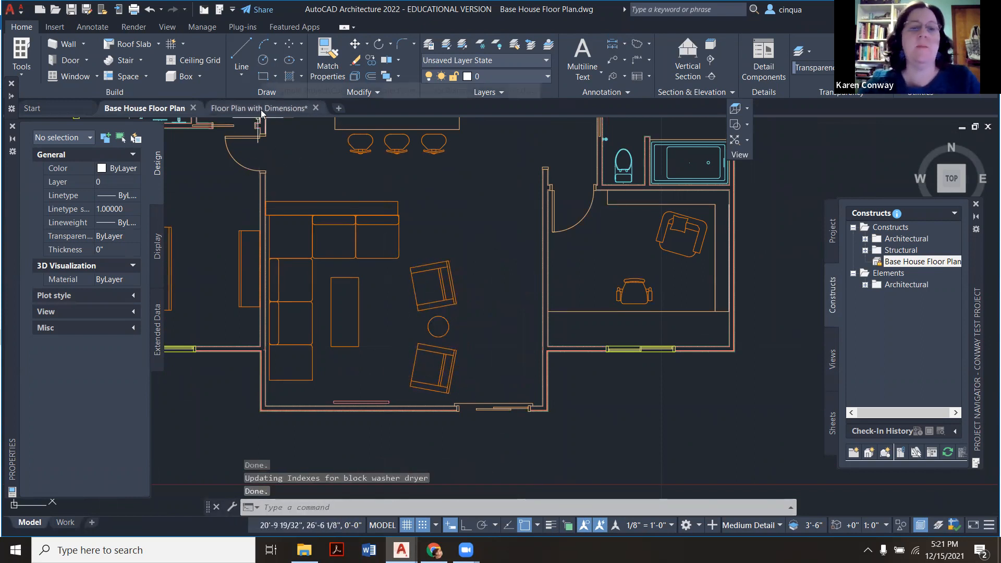
pyautogui.moveTo(258, 108)
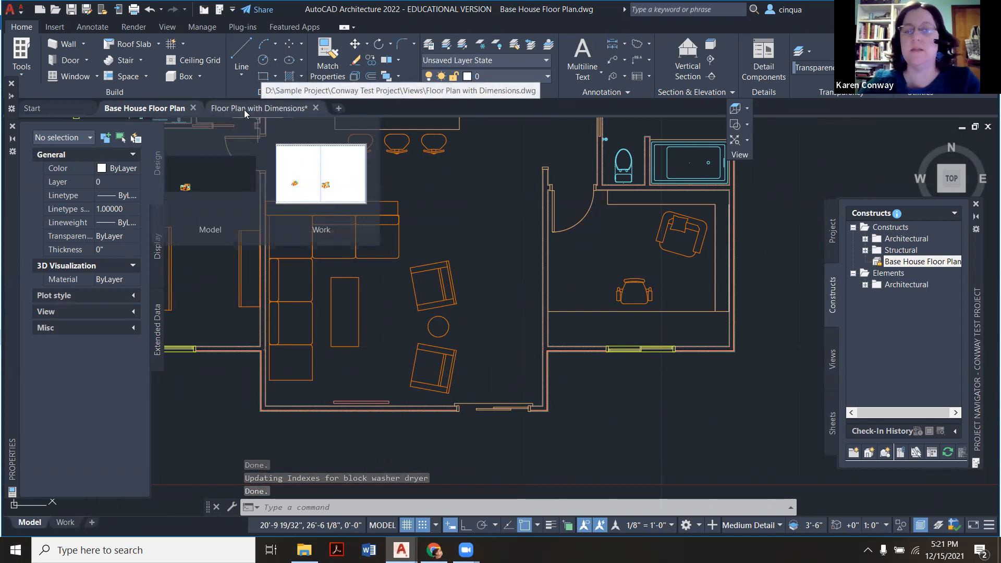
pyautogui.click(258, 108)
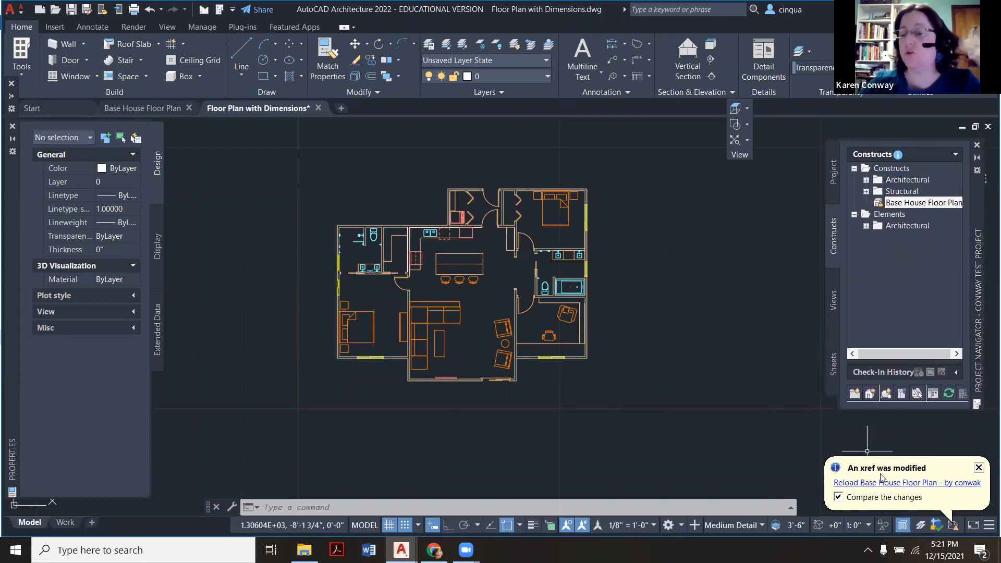
pyautogui.moveTo(633, 333)
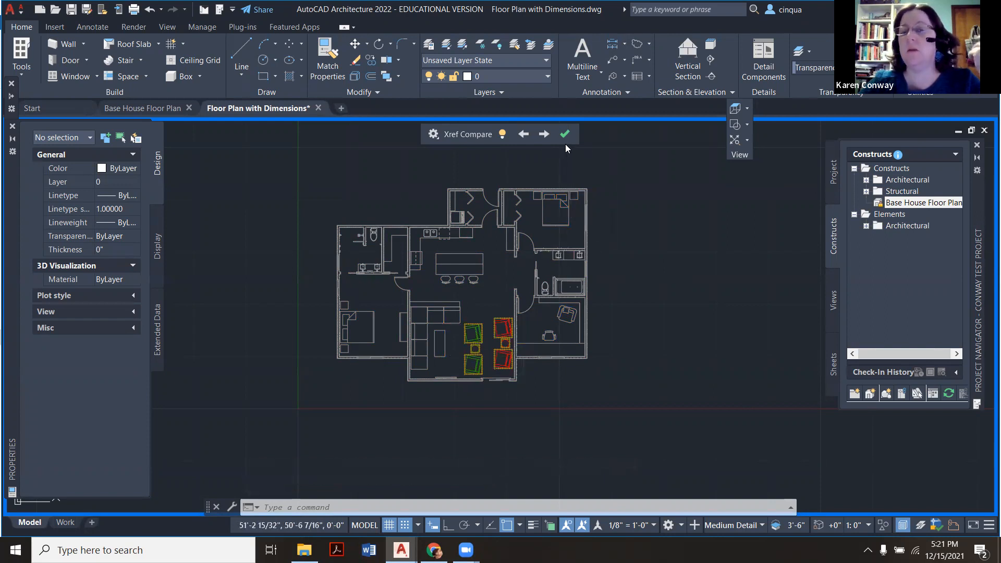
# Reload the base house xref, close Xref Compare, and deselect the reference.
pyautogui.click(564, 133)
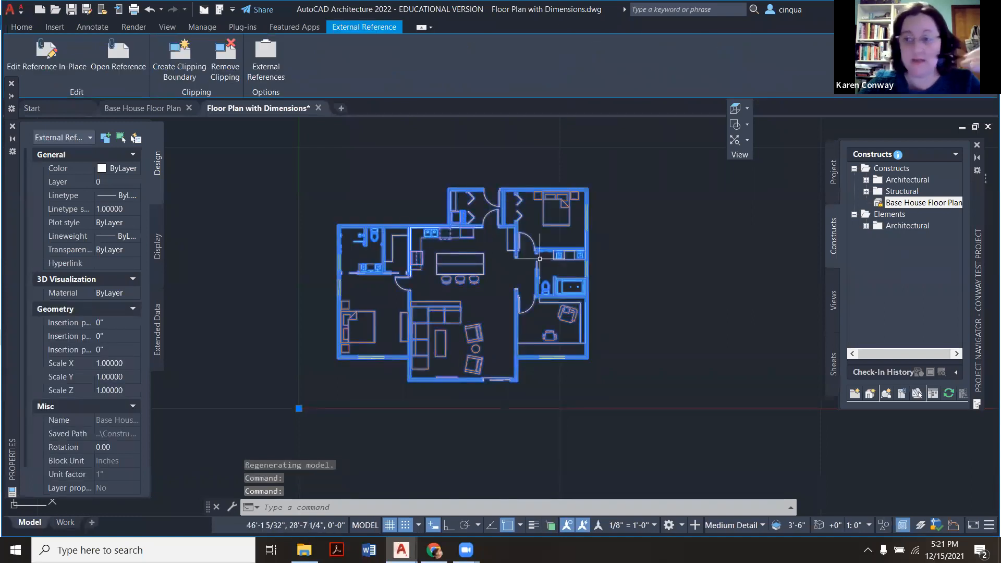
pyautogui.click(21, 26)
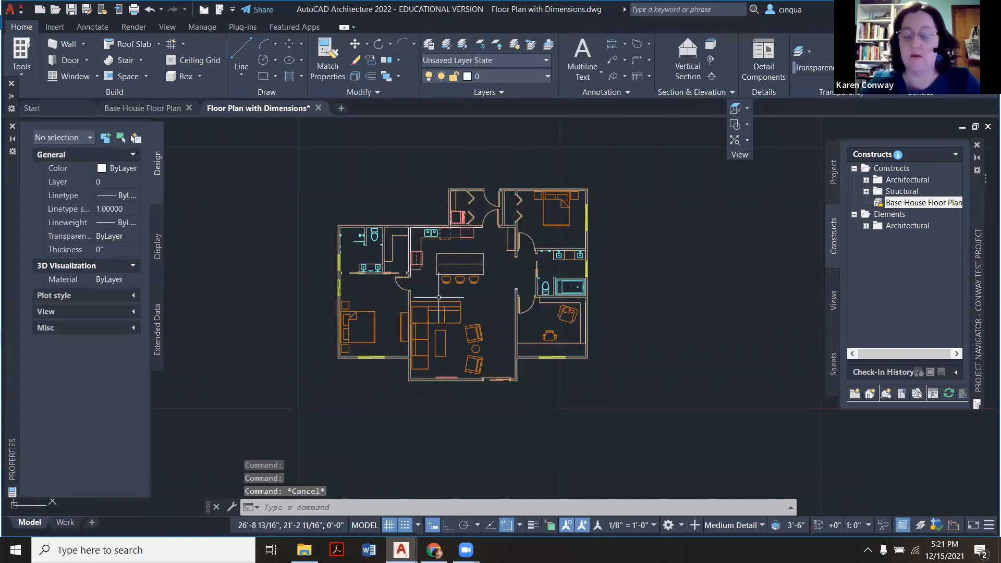
pyautogui.moveTo(527, 348)
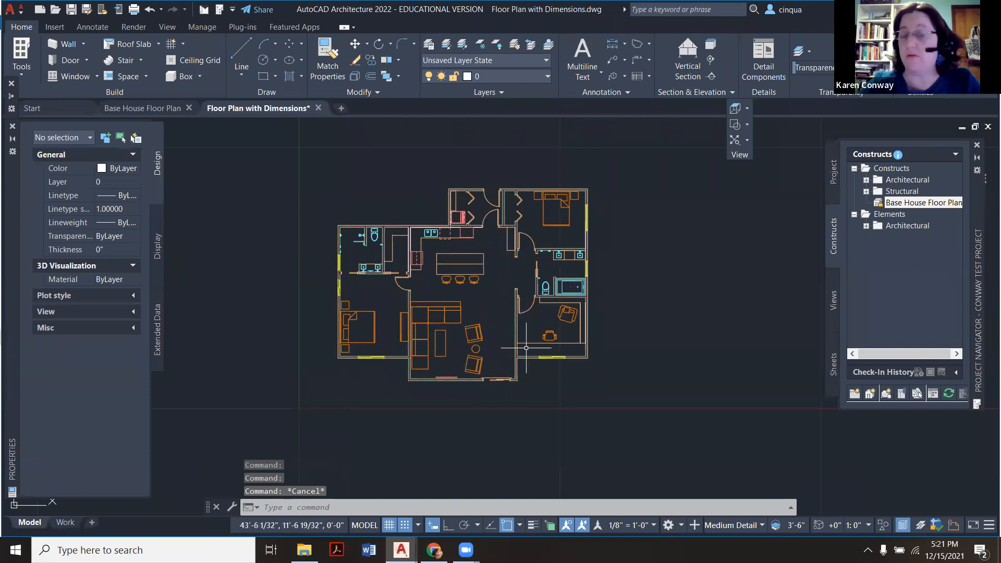
pyautogui.moveTo(500, 340)
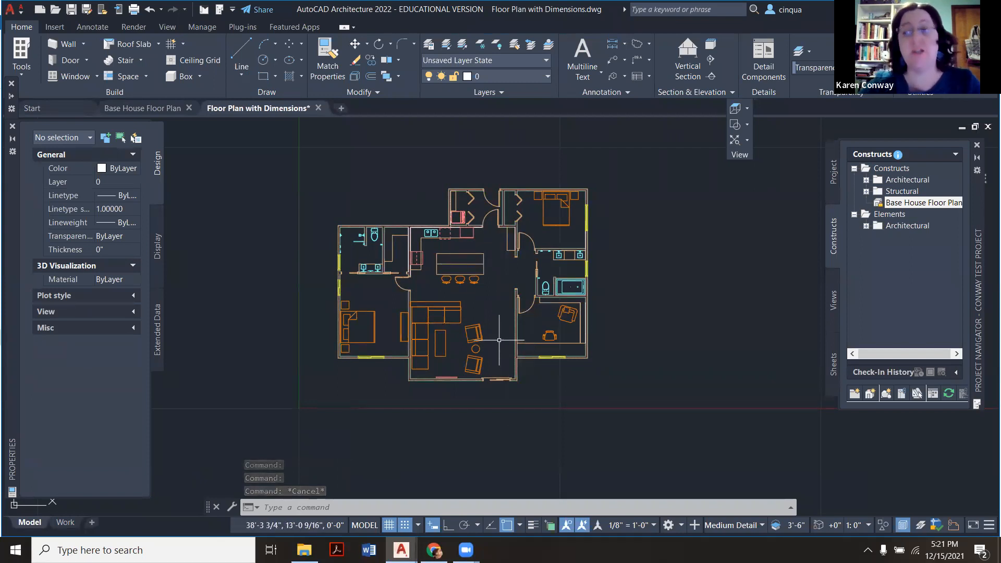
pyautogui.moveTo(393, 304)
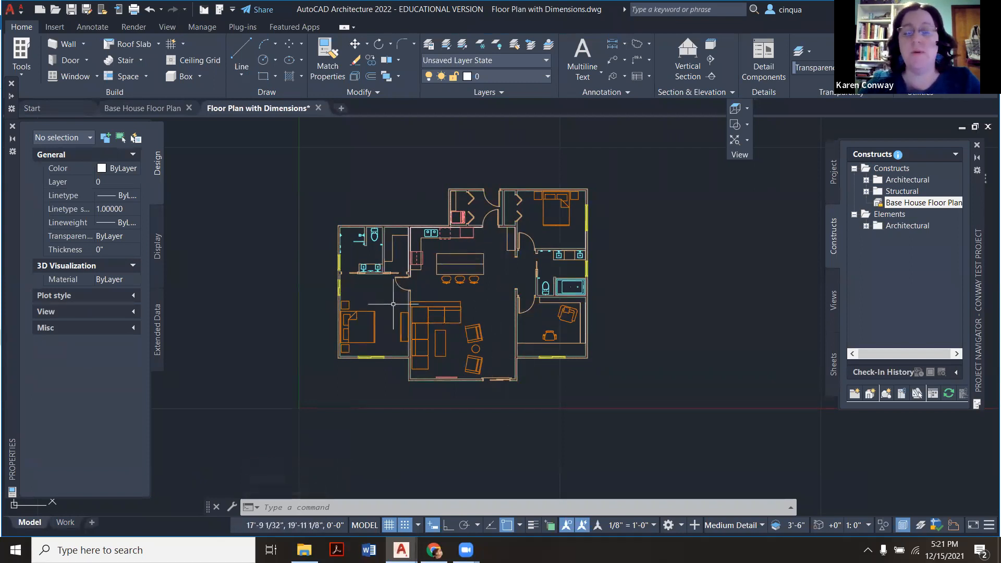
pyautogui.click(142, 108)
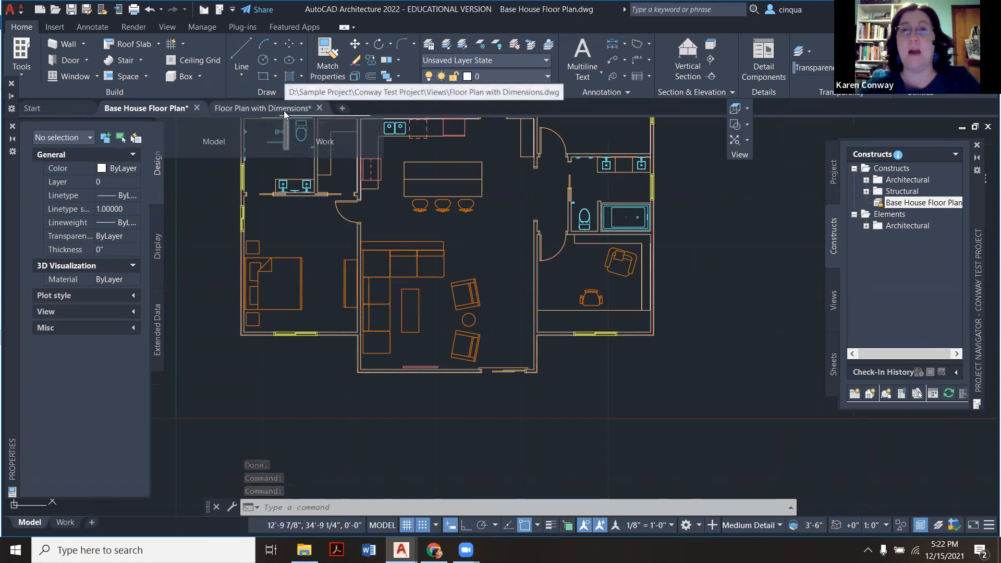
# In Base House Floor Plan, show the status-bar annotation scale list, currently 1/8" = 1'-0".
pyautogui.click(264, 108)
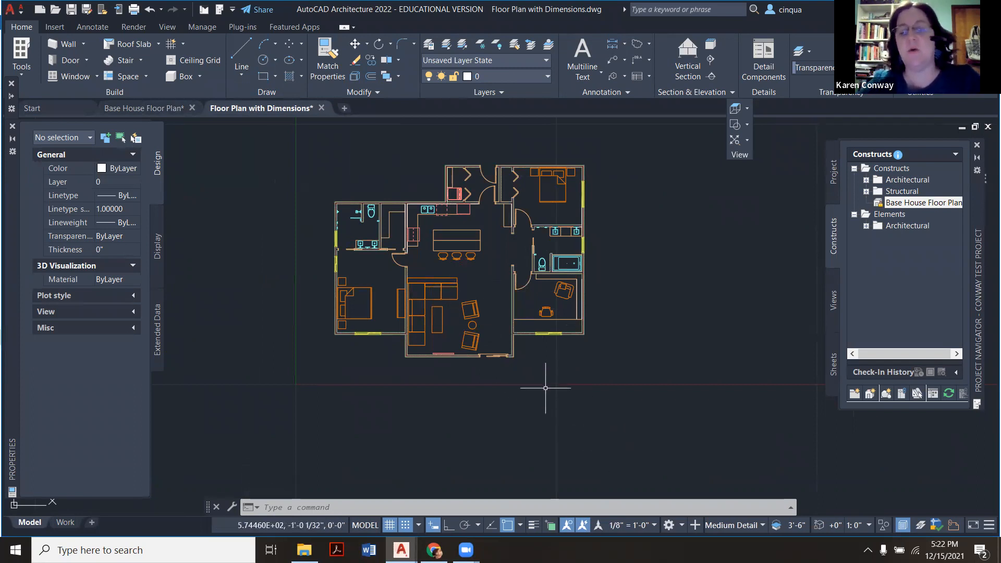
pyautogui.moveTo(638, 525)
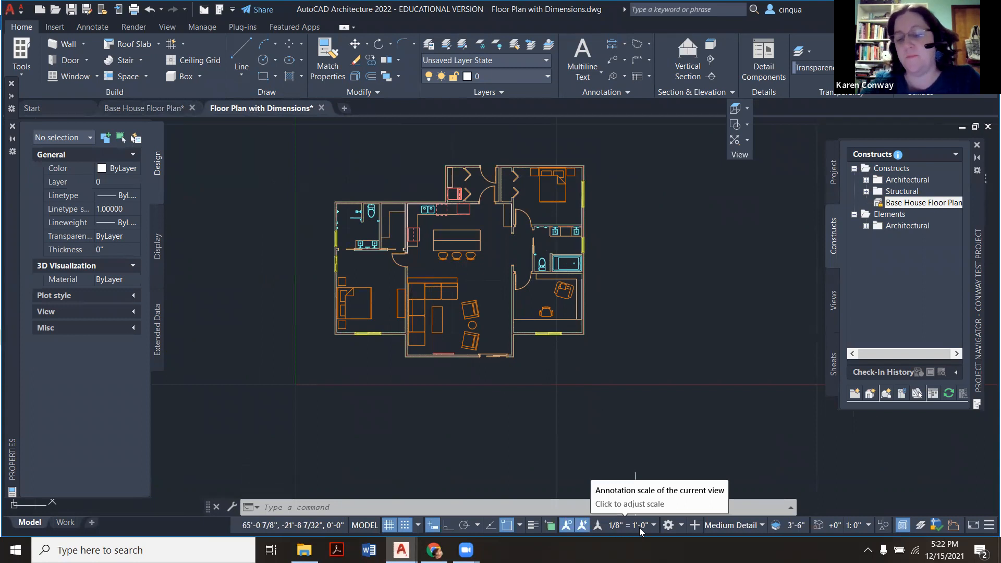
pyautogui.click(144, 108)
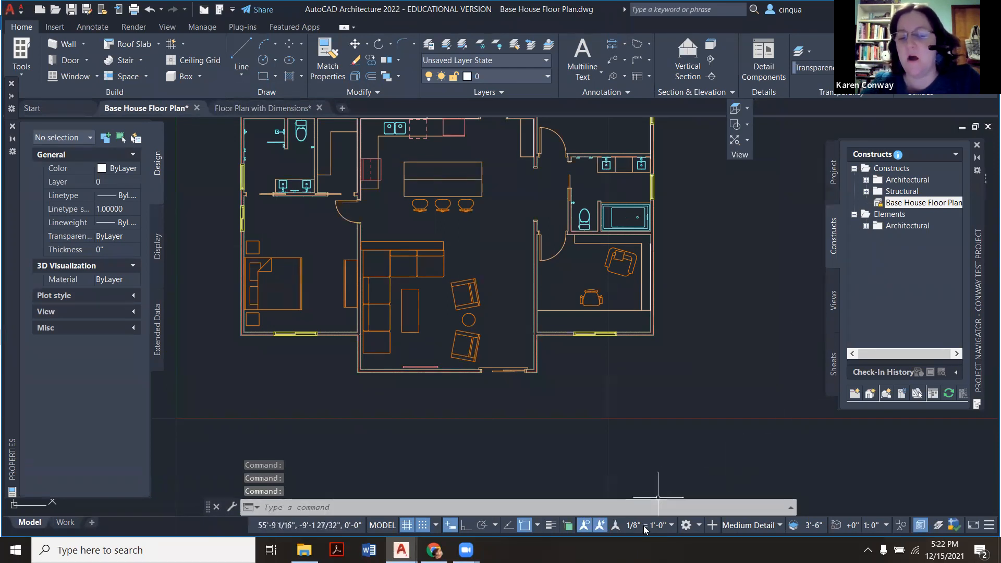
pyautogui.moveTo(638, 525)
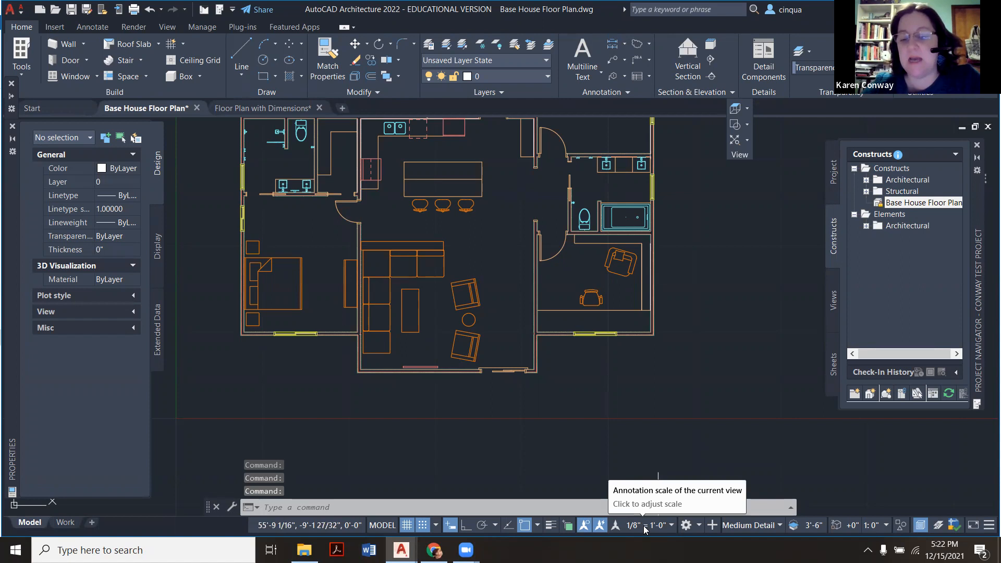
pyautogui.click(645, 525)
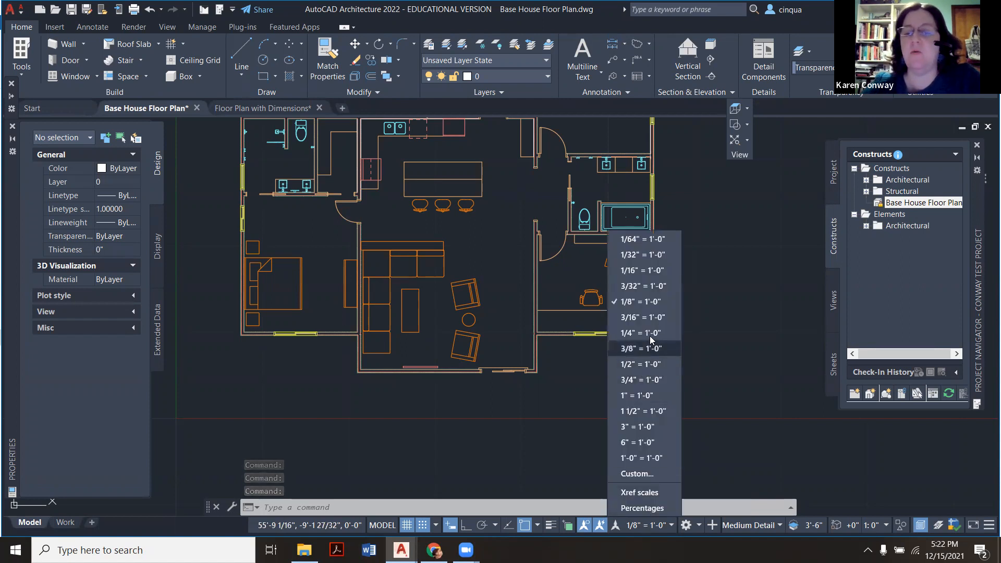
# Choose 1/4" = 1'-0" annotation scale, then close Base House Floor Plan, saving changes.
pyautogui.click(640, 332)
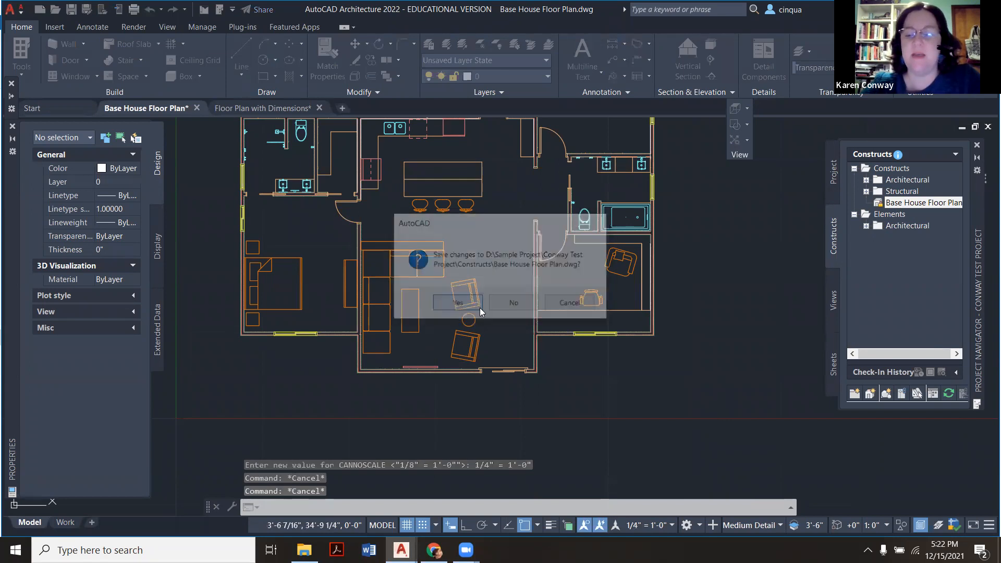
pyautogui.click(456, 302)
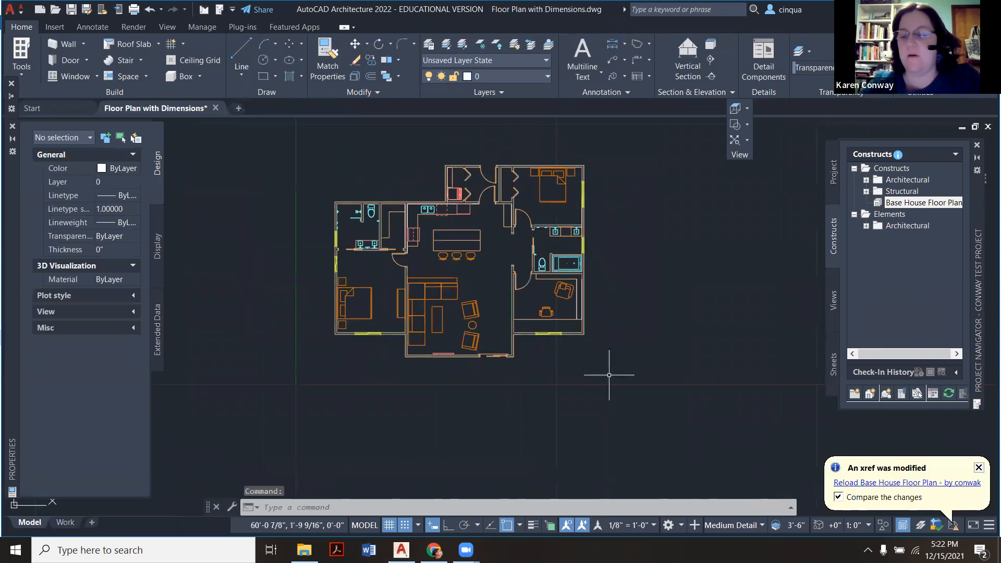
pyautogui.moveTo(436, 322)
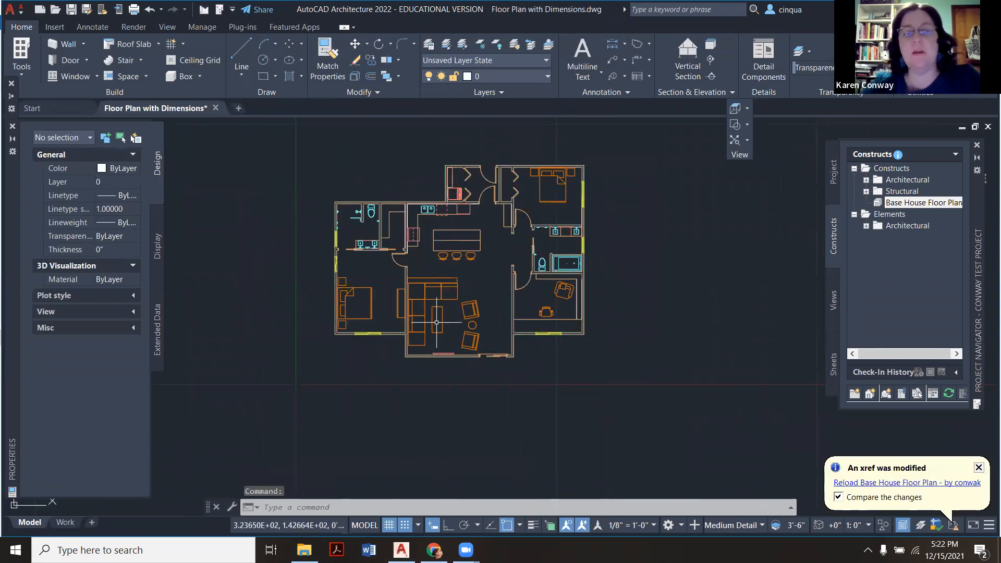
pyautogui.moveTo(578, 342)
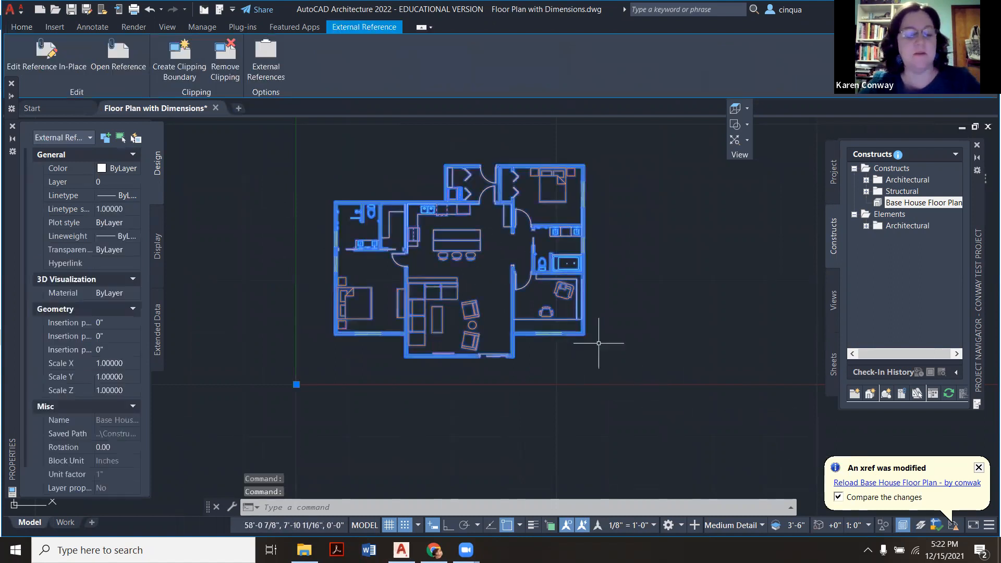
pyautogui.click(20, 27)
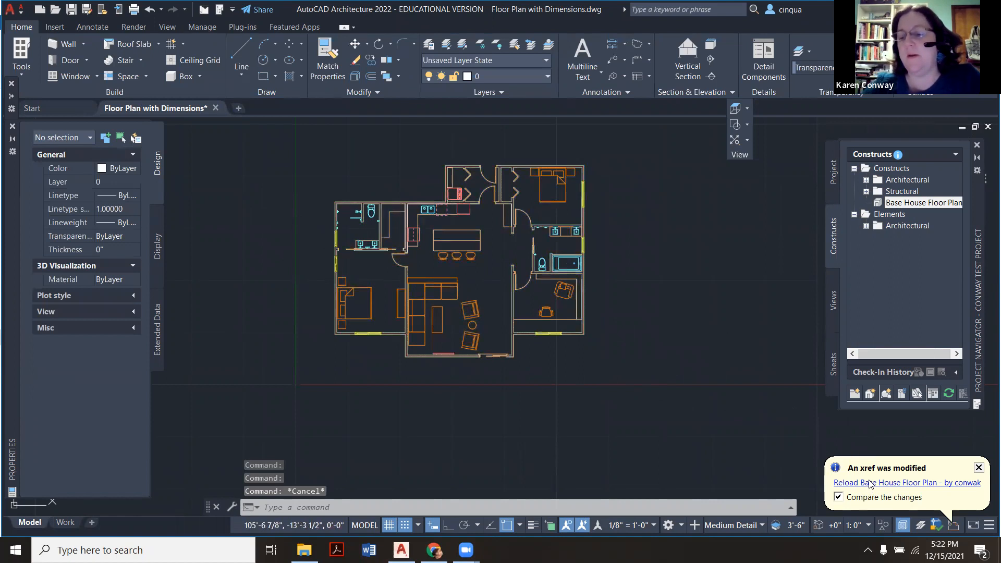
# Reload the Base House Floor Plan xref and close the Xref Compare toolbar.
pyautogui.click(905, 482)
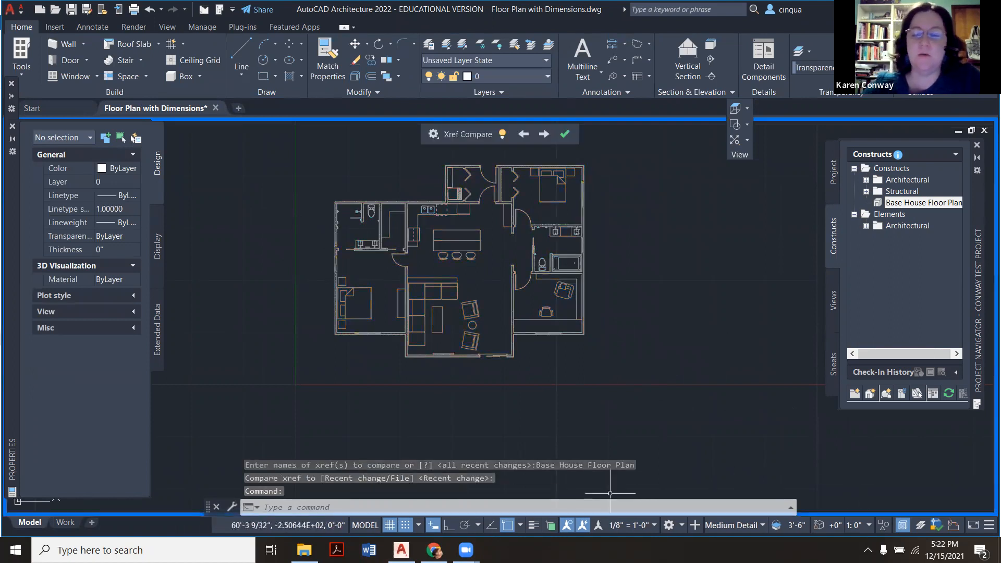
pyautogui.click(564, 133)
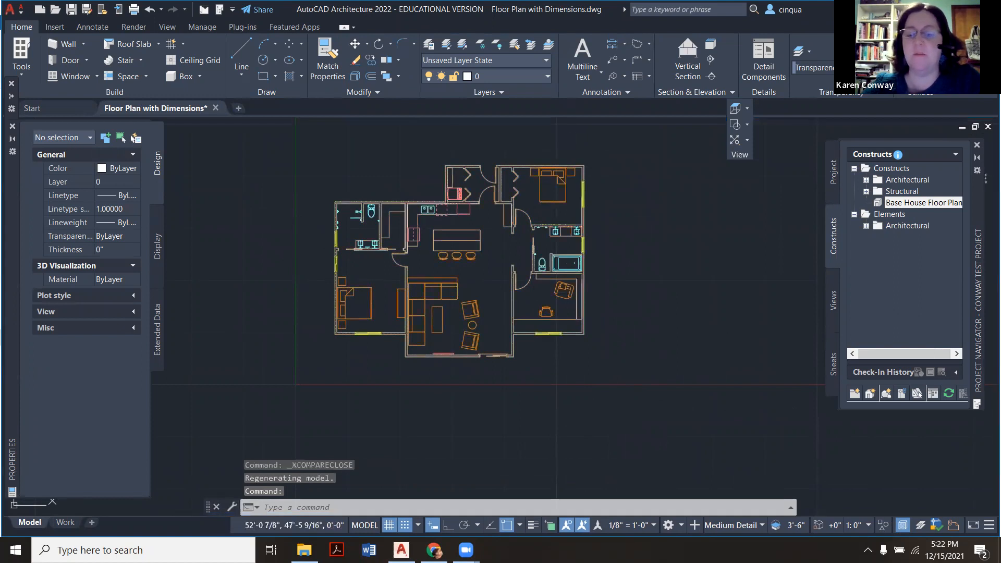
pyautogui.moveTo(630, 524)
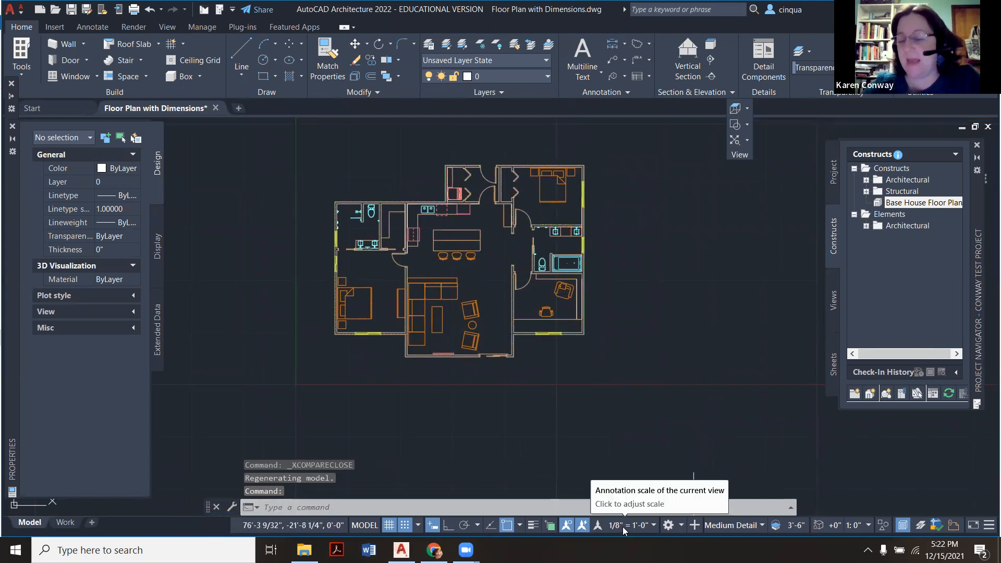
pyautogui.moveTo(518, 407)
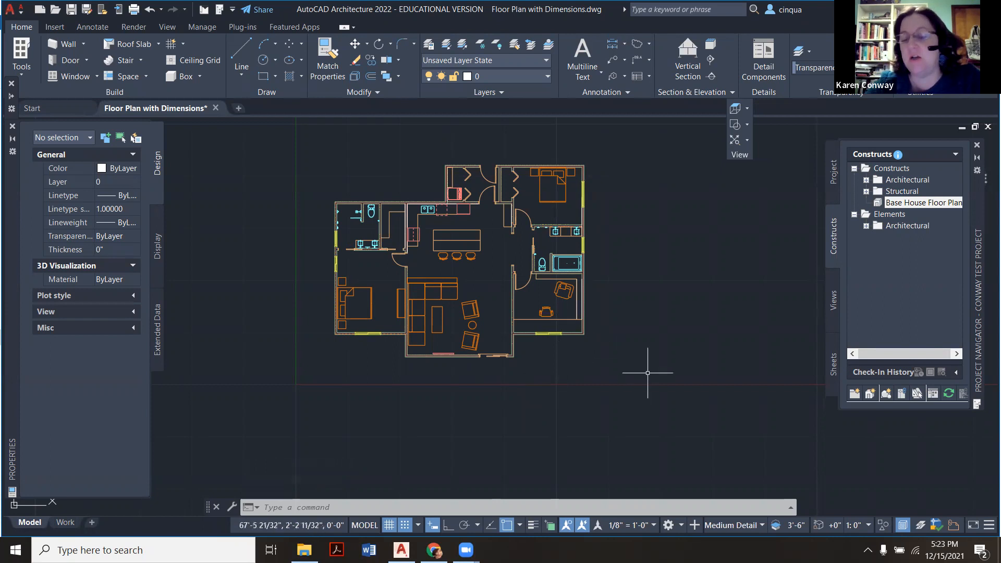
pyautogui.moveTo(569, 252)
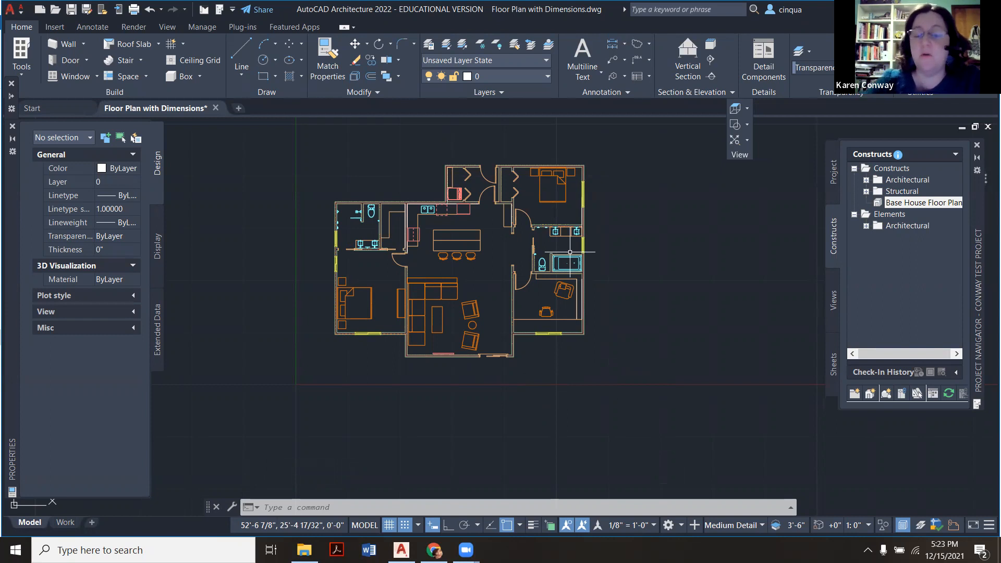
pyautogui.moveTo(506, 300)
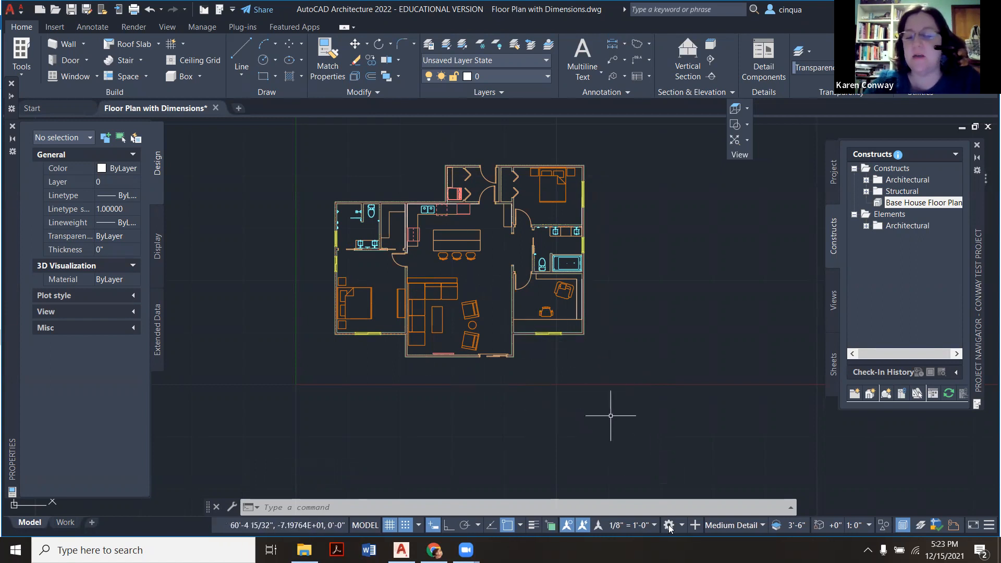
# Place an AEC dimension along the top walls totaling 25'-10".
pyautogui.click(652, 525)
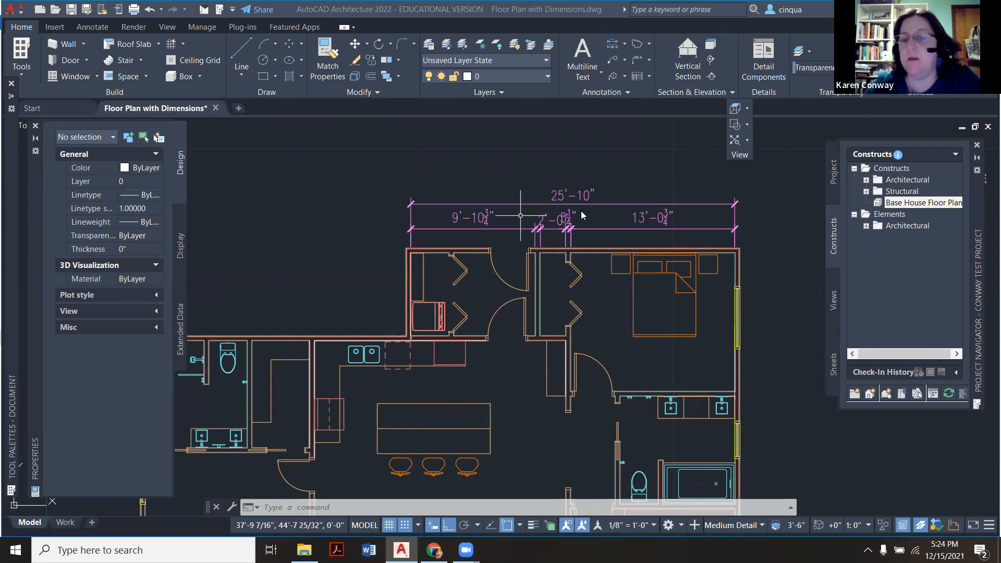
pyautogui.moveTo(640, 221)
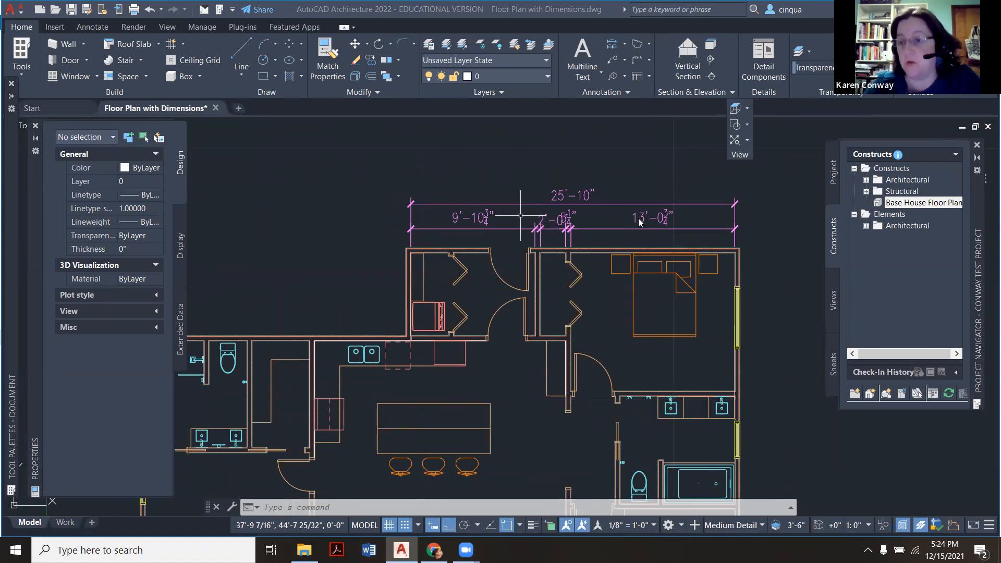
pyautogui.moveTo(626, 335)
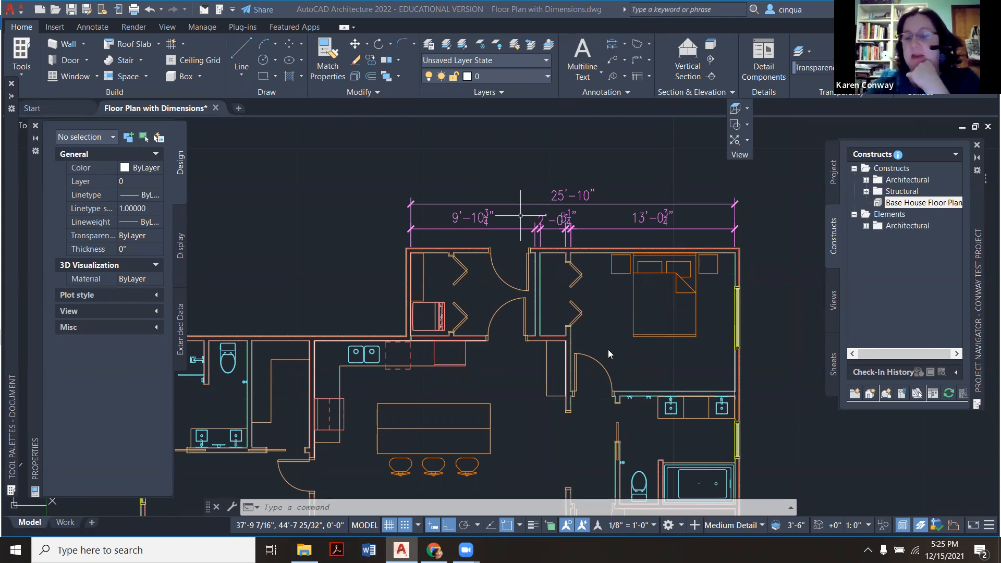
pyautogui.moveTo(632, 537)
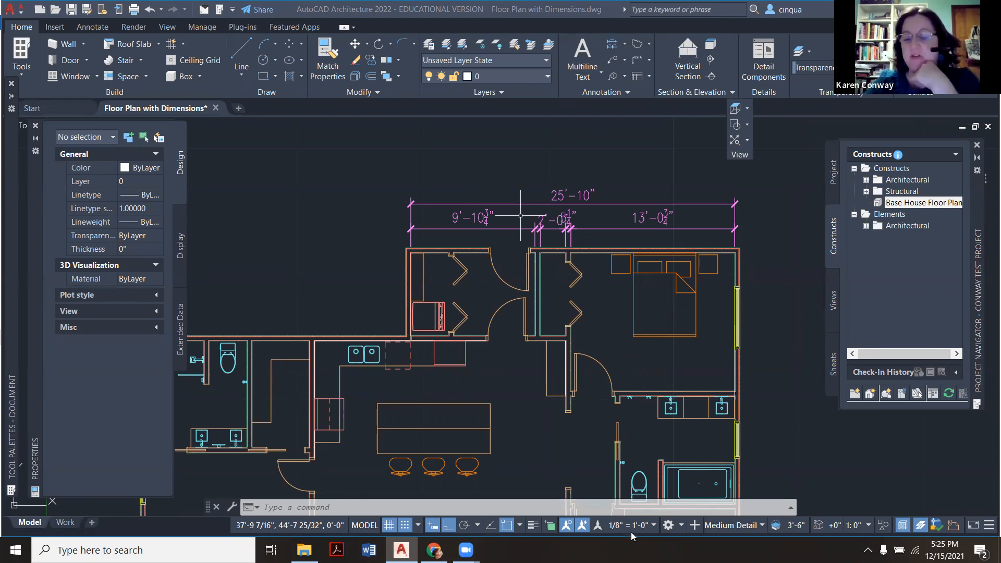
pyautogui.moveTo(629, 525)
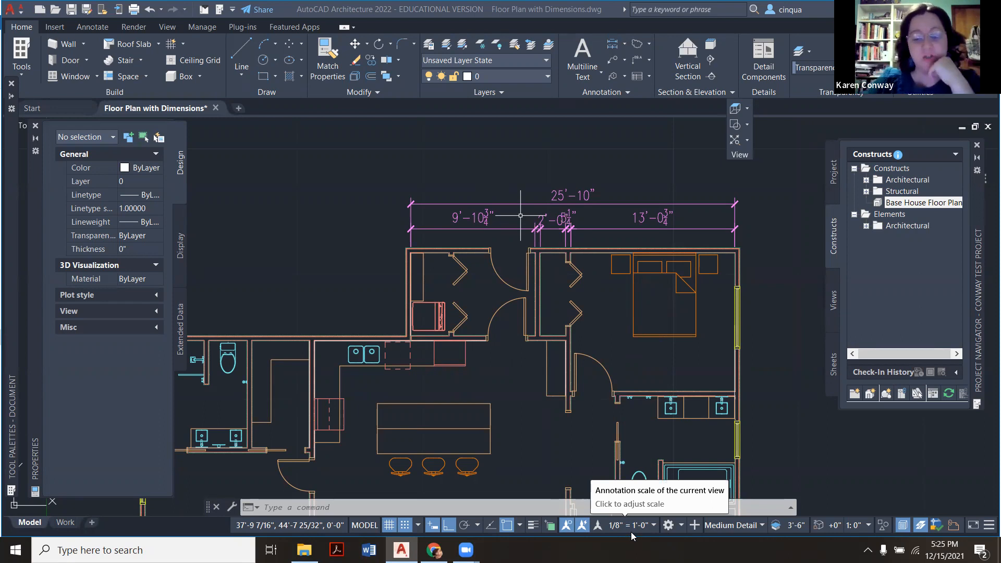
# Set Floor Plan with Dimensions annotation scale to 1/4" = 1'-0" and save the drawing.
pyautogui.click(627, 525)
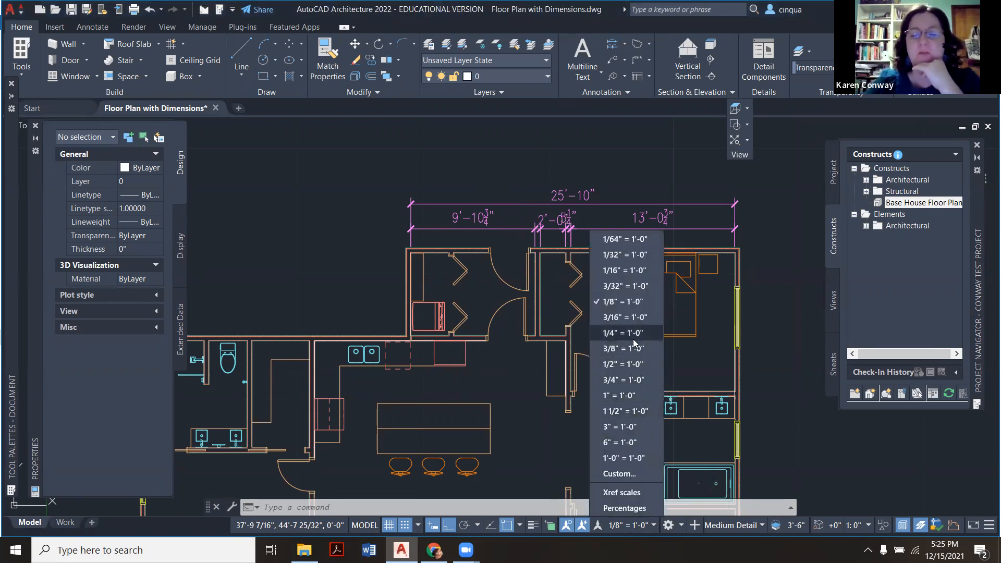
pyautogui.click(622, 333)
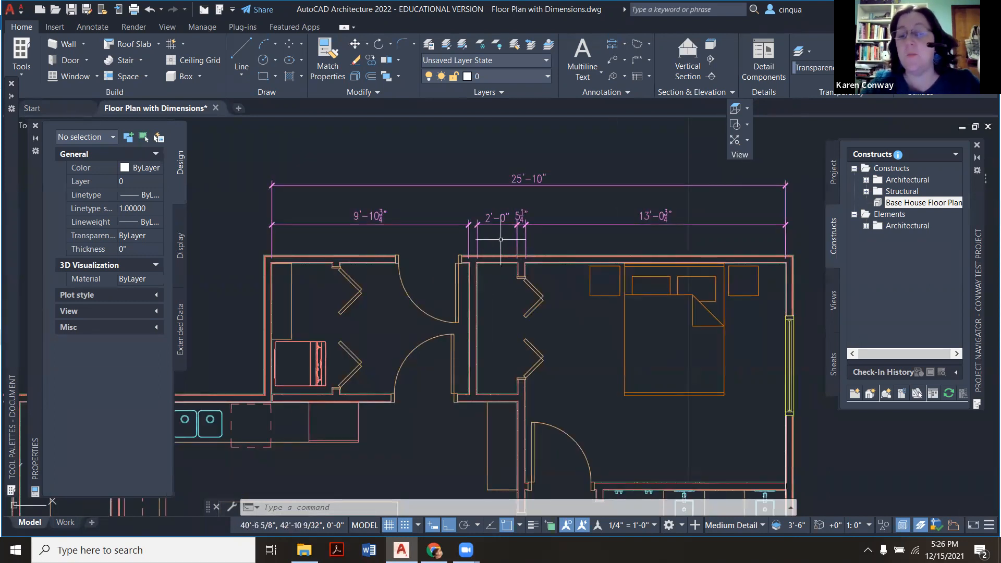
pyautogui.moveTo(549, 217)
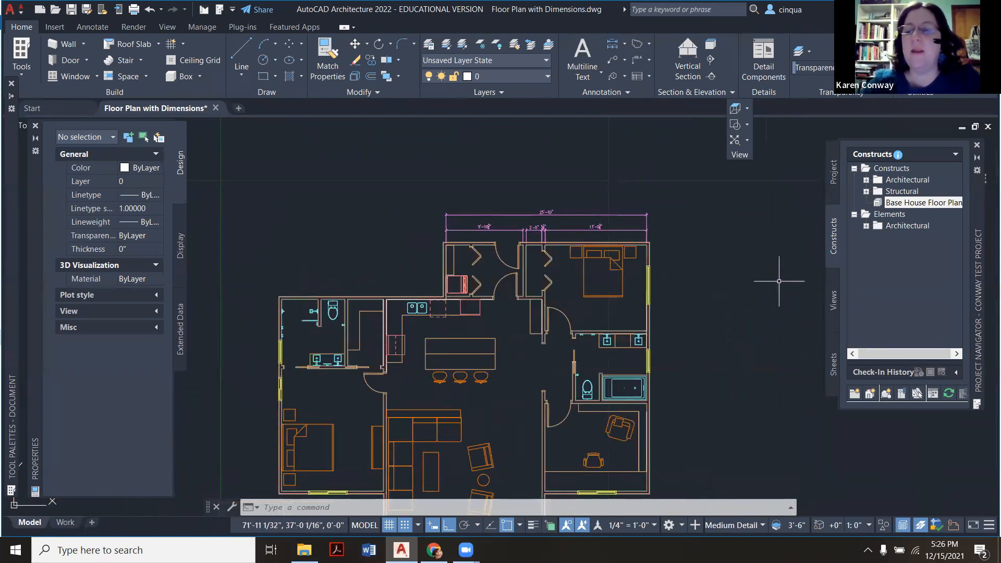
pyautogui.click(832, 301)
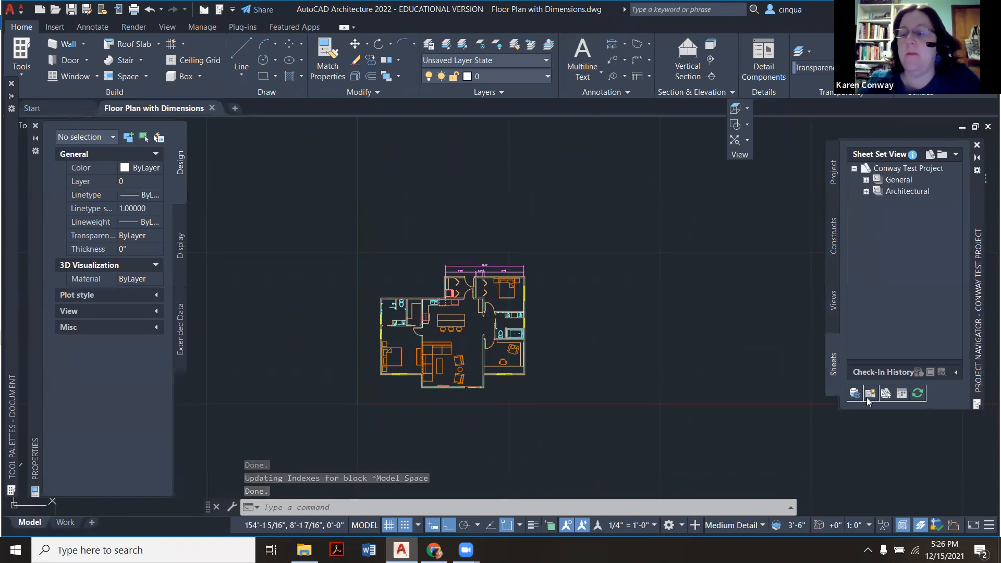
pyautogui.moveTo(870, 393)
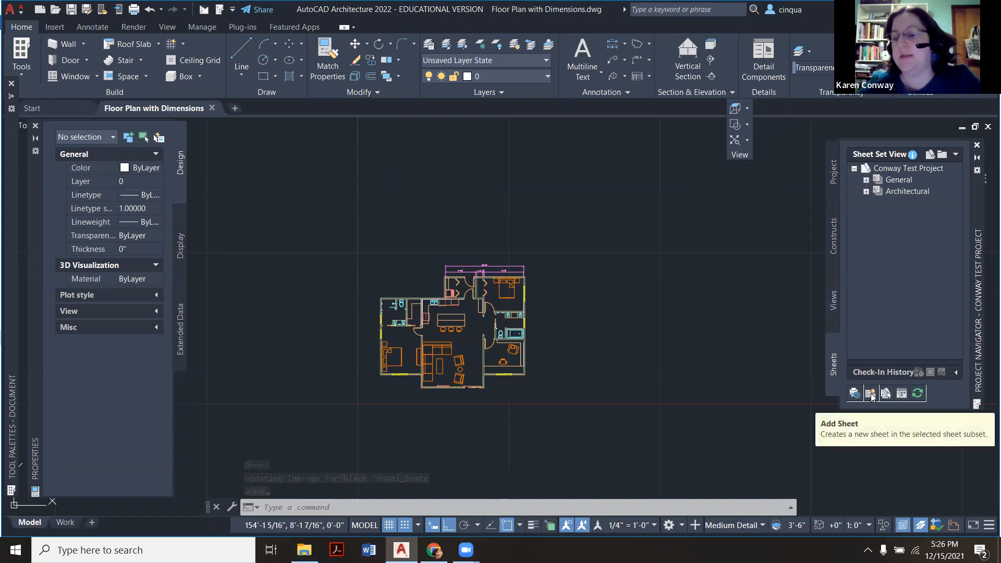
# Start sheet number 1 titled 'Conway Floor Plan', then cancel it over the Arch F template.
pyautogui.click(854, 393)
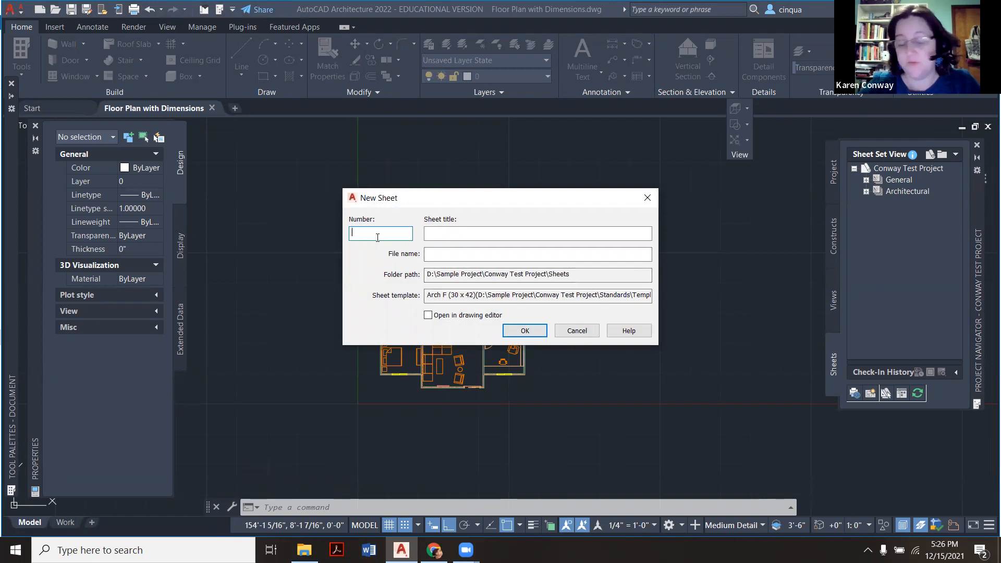
pyautogui.write('1')
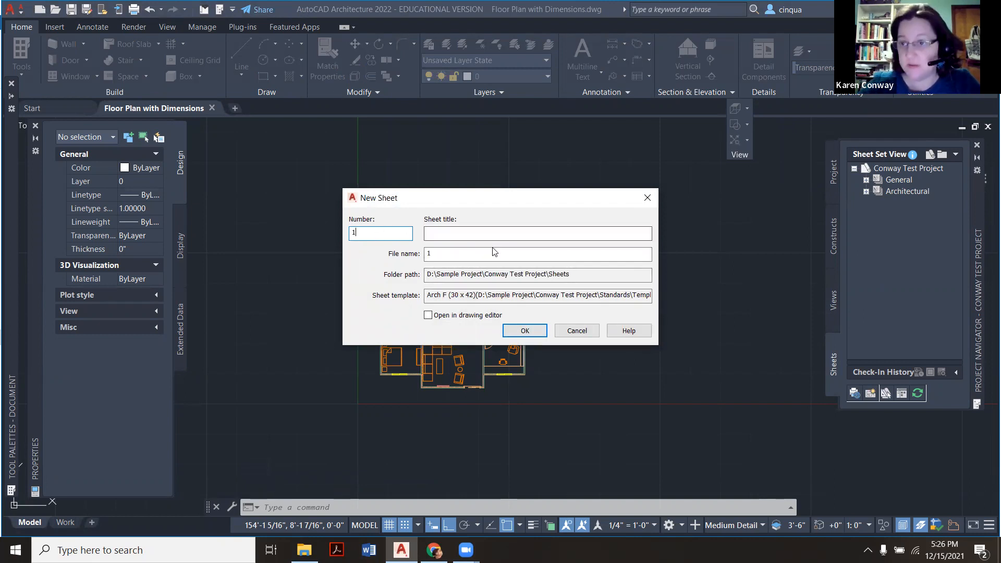
pyautogui.click(537, 233)
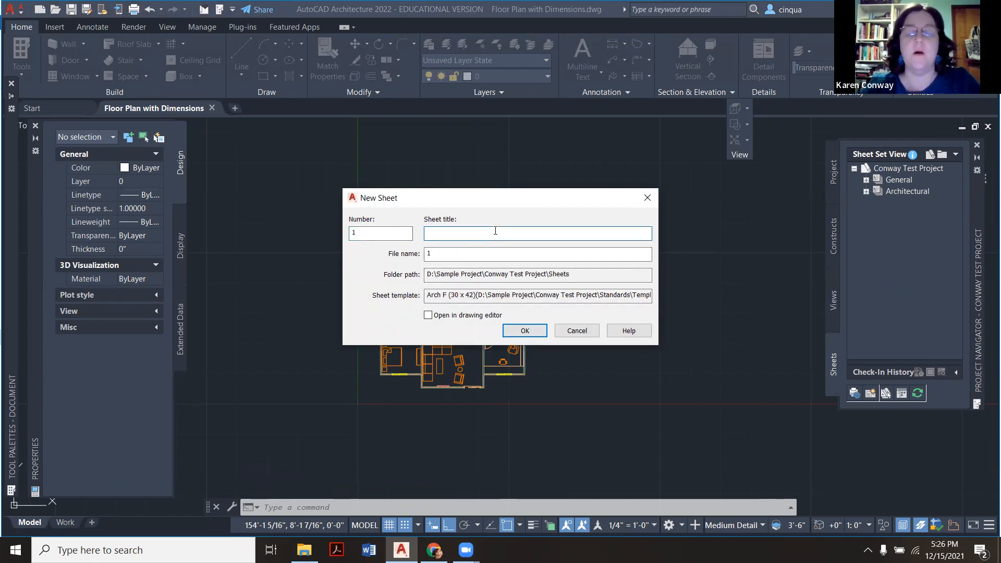
pyautogui.click(536, 232)
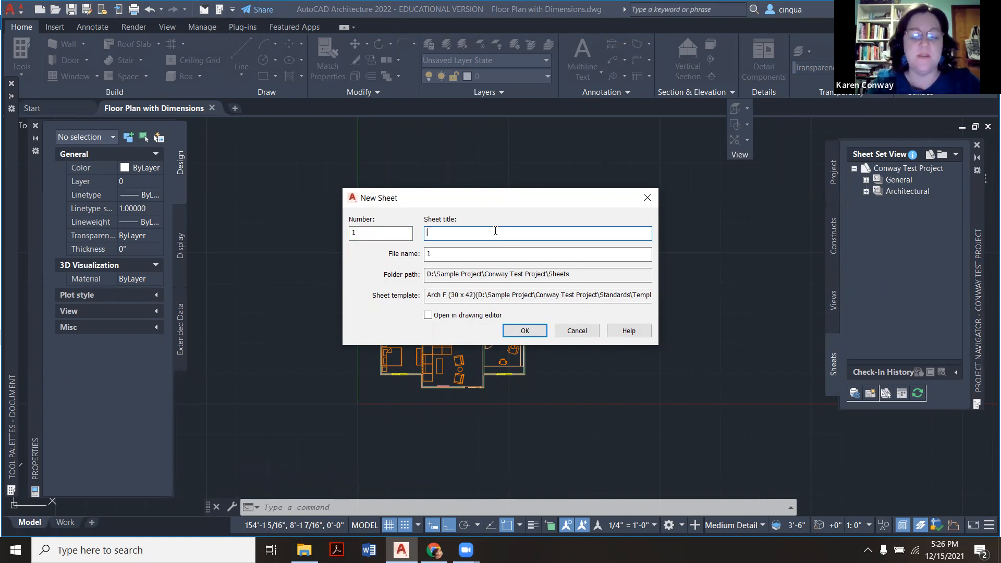
pyautogui.write('Conway Floor Plan')
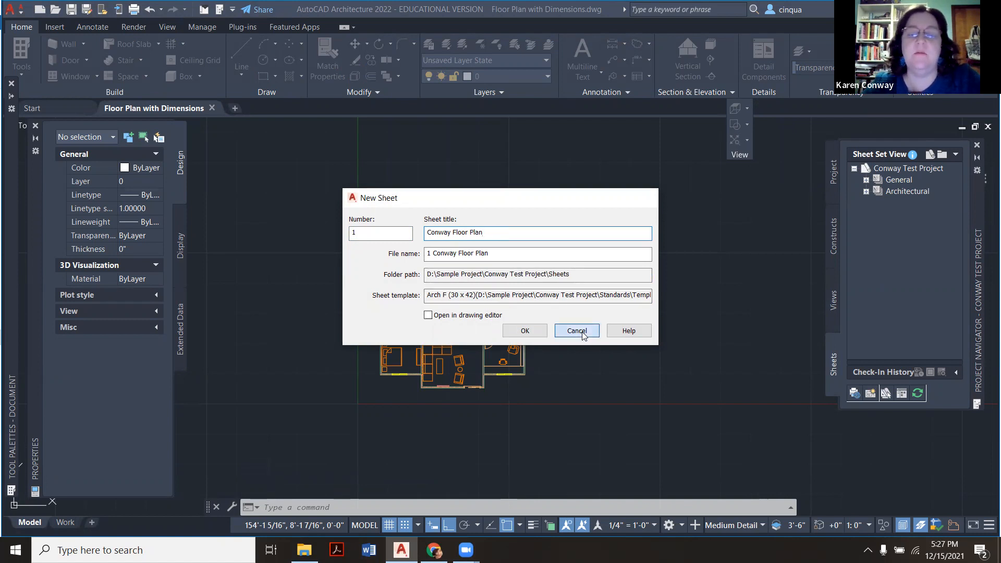
pyautogui.click(575, 330)
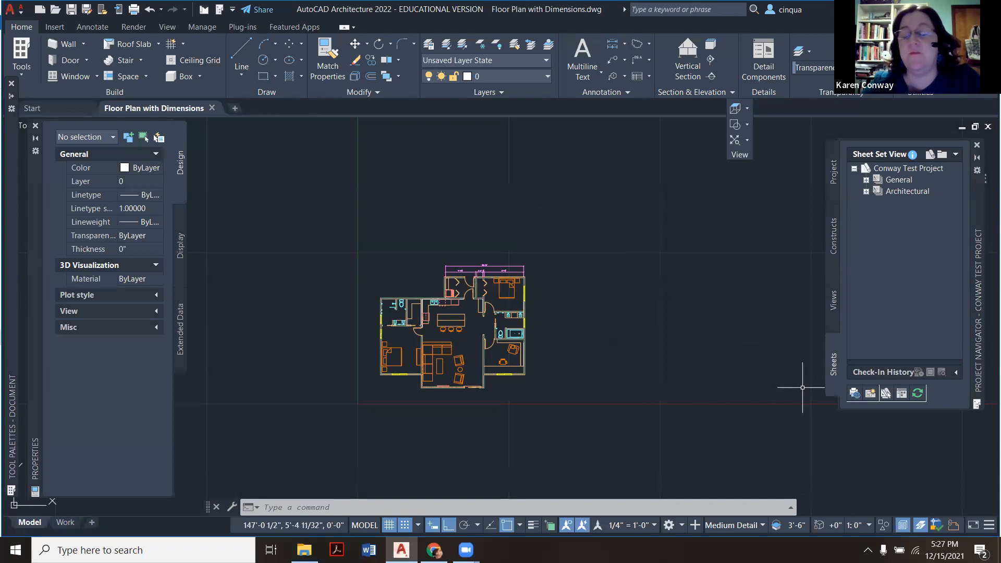
pyautogui.moveTo(752, 286)
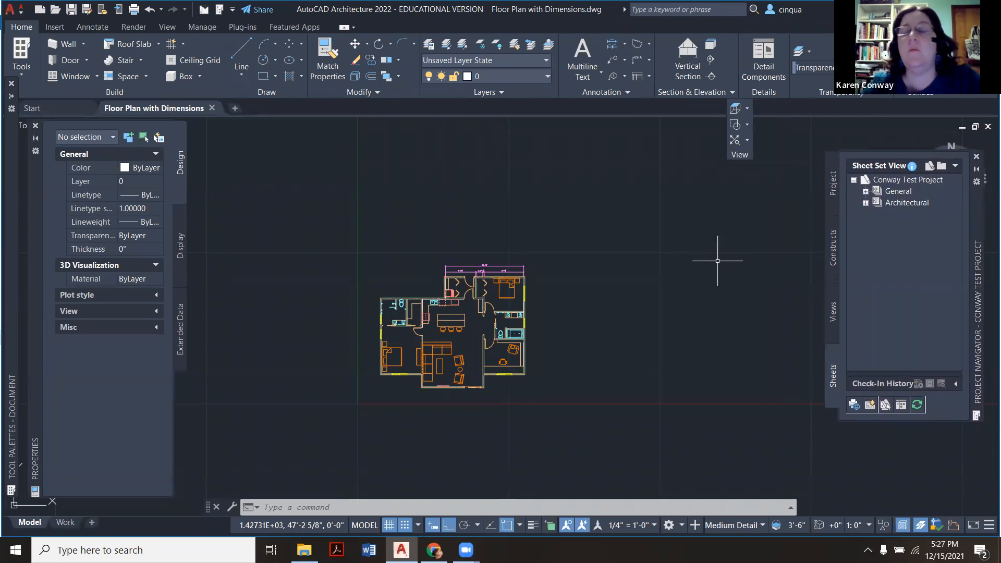
pyautogui.moveTo(790, 312)
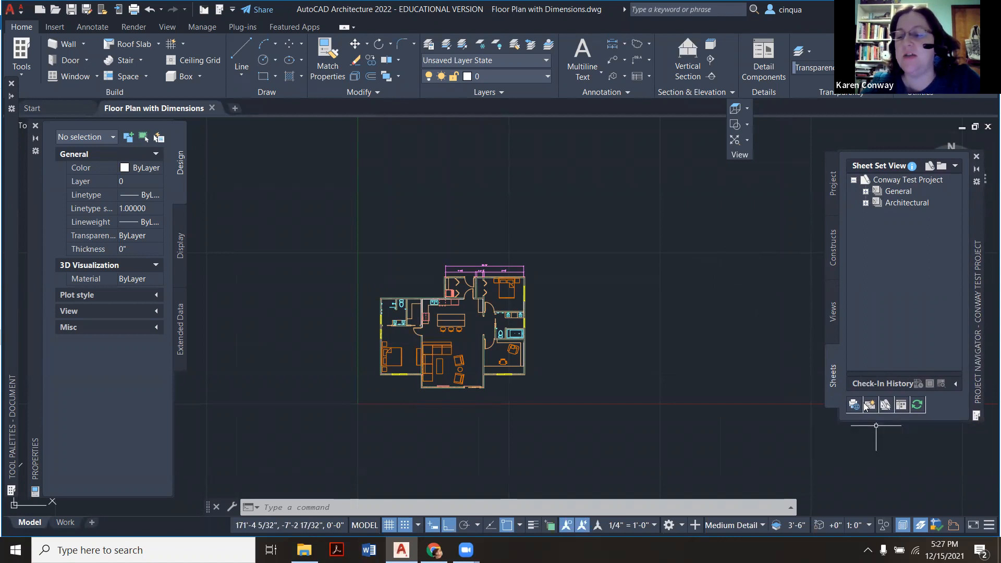
pyautogui.moveTo(886, 404)
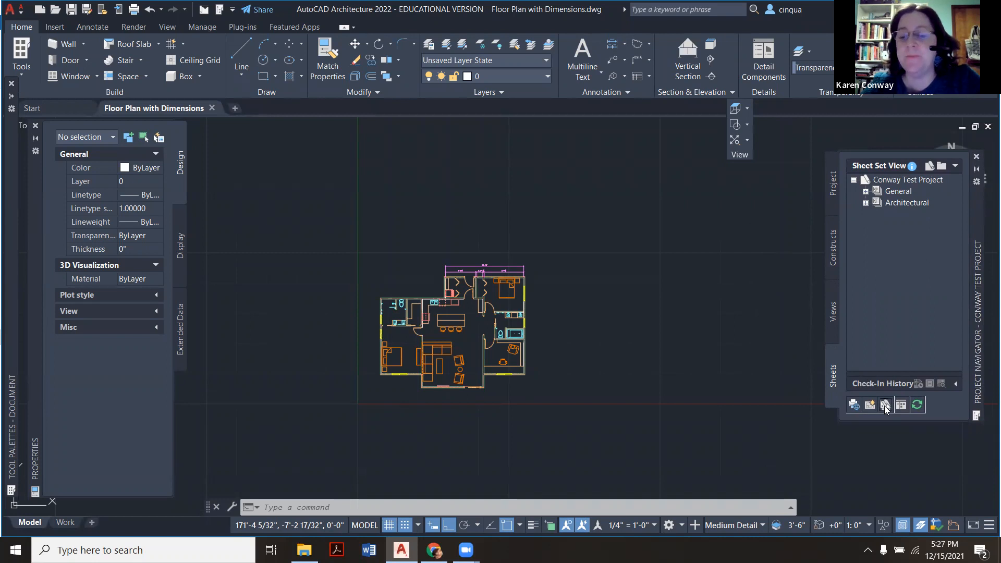
# Open the Project Browser from the Project Navigator palette to see Conway Test Project.
pyautogui.click(884, 405)
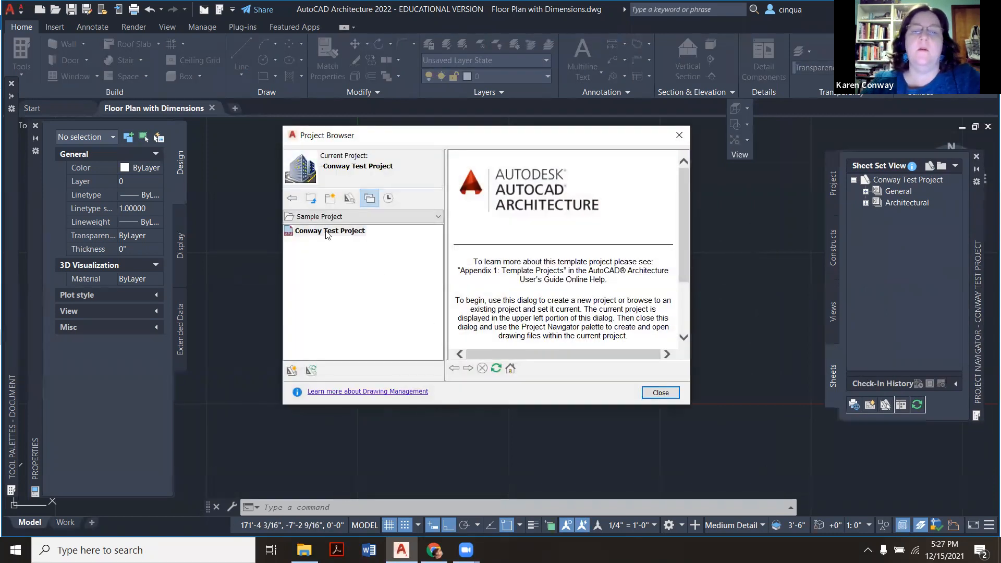
# Select Conway Test Project and open its context menu.
pyautogui.click(330, 230)
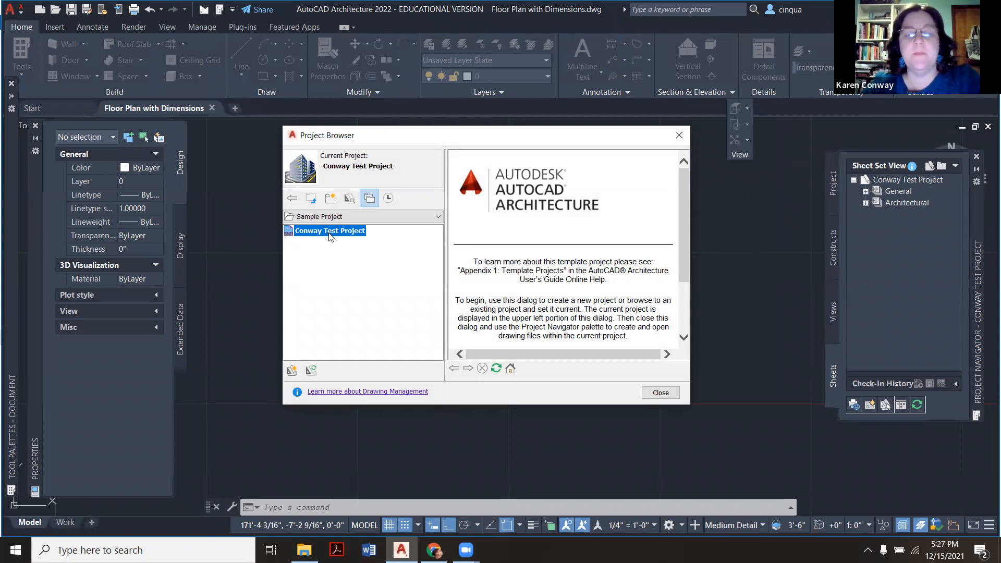
pyautogui.rightClick(330, 231)
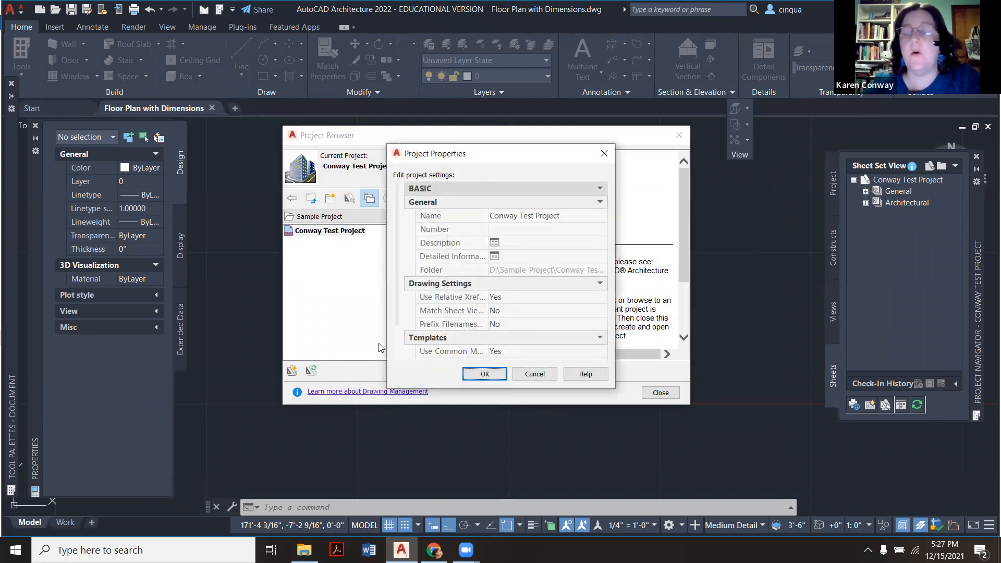
pyautogui.moveTo(435, 239)
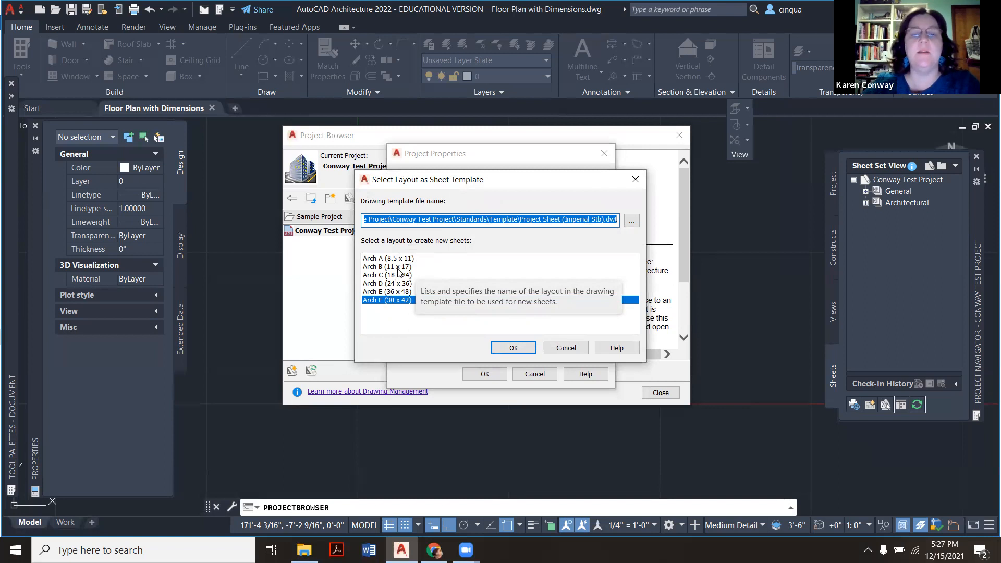
# Compare the Arch B, C and D layouts, then confirm Arch C (18 x 24) as the template.
pyautogui.click(386, 266)
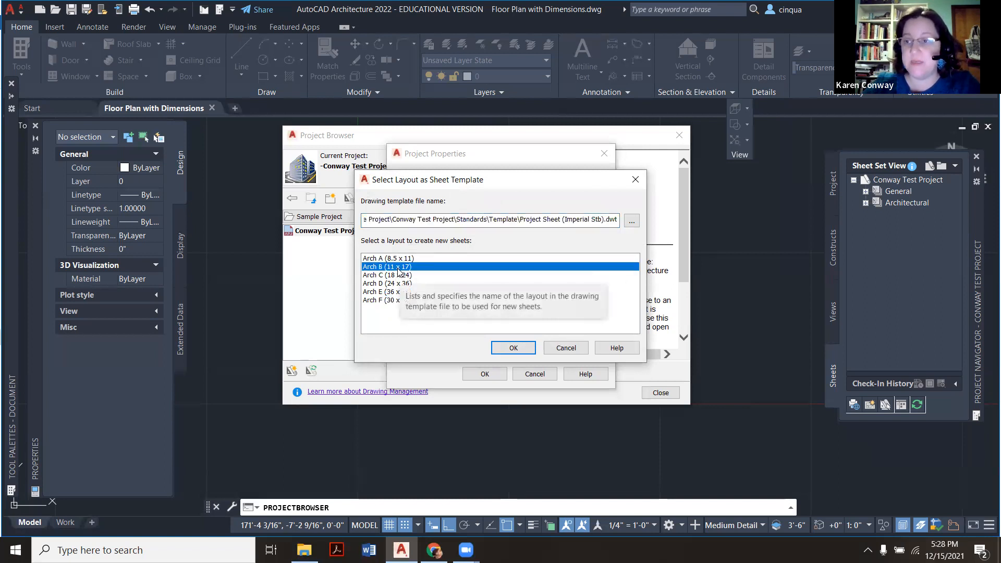
pyautogui.moveTo(429, 281)
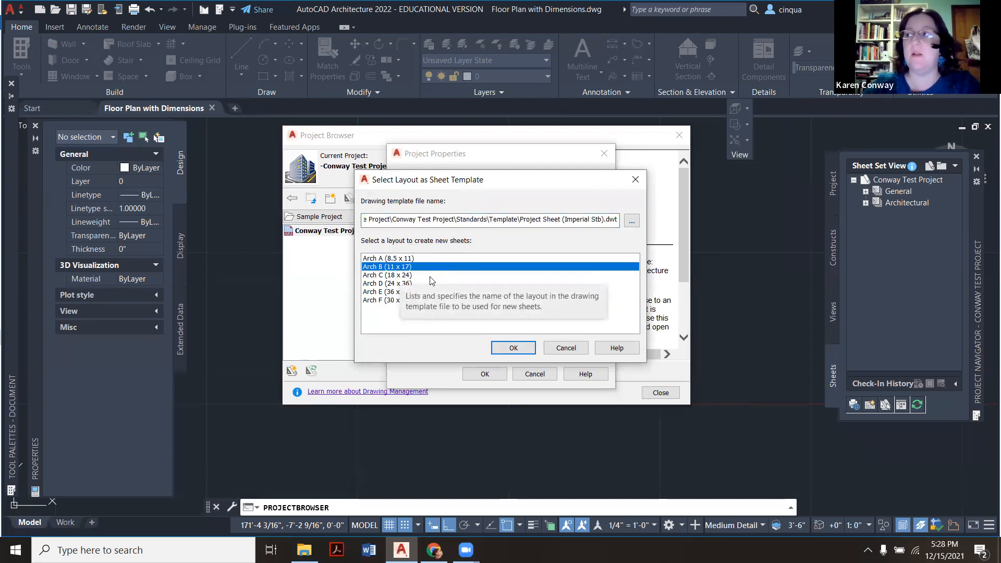
pyautogui.click(388, 275)
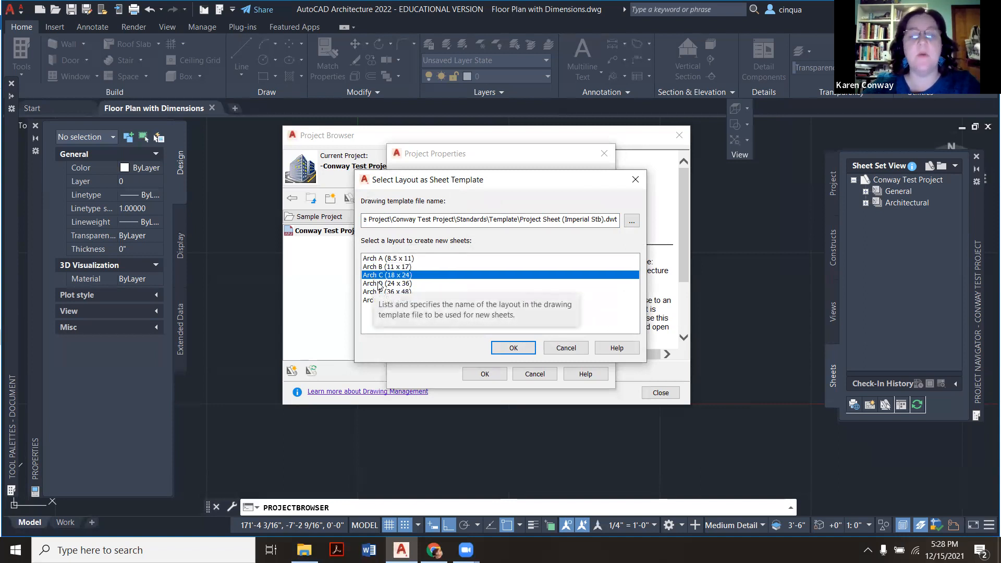
pyautogui.moveTo(380, 286)
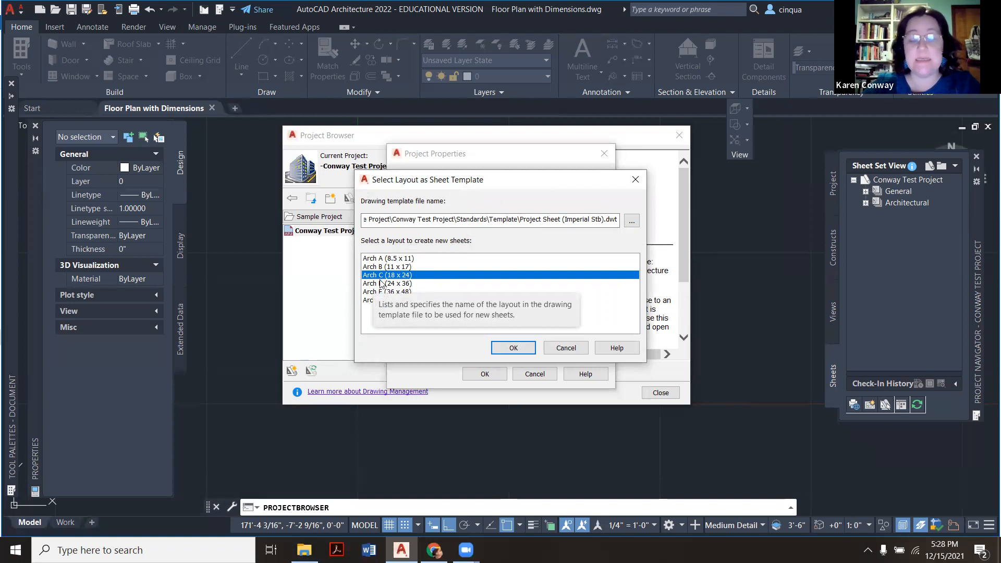
pyautogui.click(387, 283)
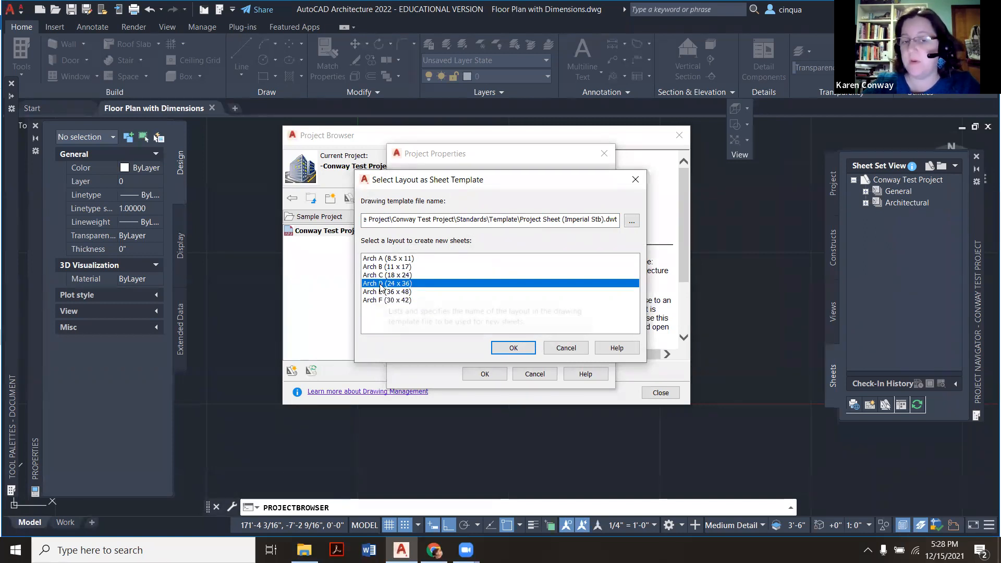
pyautogui.click(387, 275)
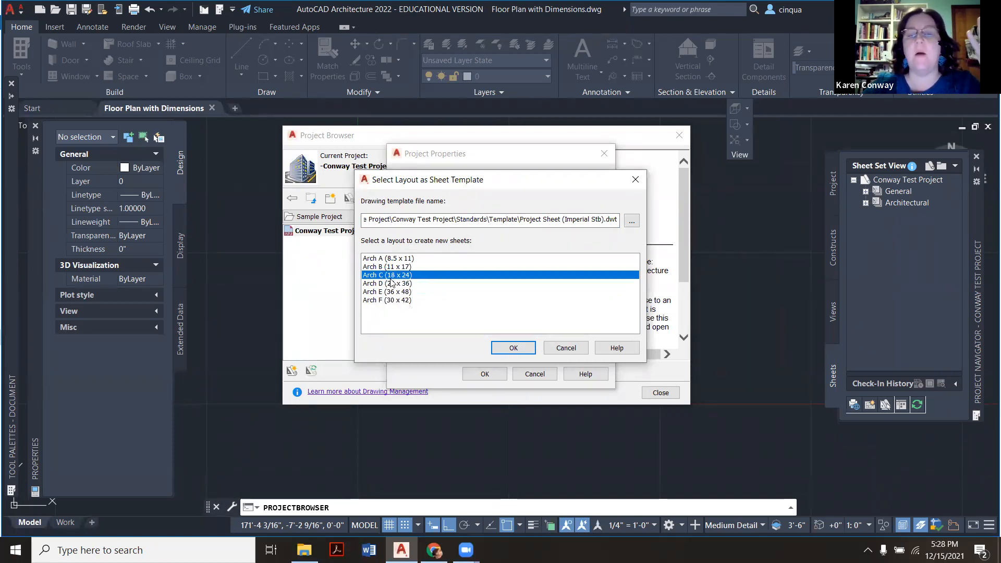
pyautogui.moveTo(392, 281)
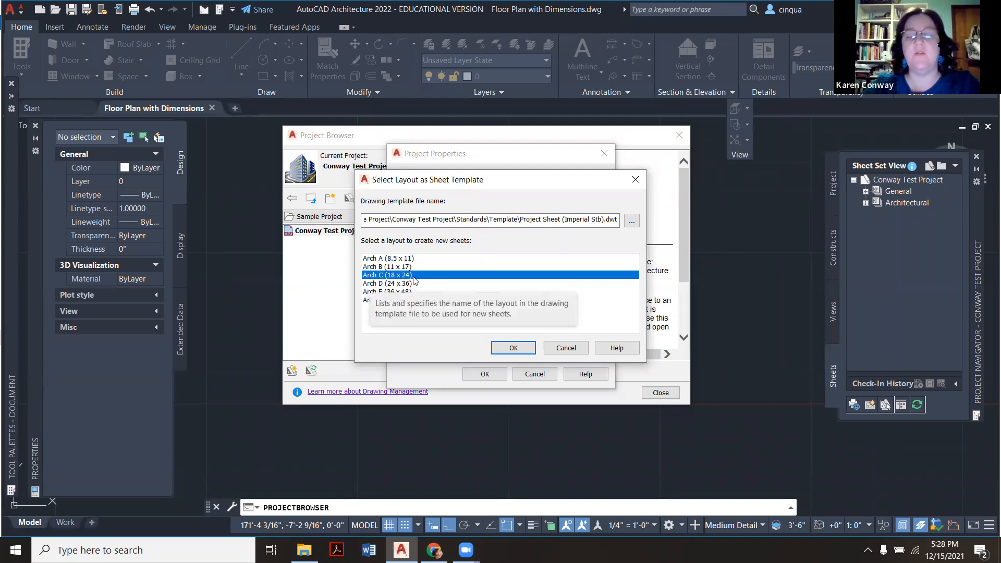
pyautogui.click(513, 347)
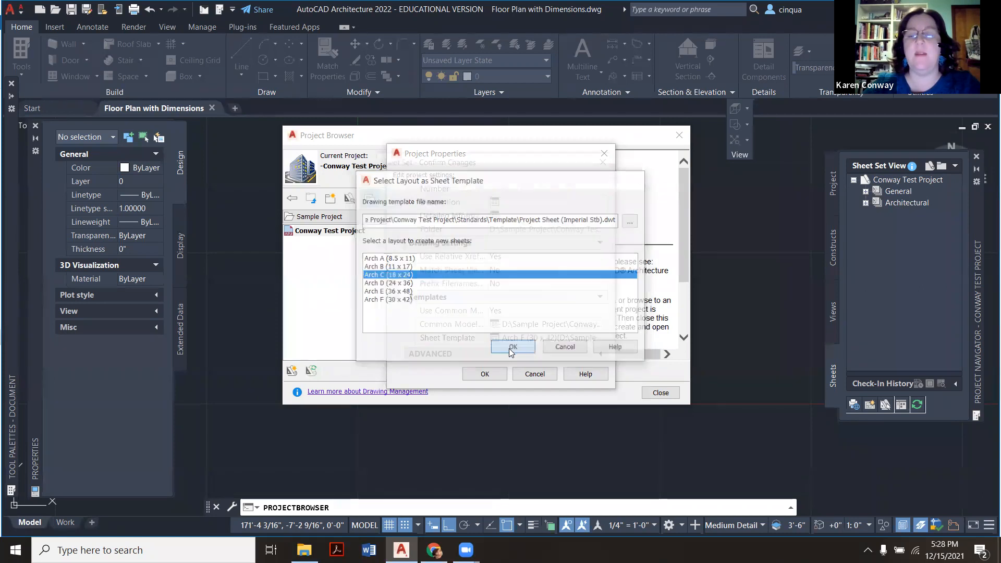
# Accept the project properties, applying the template change to all nested subsets.
pyautogui.click(512, 347)
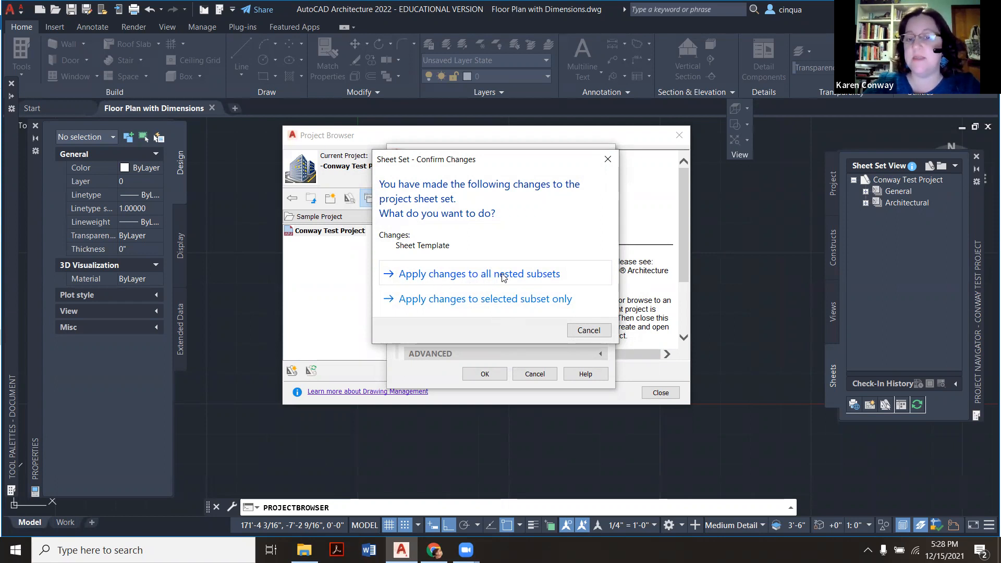
pyautogui.click(477, 273)
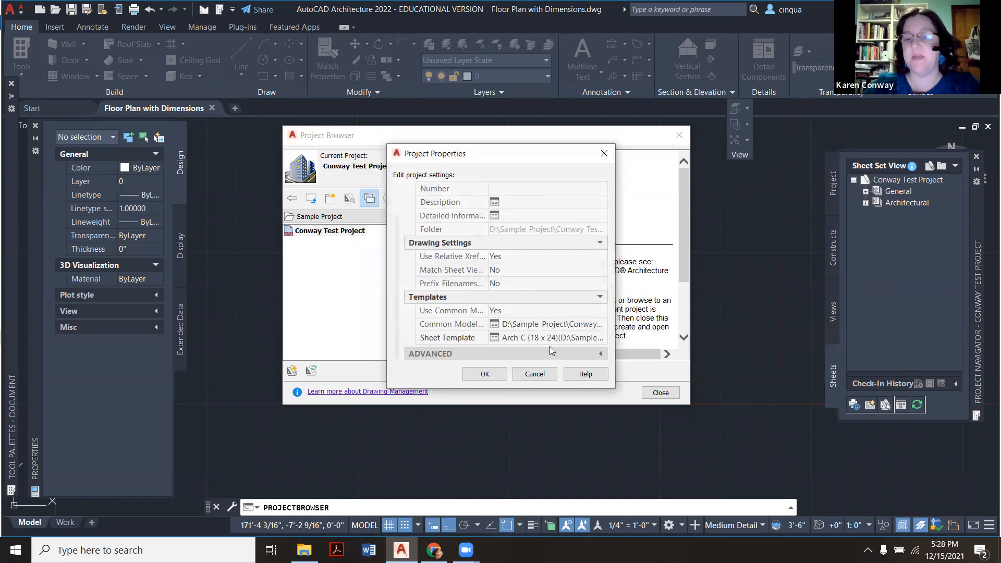
pyautogui.click(484, 373)
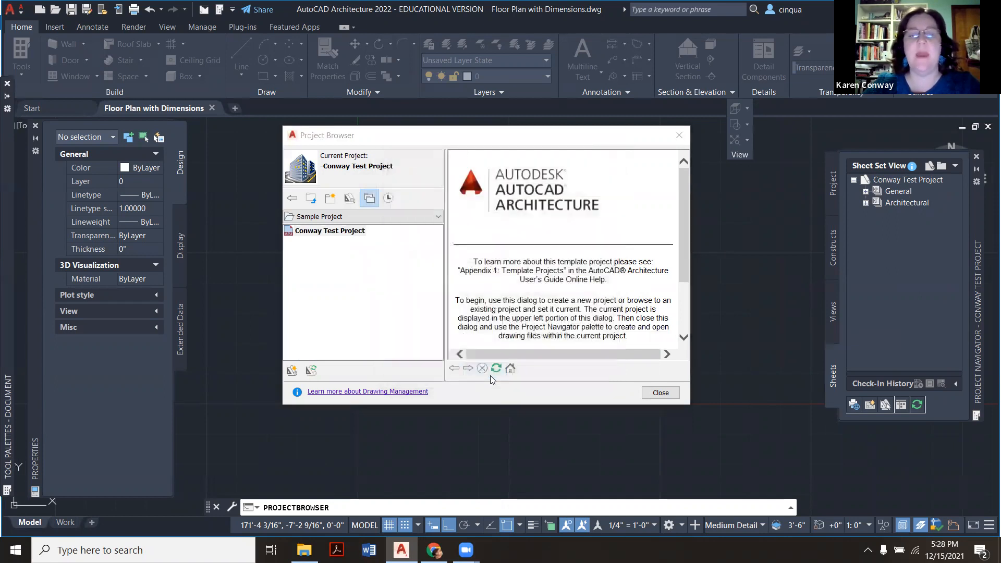
pyautogui.moveTo(708, 194)
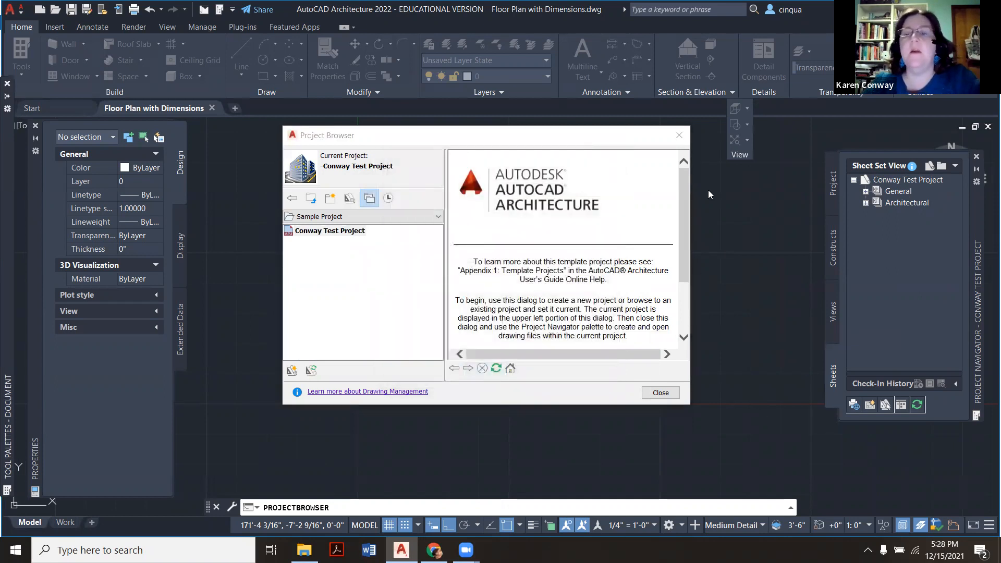
# Close the Project Browser and create a new sheet titled 'Conway Floor Plan'.
pyautogui.click(660, 392)
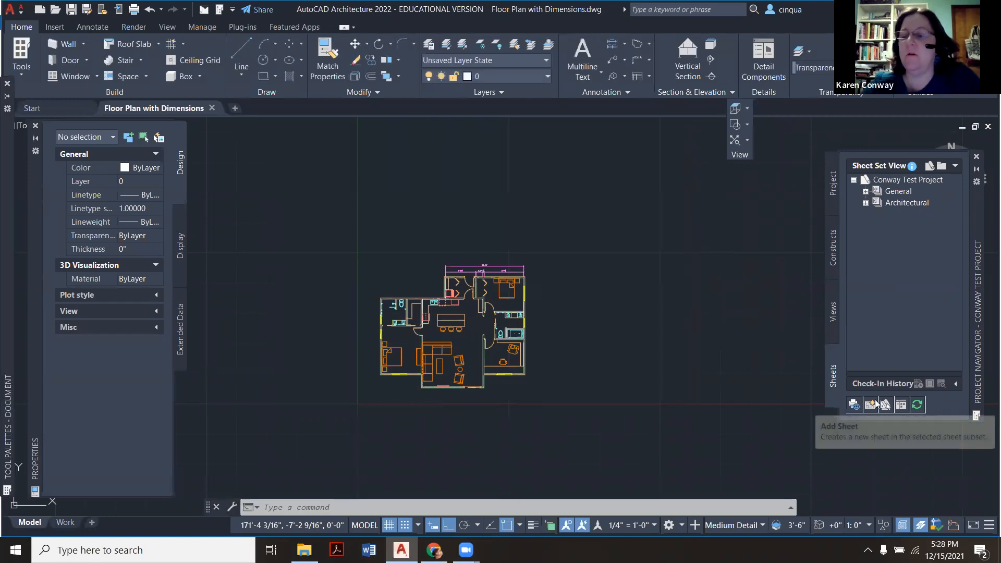
pyautogui.click(854, 404)
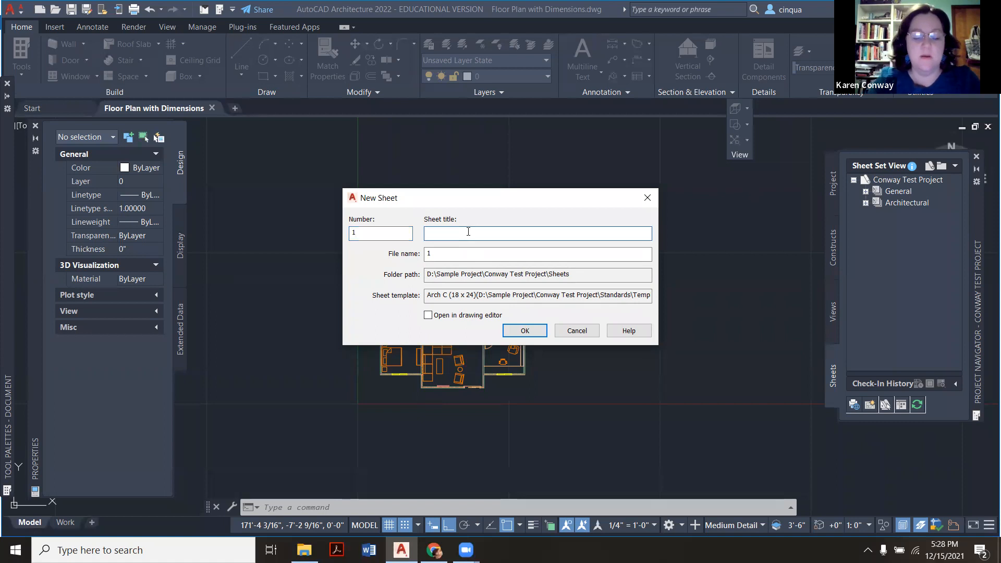
pyautogui.write('Conway Floor Plan')
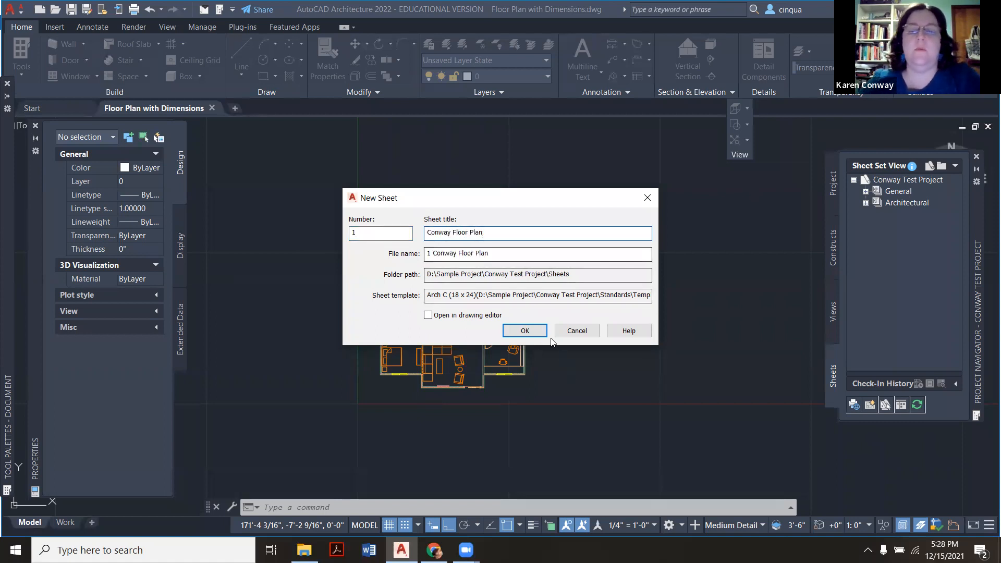
pyautogui.click(524, 331)
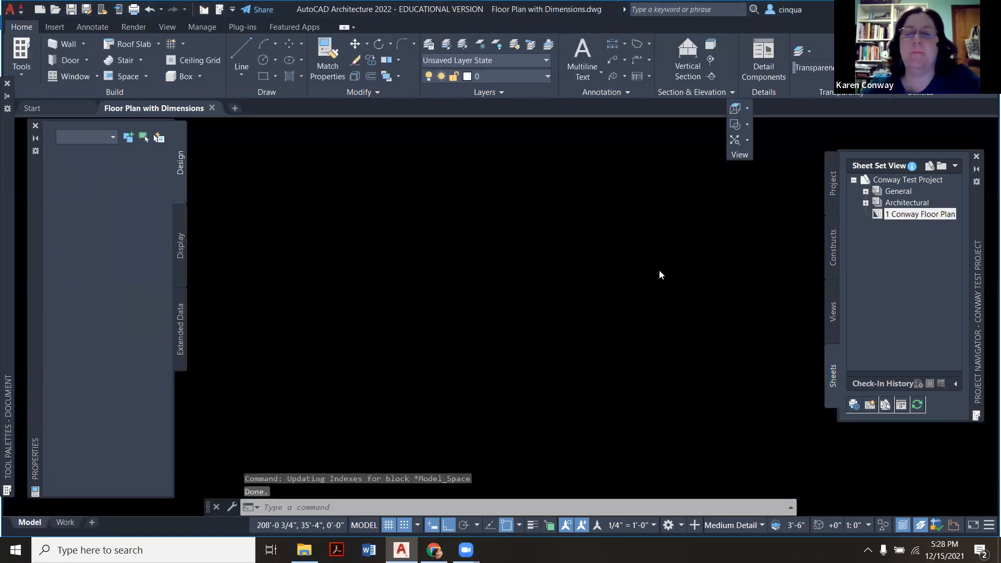
pyautogui.doubleClick(924, 214)
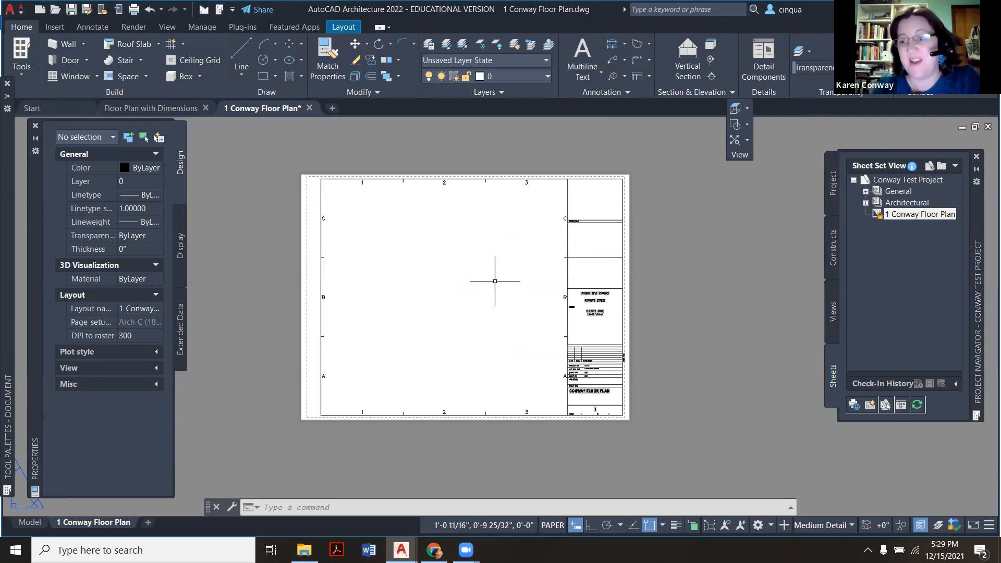
pyautogui.moveTo(591, 228)
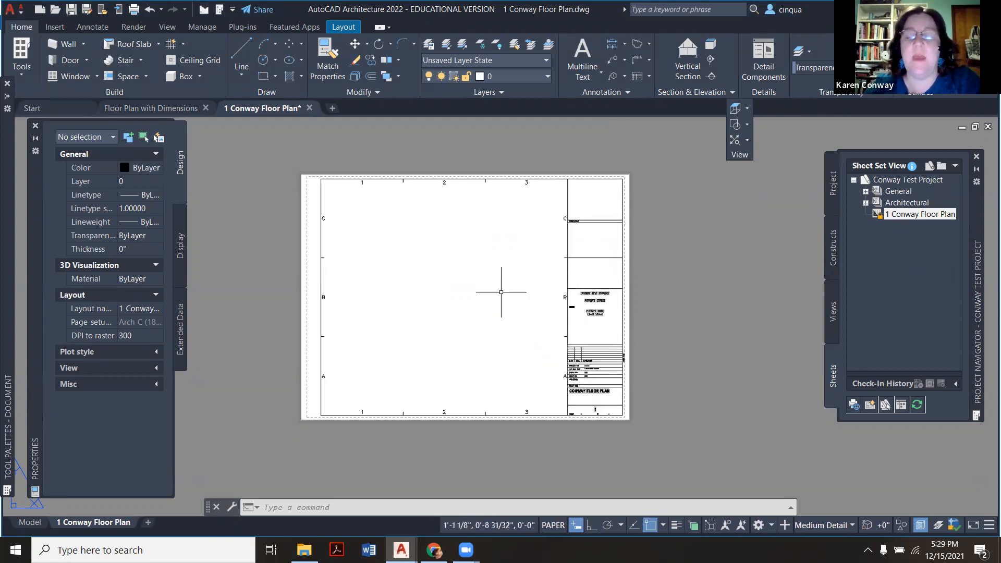
pyautogui.moveTo(574, 228)
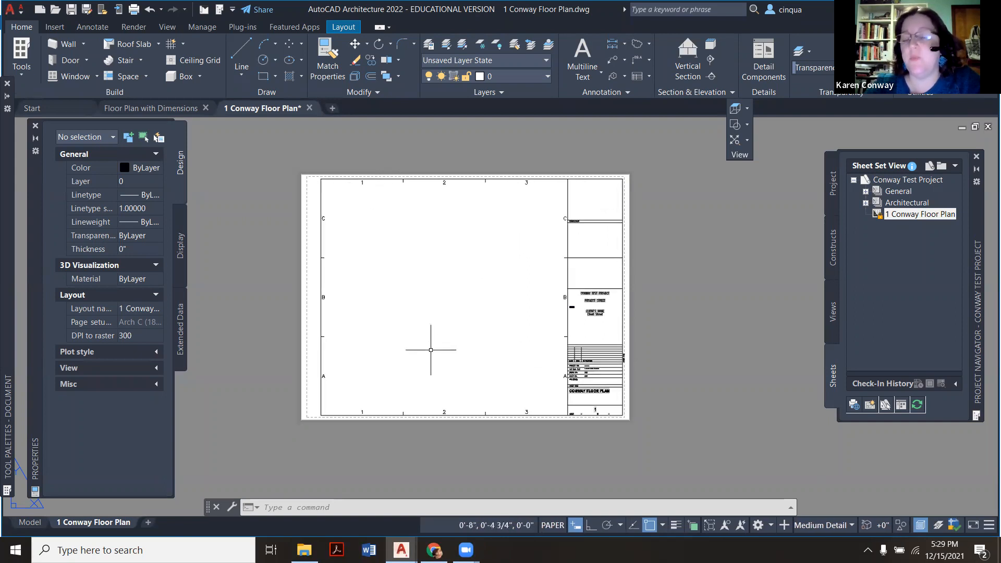
pyautogui.moveTo(469, 312)
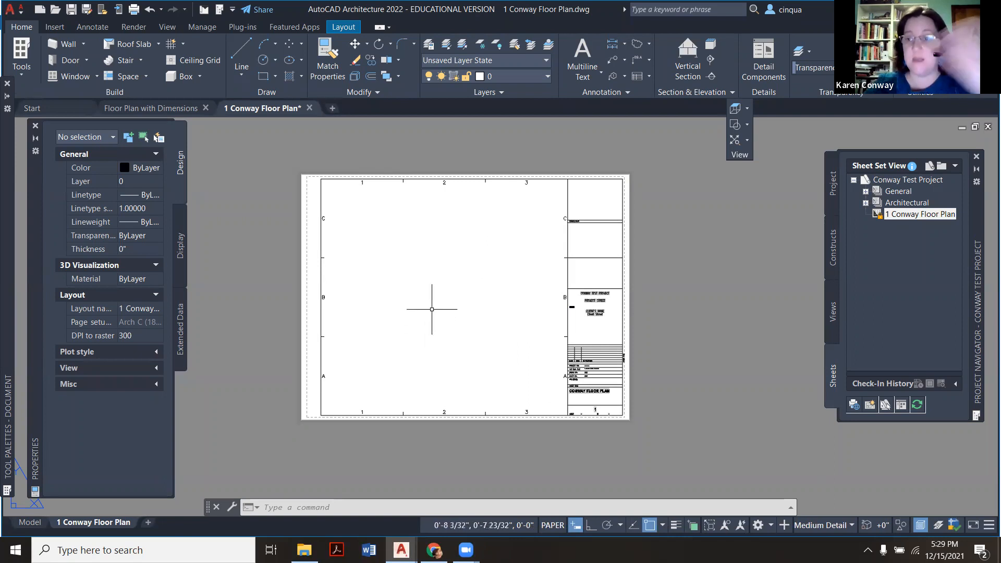
pyautogui.moveTo(497, 308)
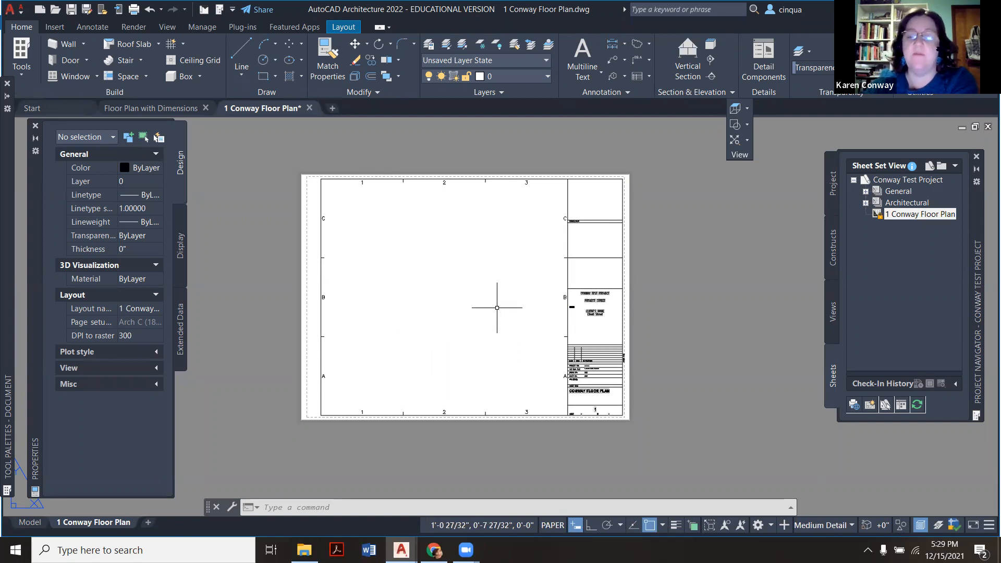
pyautogui.moveTo(608, 400)
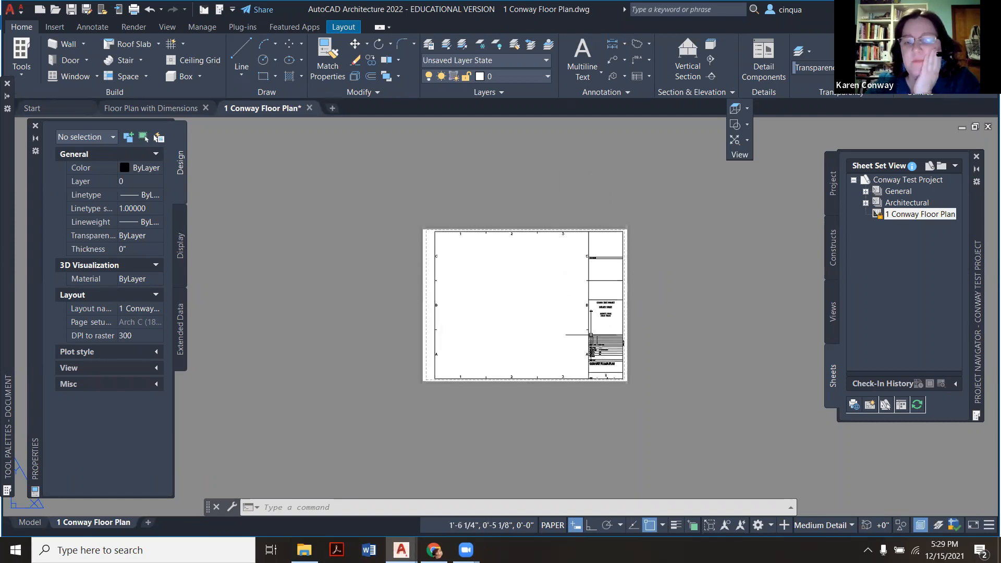
pyautogui.moveTo(560, 359)
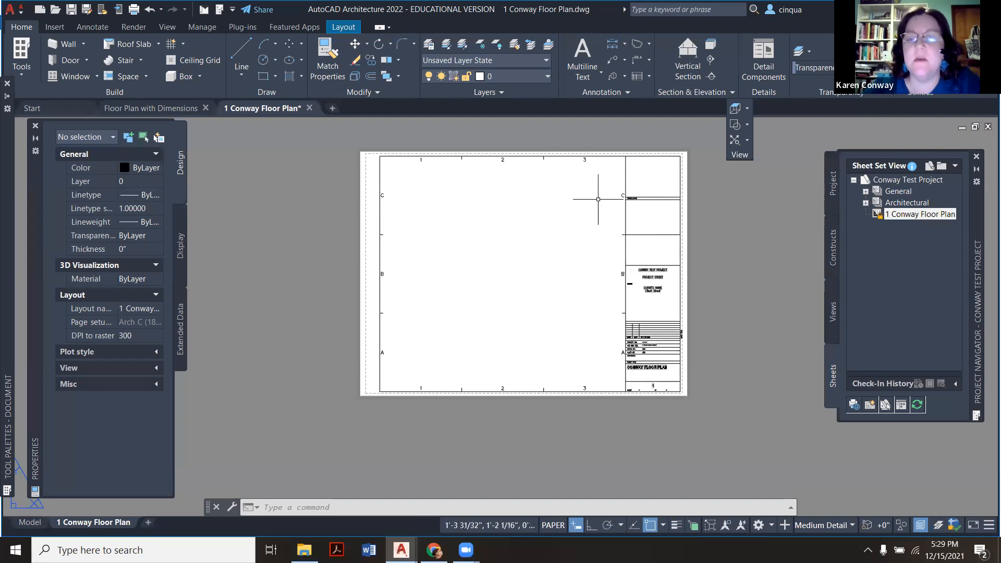
pyautogui.moveTo(523, 254)
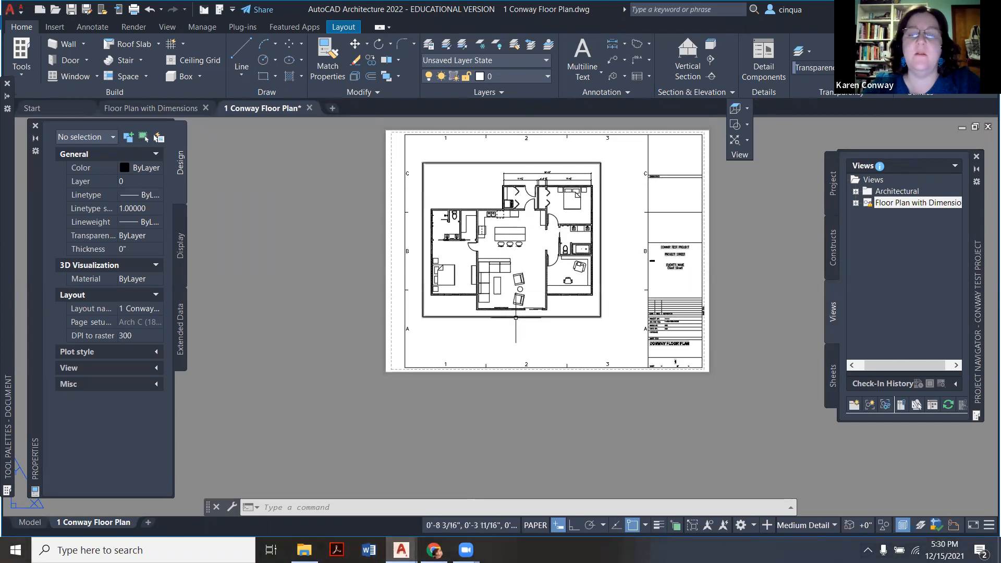
# Select the dimensioned floor plan viewport on the Conway Floor Plan sheet.
pyautogui.click(511, 162)
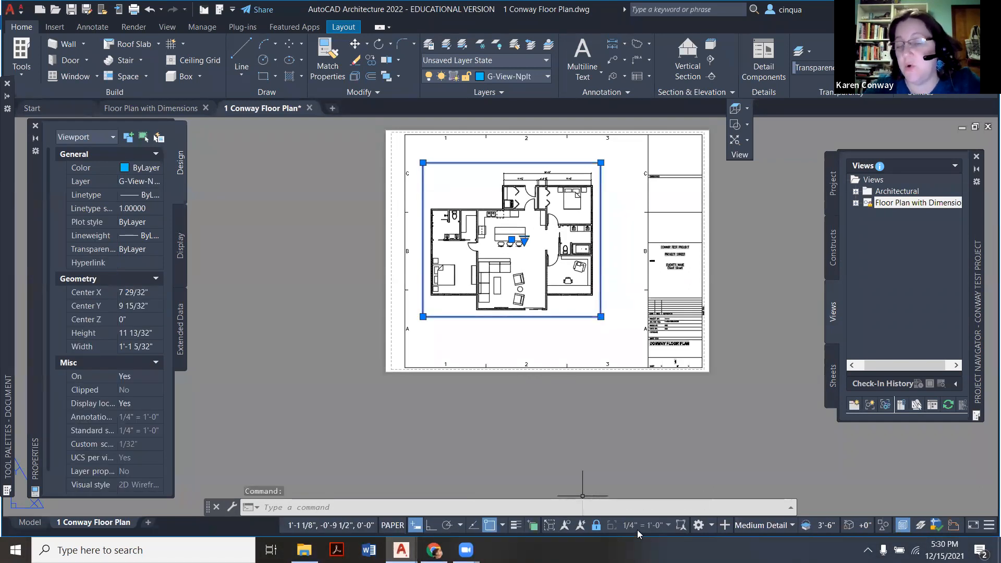
pyautogui.moveTo(644, 525)
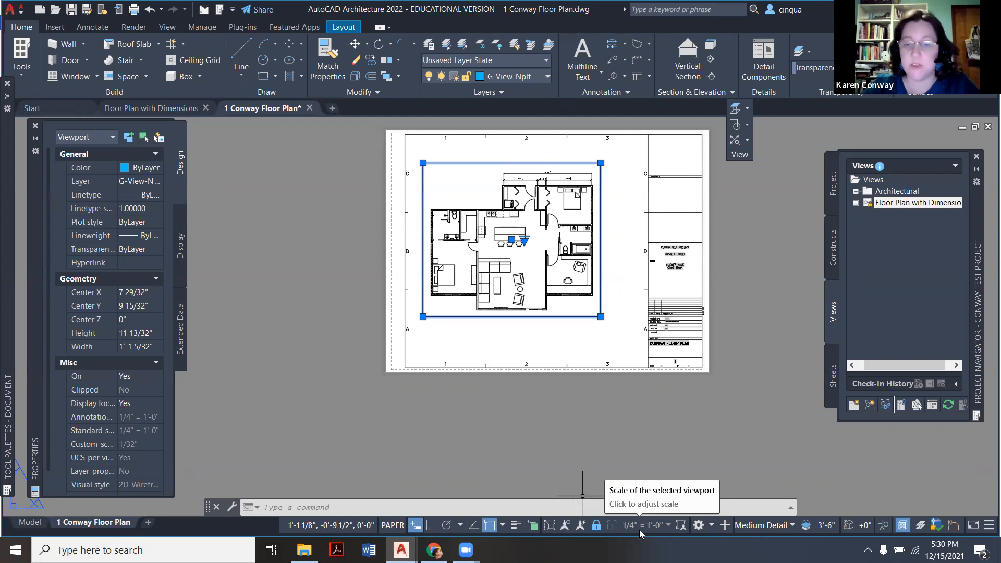
pyautogui.moveTo(597, 525)
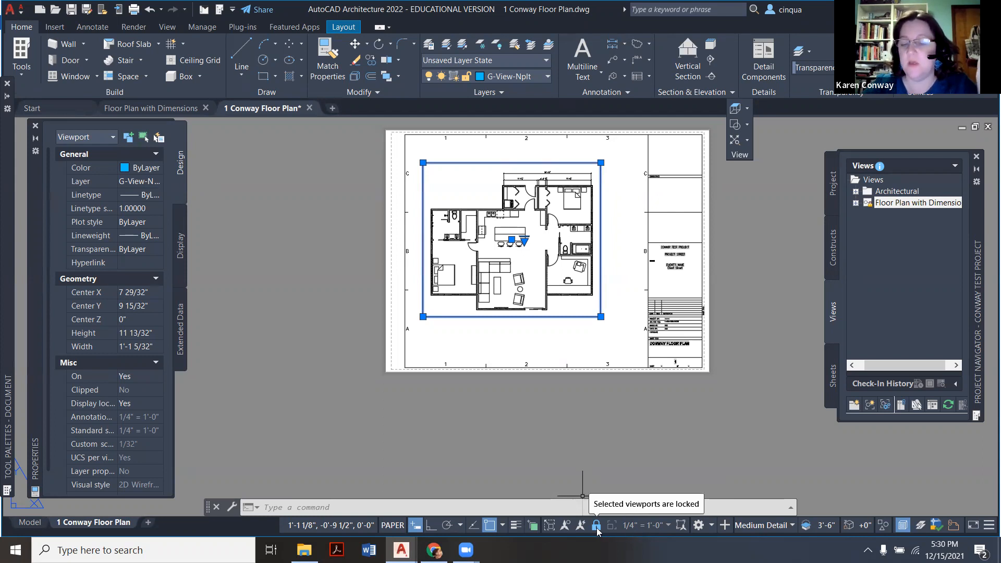
# Unlock the viewport display, set it to 1/8" = 1'-0", then pick another scale from the list.
pyautogui.click(595, 525)
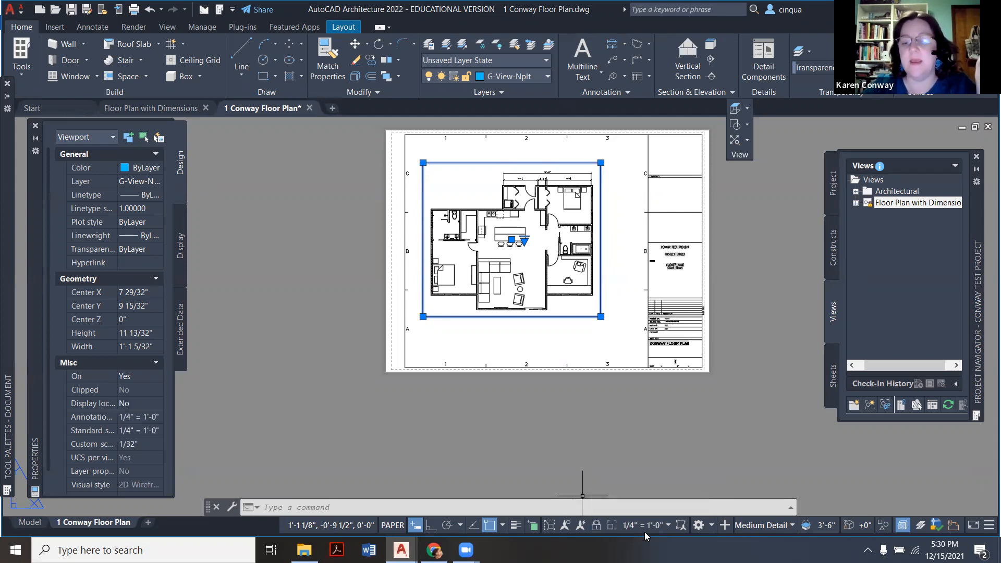
pyautogui.click(645, 525)
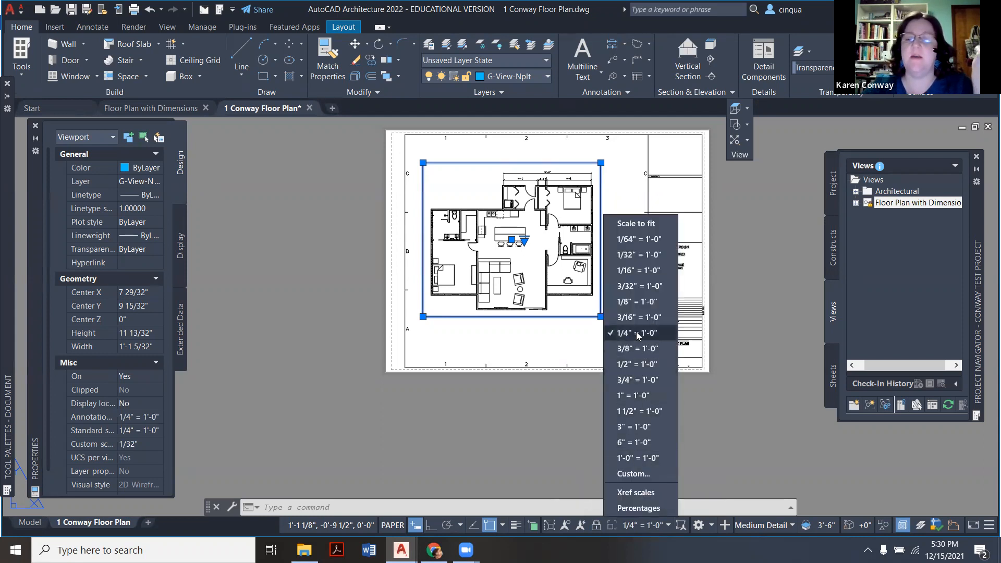
pyautogui.click(636, 333)
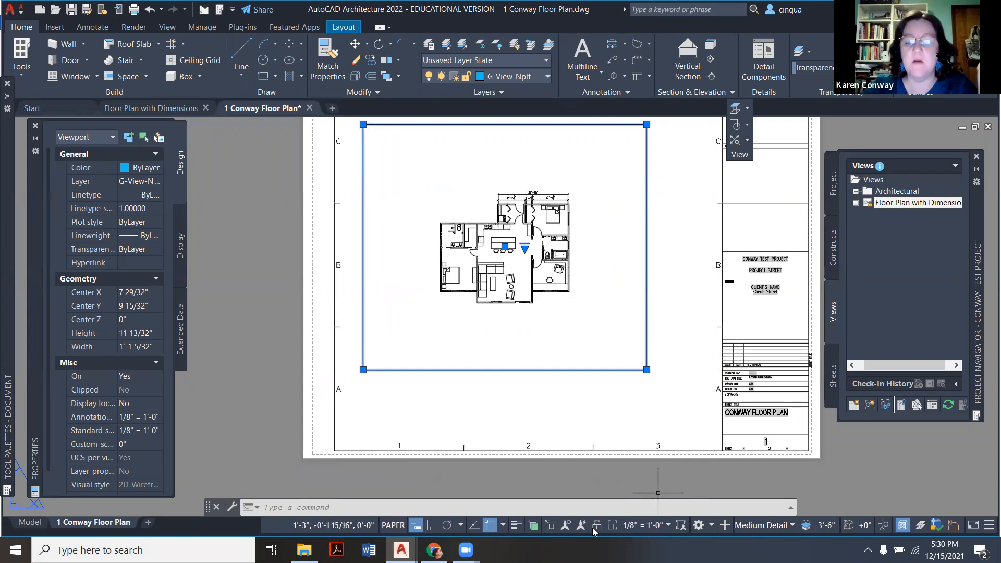
pyautogui.click(646, 525)
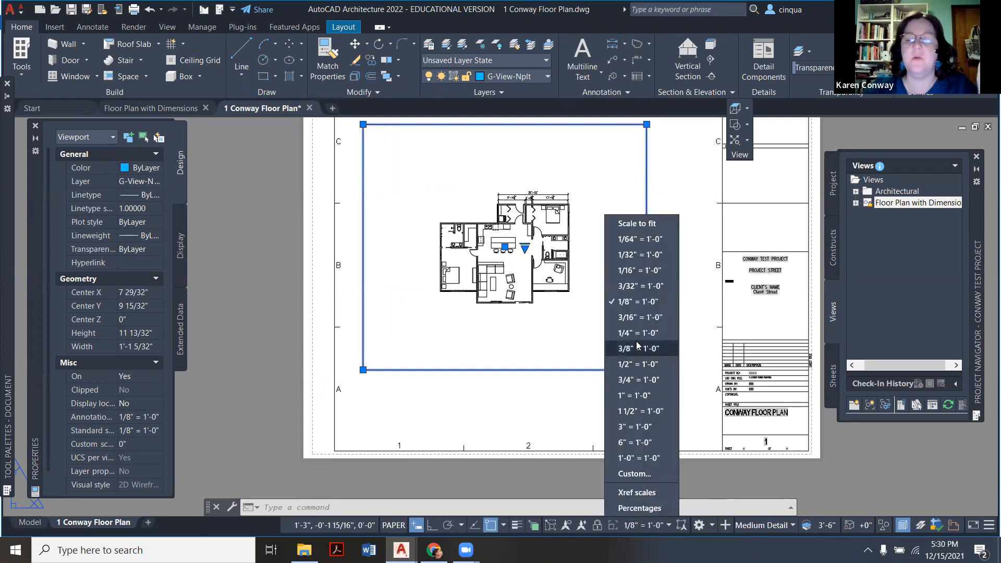
pyautogui.click(637, 348)
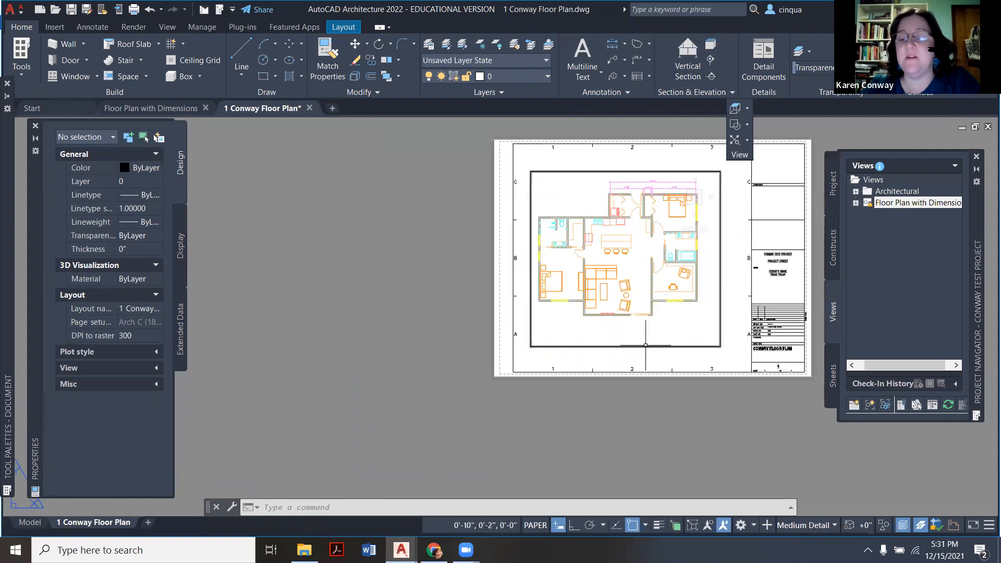
# Switch to the Floor Plan with Dimensions drawing tab to view its model space.
pyautogui.click(626, 259)
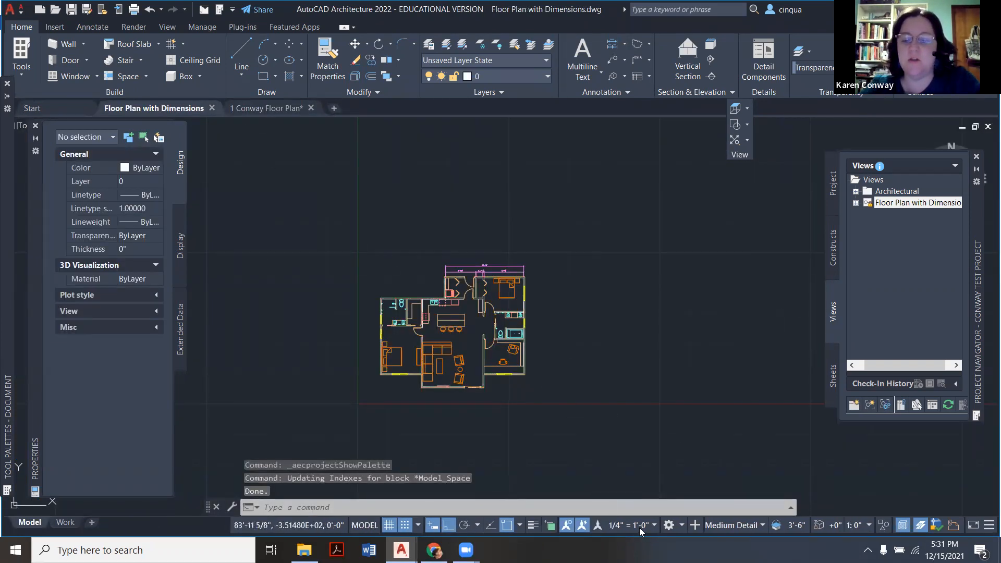
# Set the model's annotation scale to 1/8" = 1'-0" and go back to the Conway Floor Plan sheet.
pyautogui.click(650, 525)
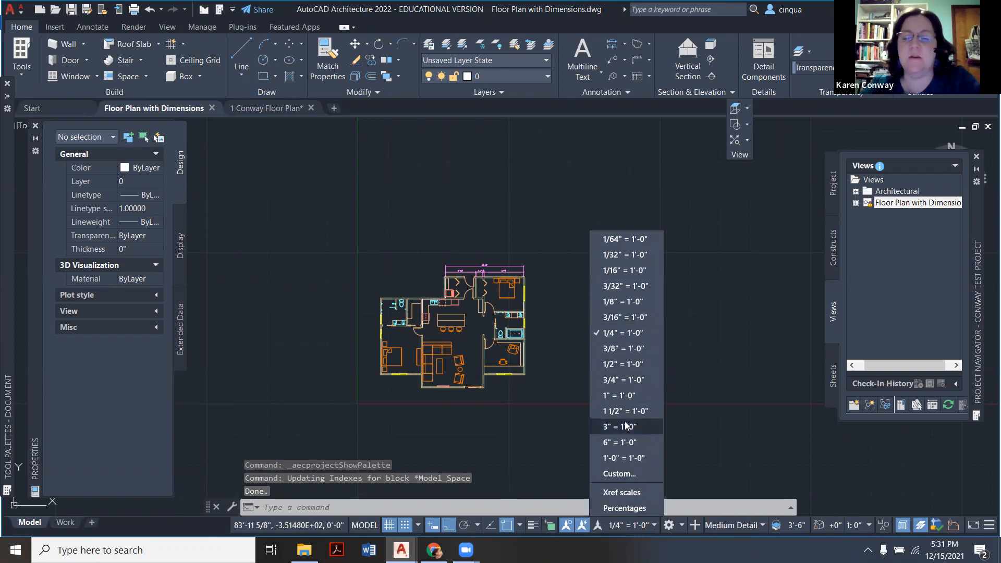
pyautogui.click(620, 301)
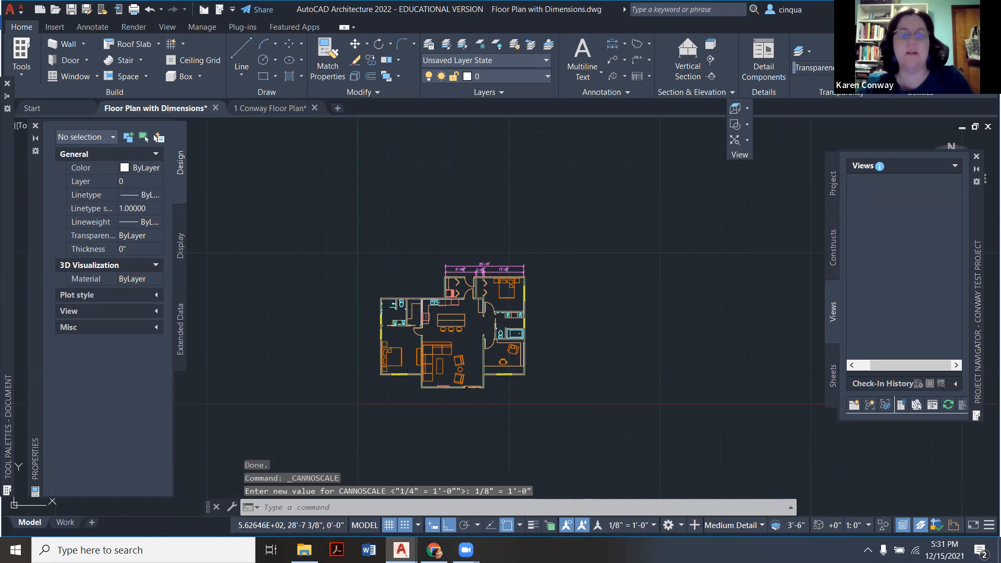
pyautogui.click(268, 108)
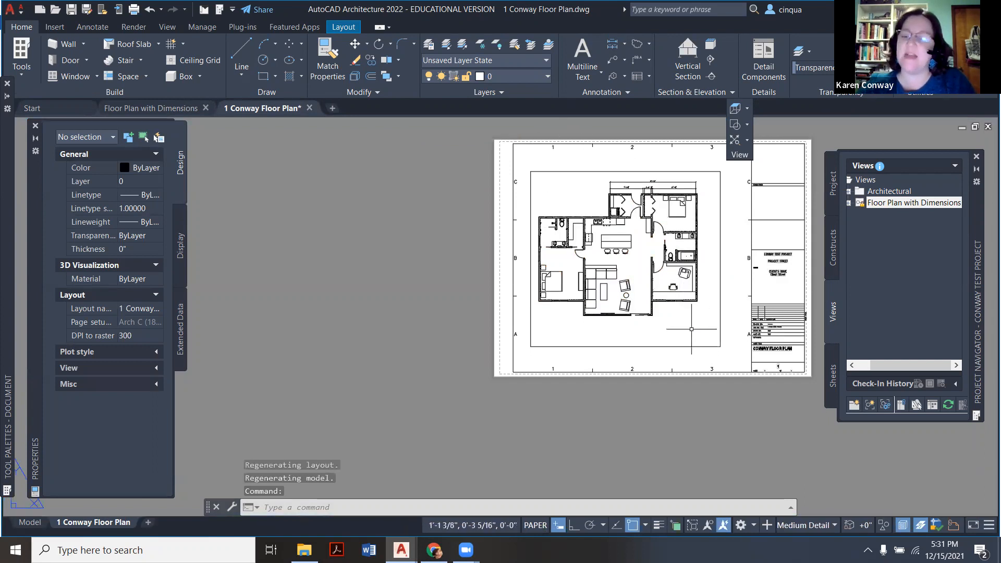
pyautogui.moveTo(719, 345)
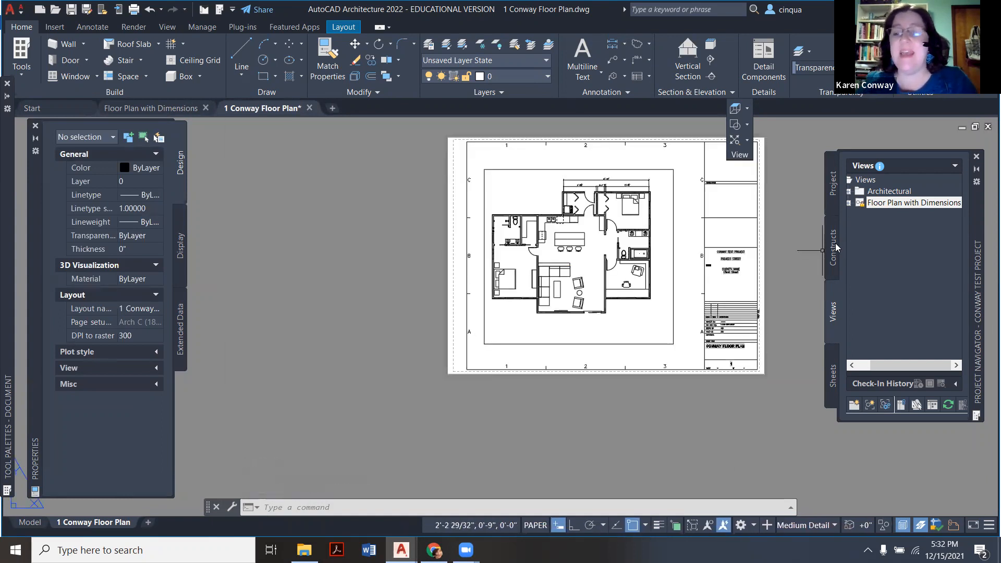
# Browse the Constructs and Views tabs, visit Floor Plan with Dimensions, then return to the sheet.
pyautogui.click(832, 246)
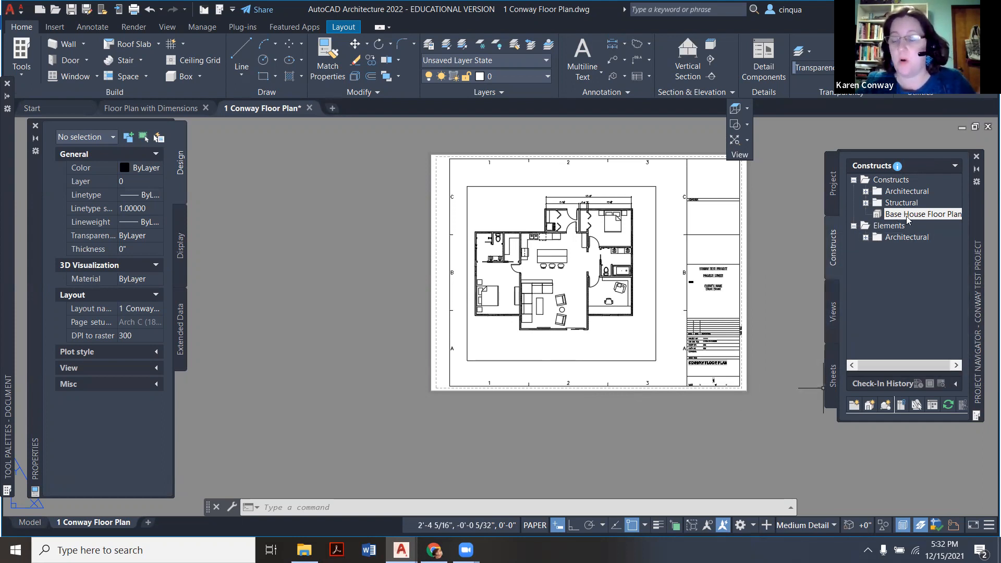
pyautogui.moveTo(922, 214)
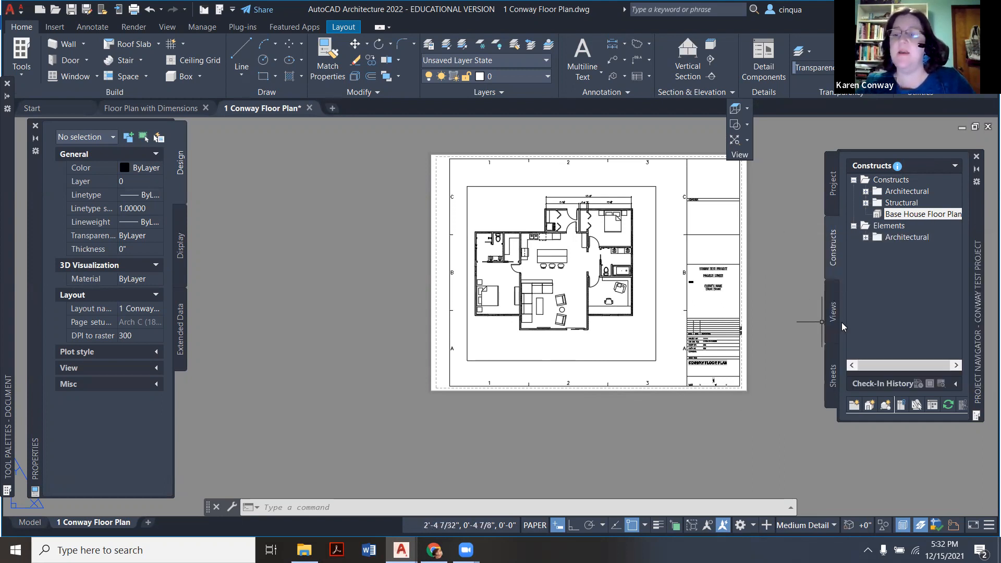
pyautogui.click(831, 314)
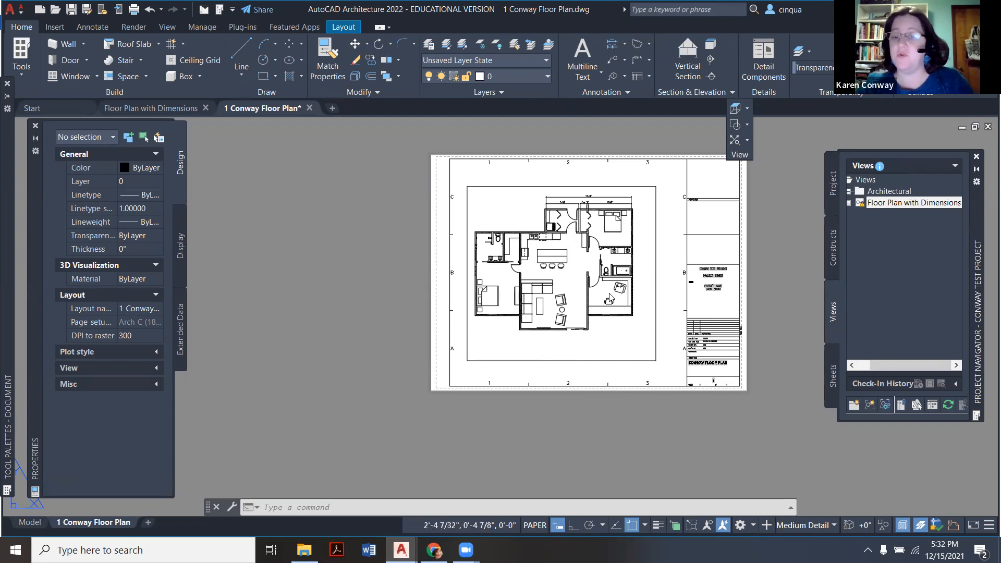
pyautogui.click(153, 108)
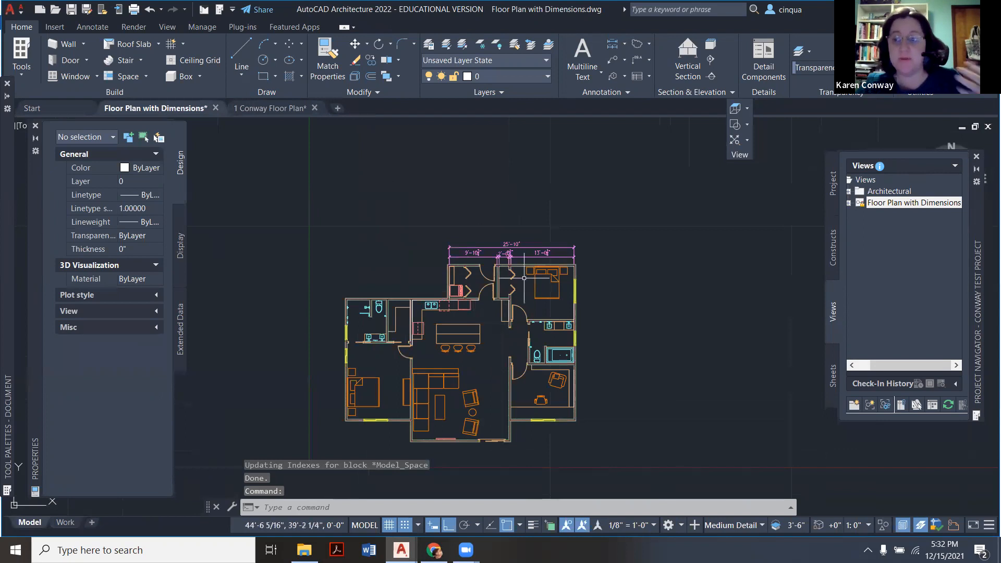
pyautogui.click(832, 368)
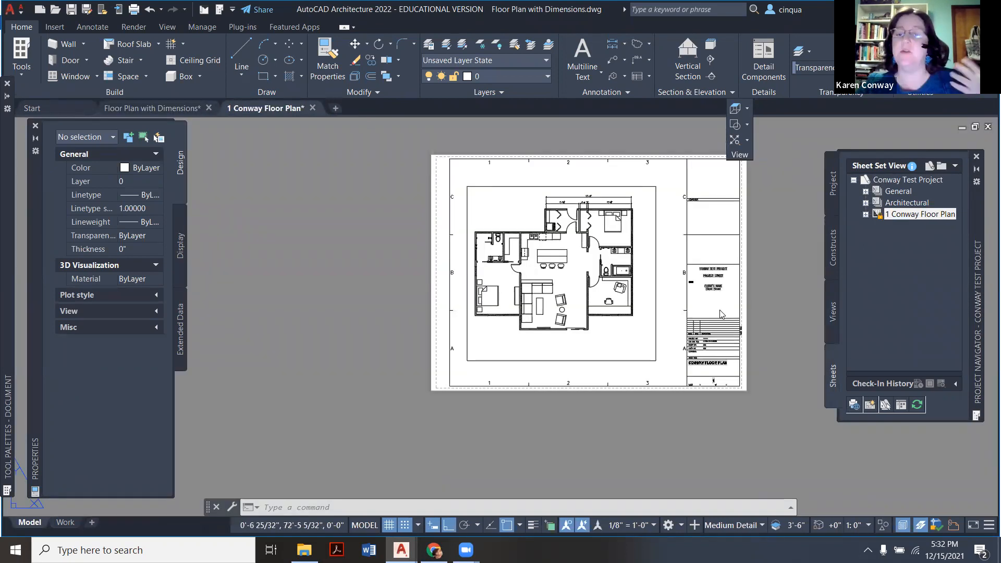
pyautogui.click(93, 522)
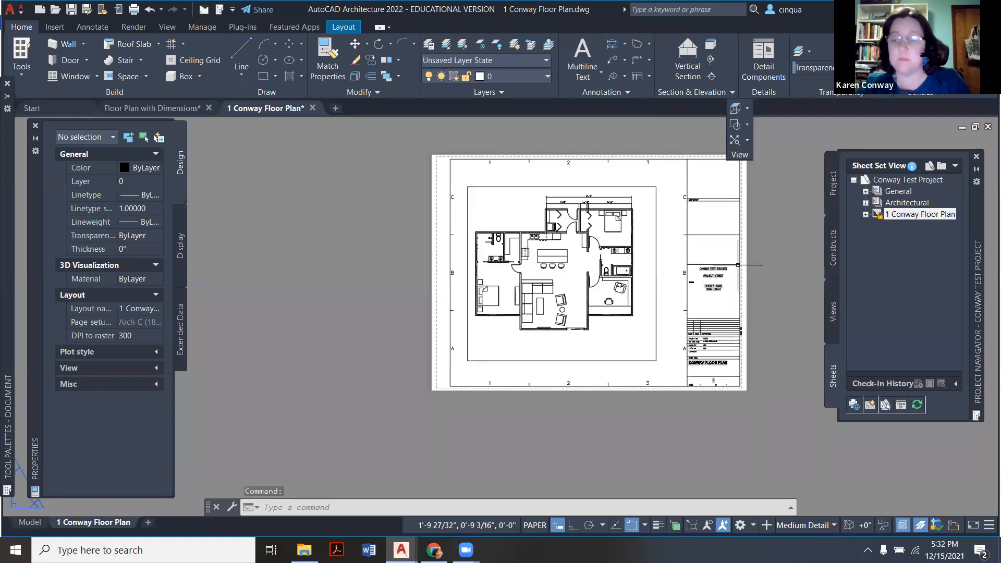
pyautogui.moveTo(750, 254)
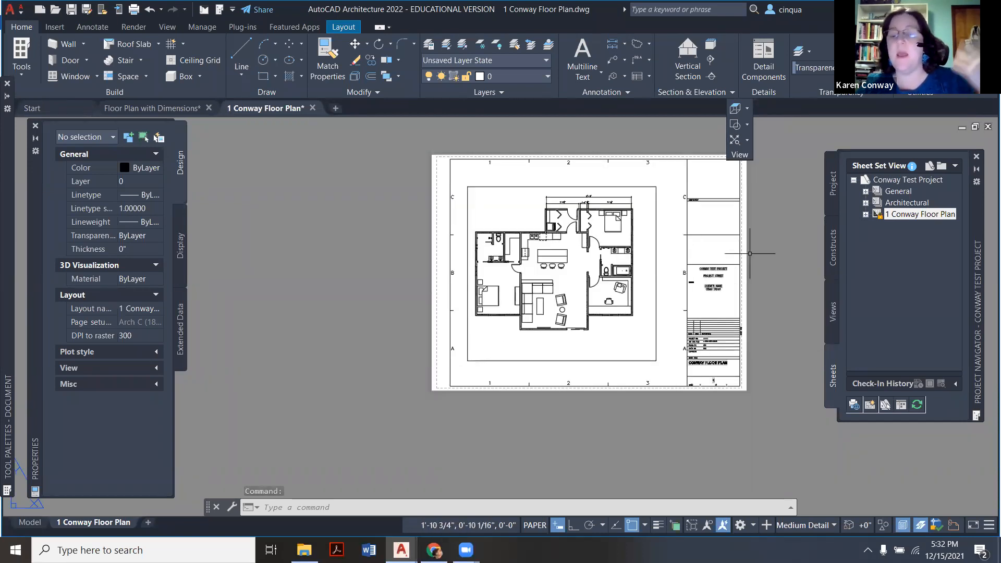
pyautogui.moveTo(736, 432)
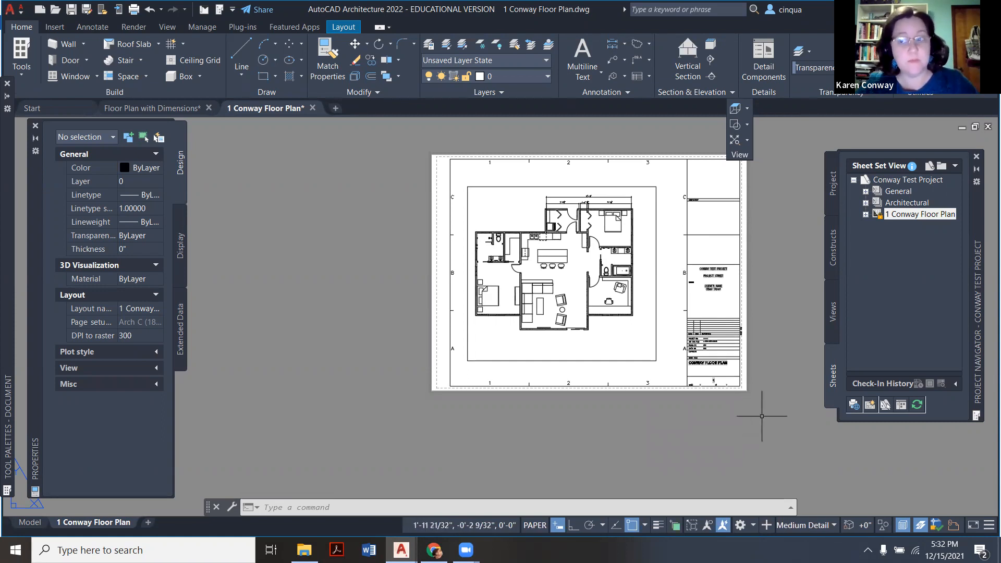
pyautogui.moveTo(722, 456)
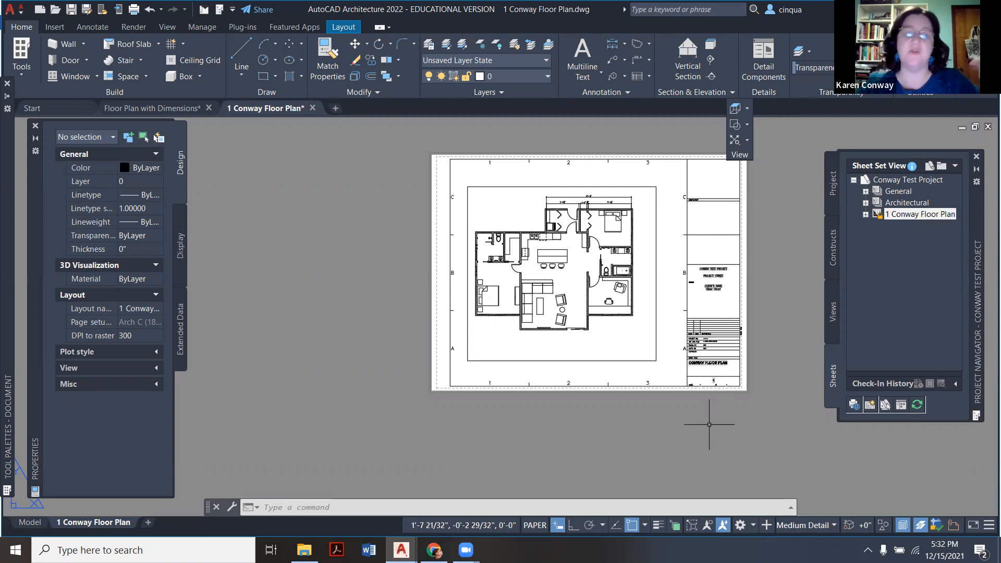
pyautogui.moveTo(707, 426)
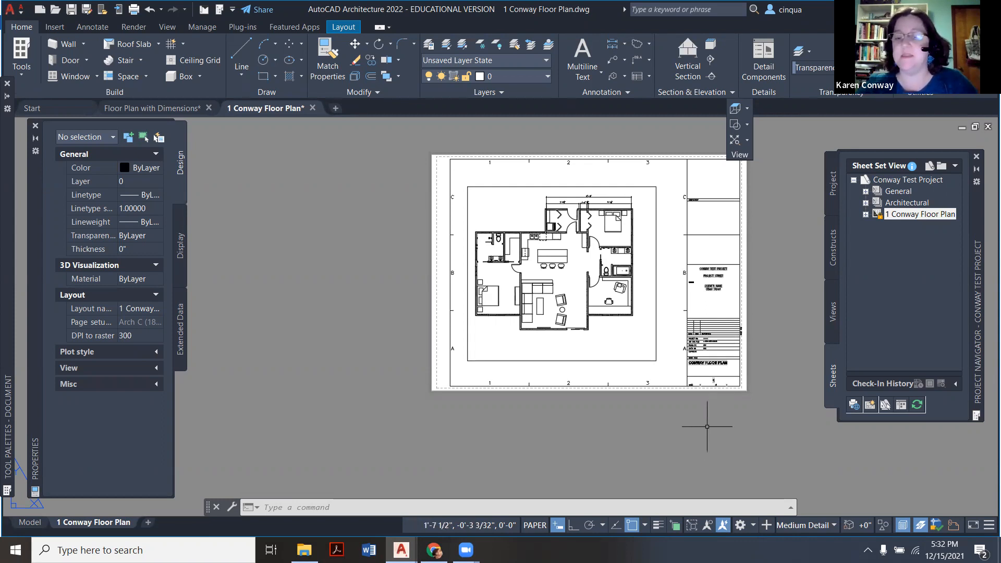